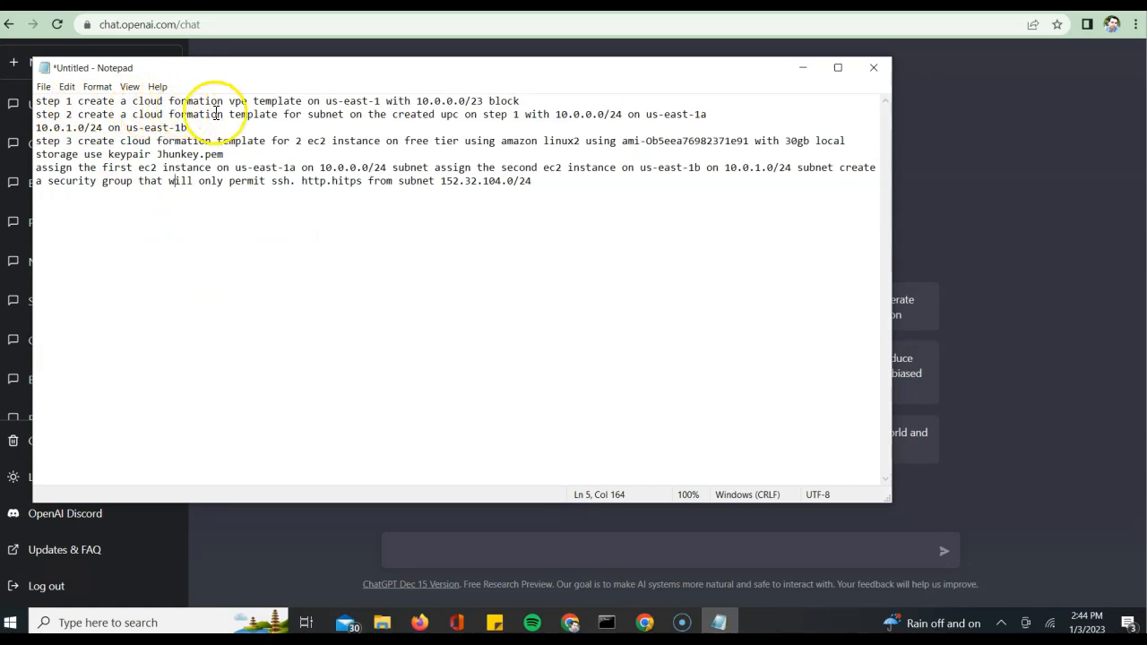
mouse_move(289, 113)
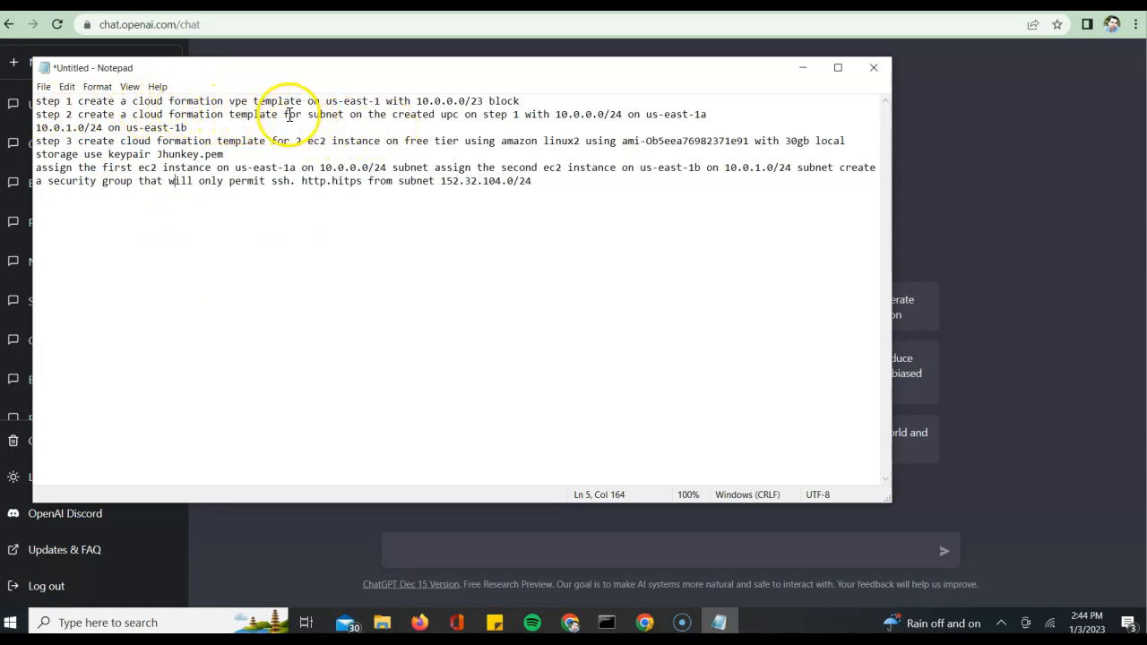
mouse_move(408, 107)
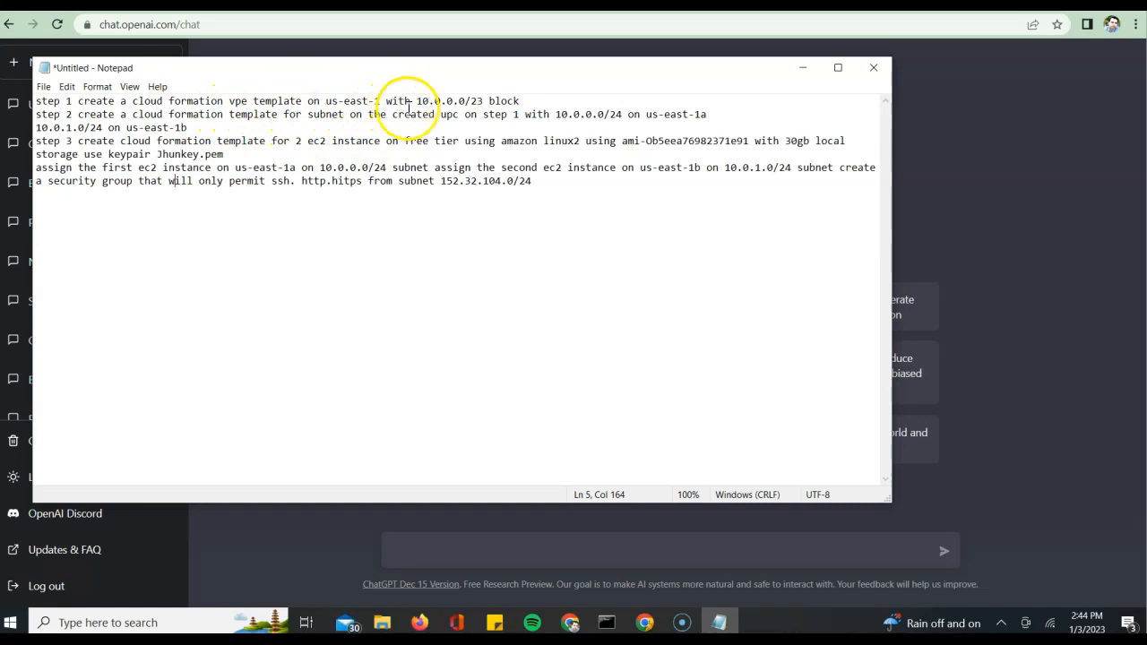
mouse_move(240, 100)
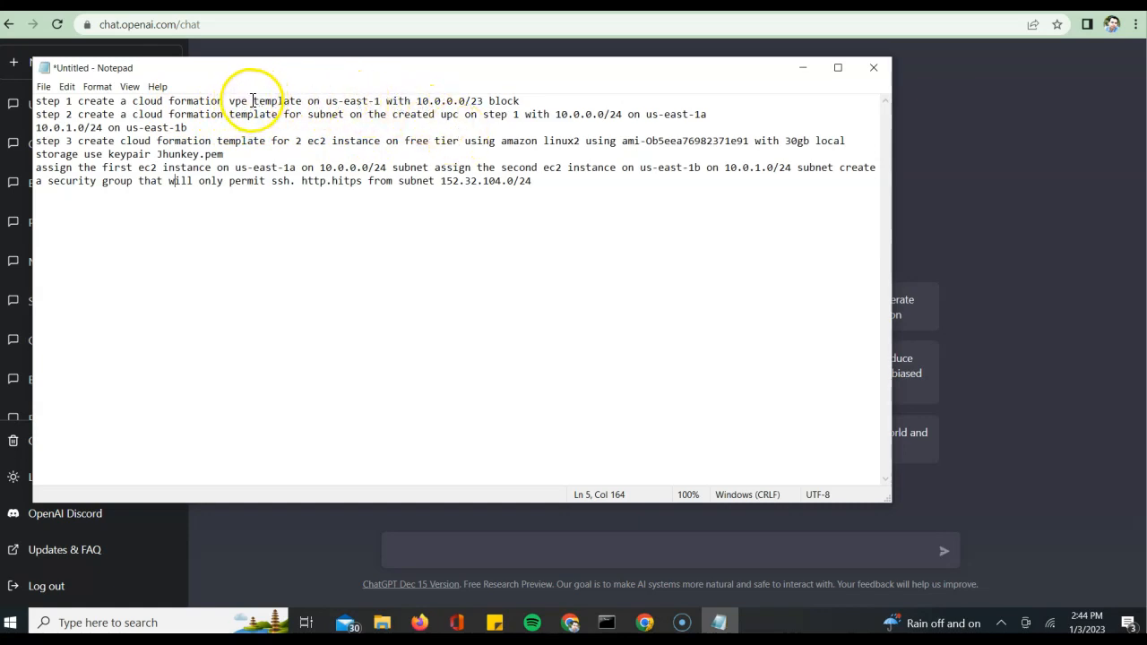
mouse_move(257, 136)
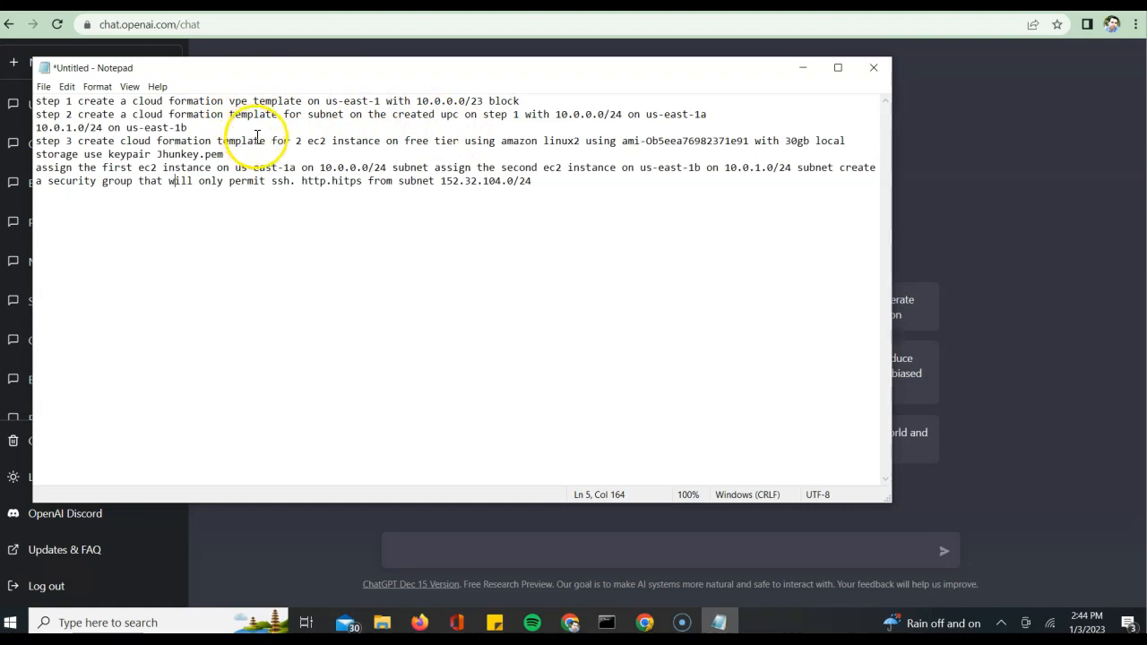
mouse_move(254, 141)
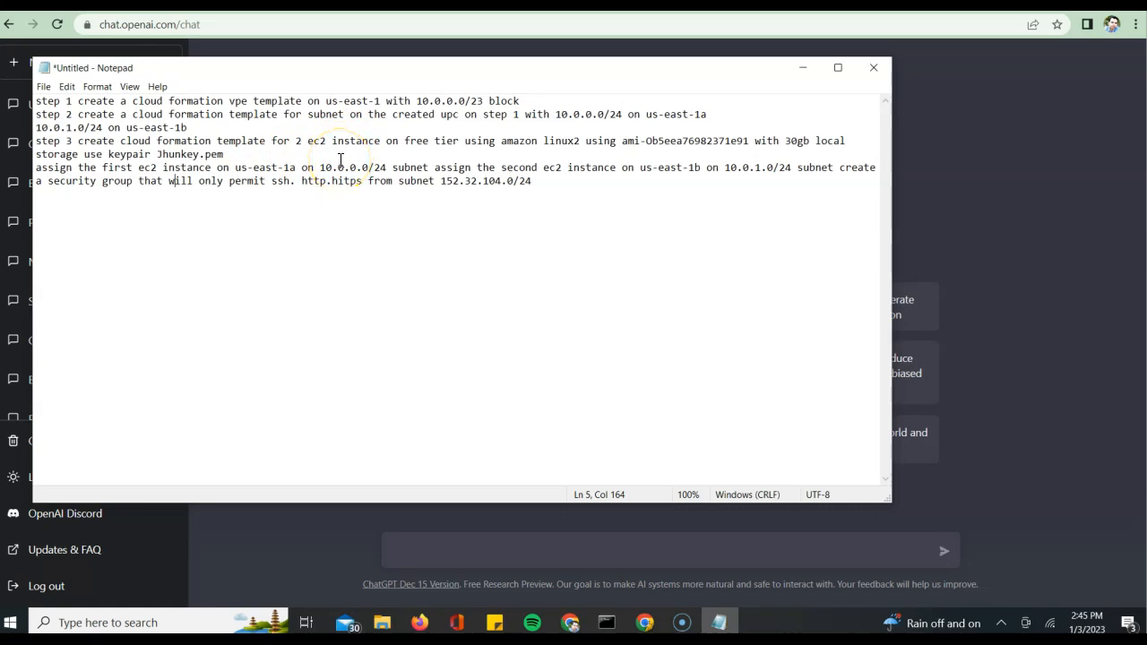
mouse_move(278, 194)
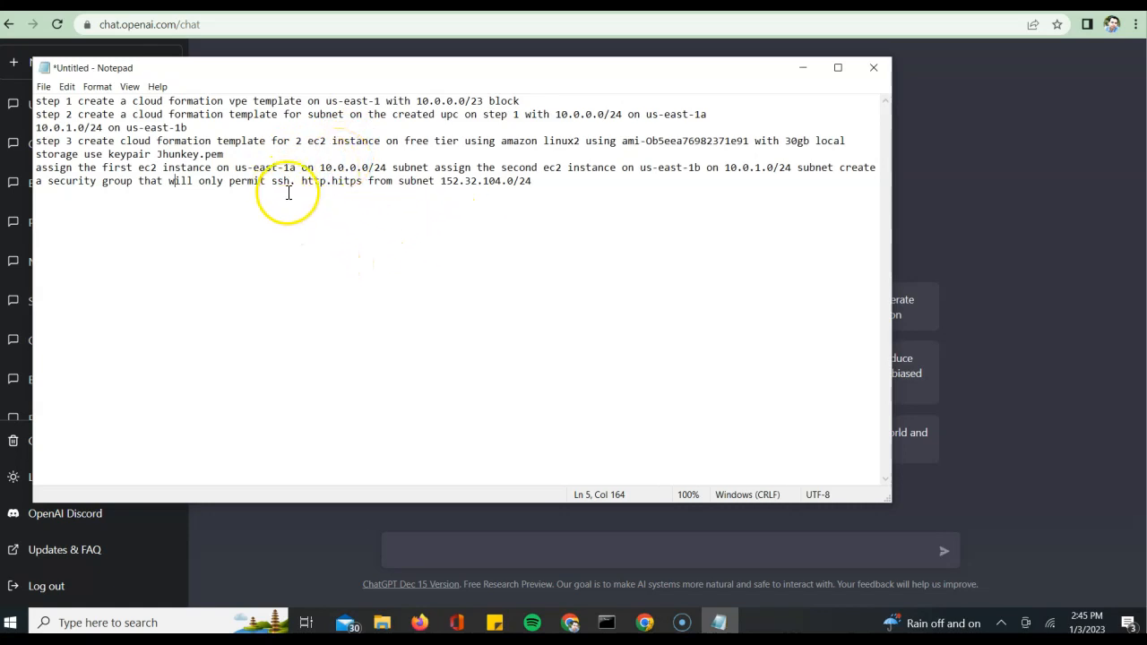
mouse_move(259, 170)
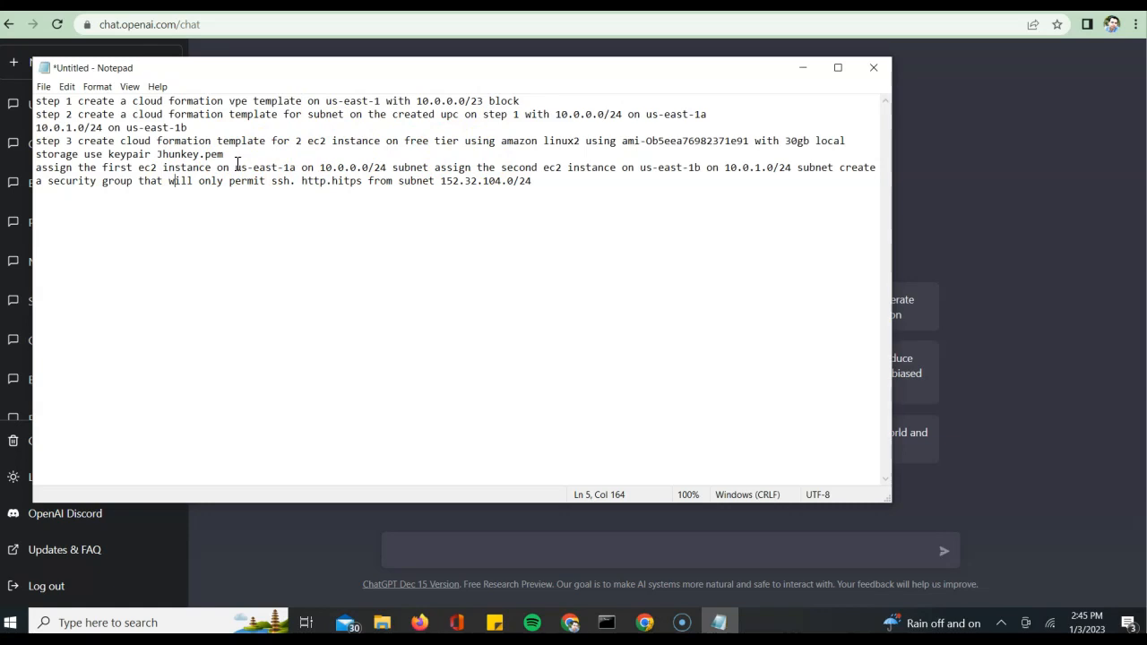
mouse_move(153, 187)
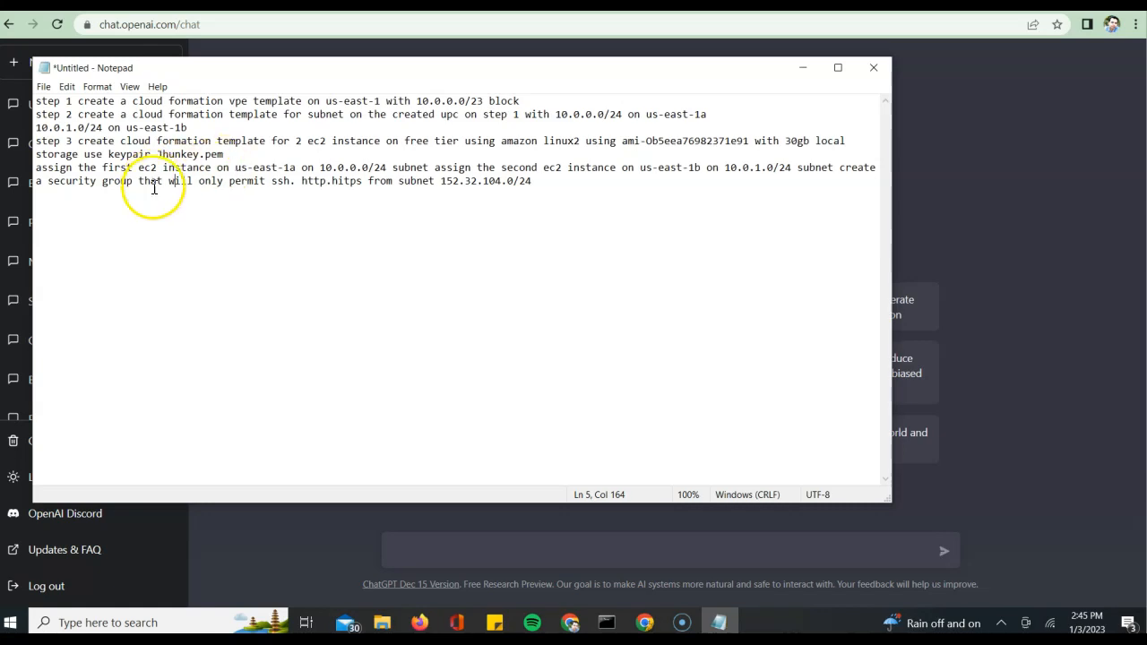
mouse_move(191, 184)
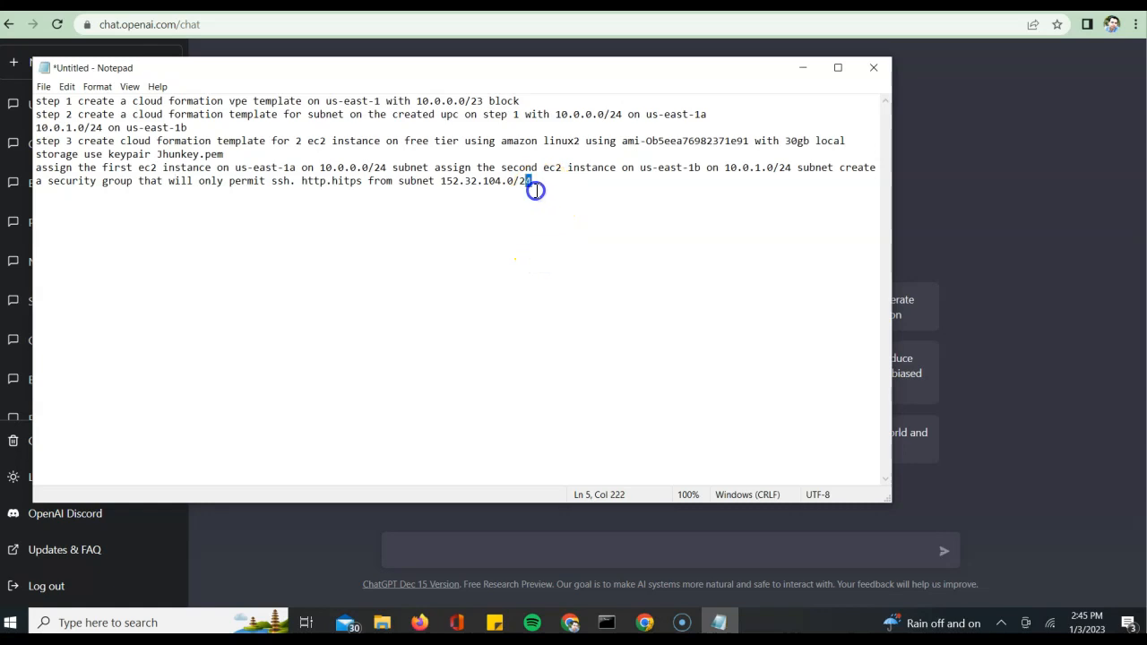
- Select all the Notepad prompt text requesting a VPC, subnets, EC2 instances and security group
key("ctrl+a")
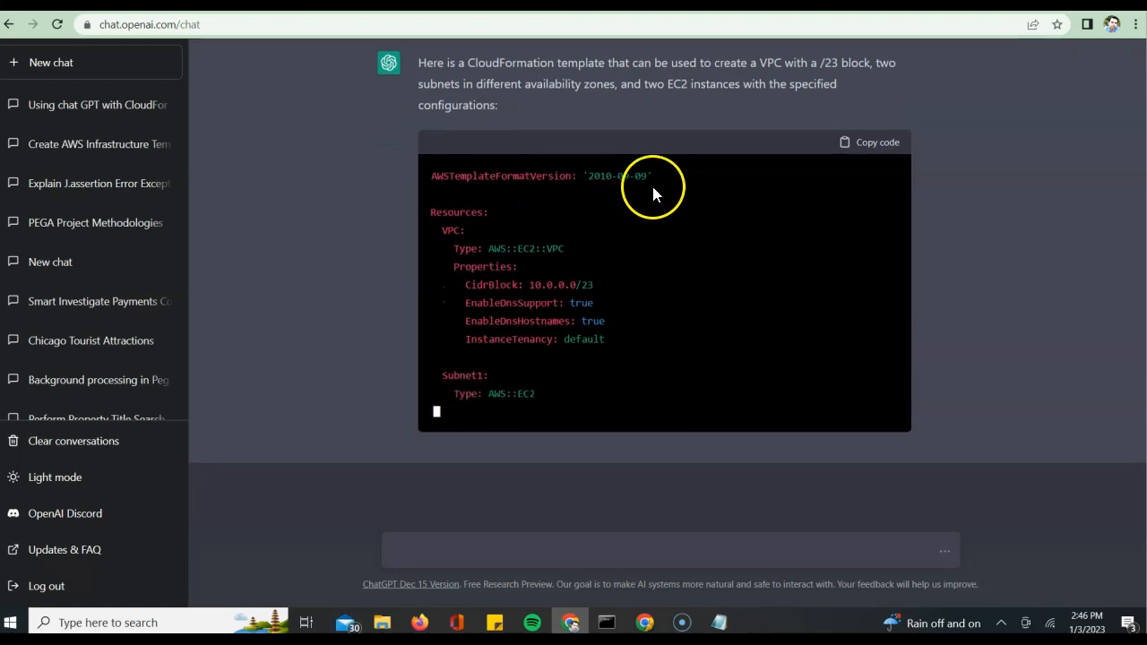
- Read through ChatGPT's generated CloudFormation YAML template and copy the code
scroll("down", 3)
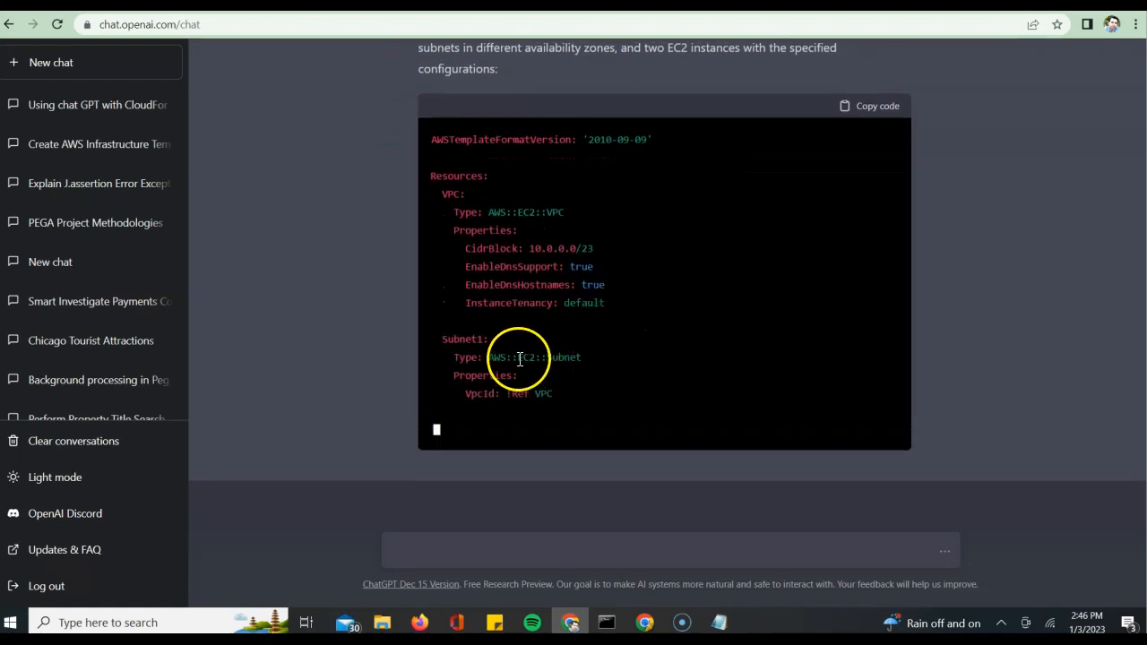
scroll("up", 3)
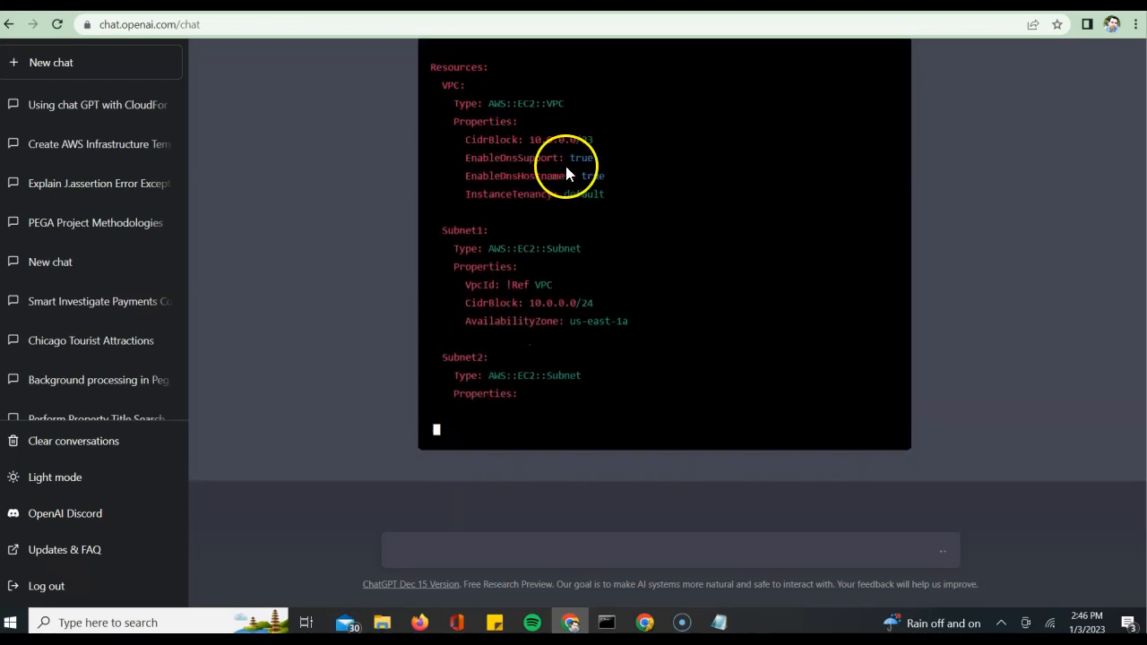
scroll("down", 3)
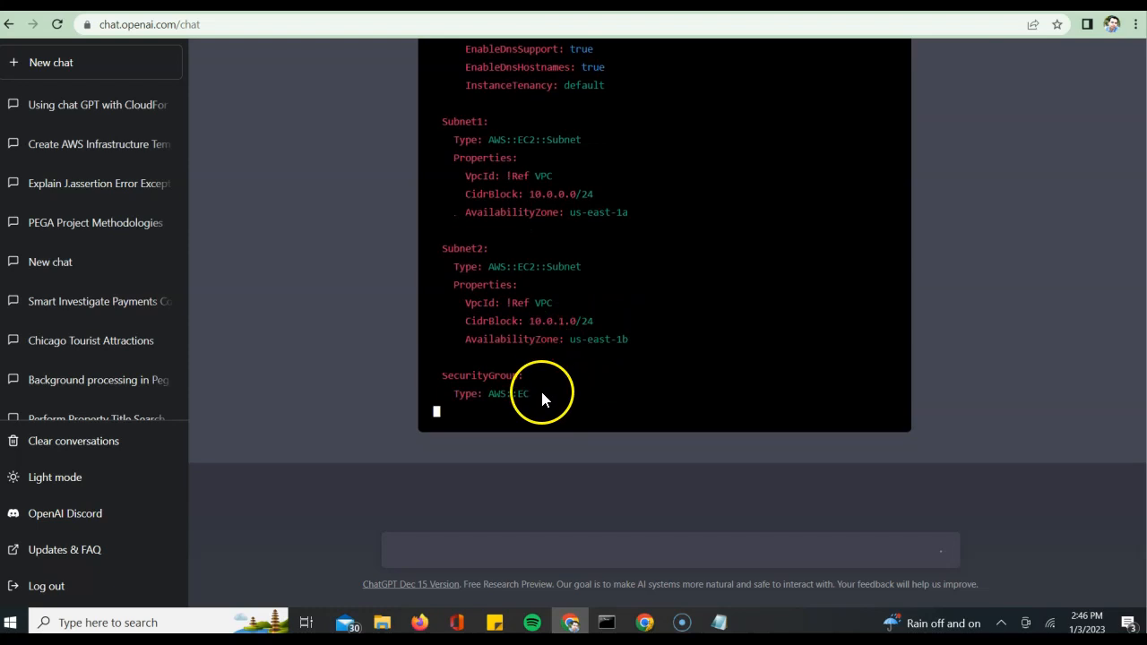
scroll("down", 3)
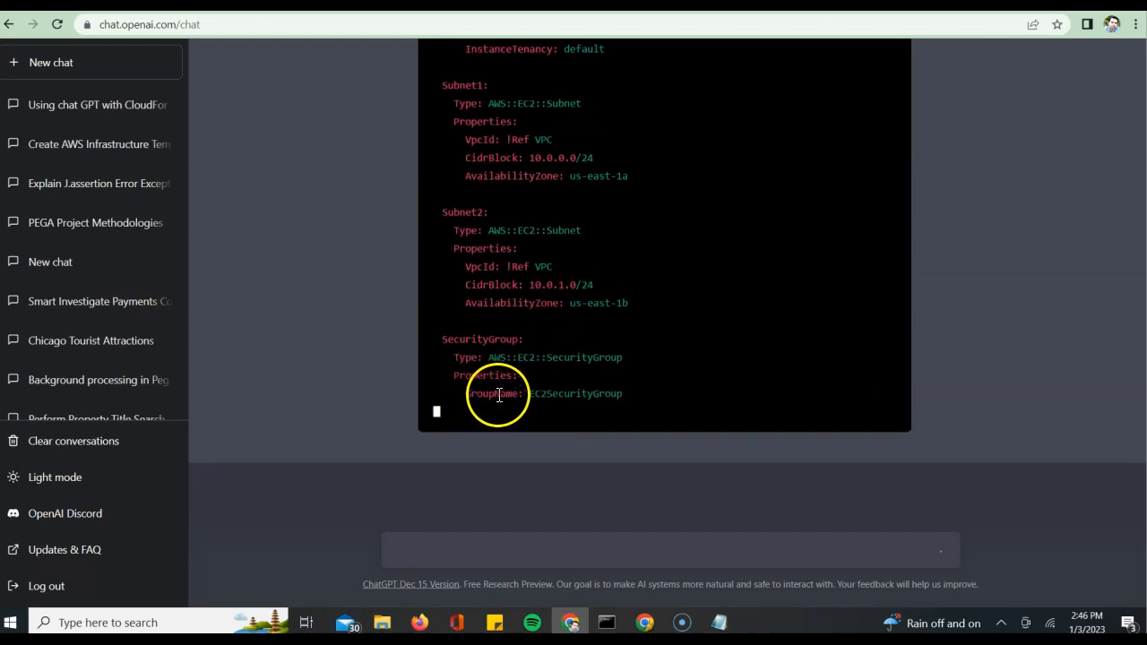
scroll("down", 3)
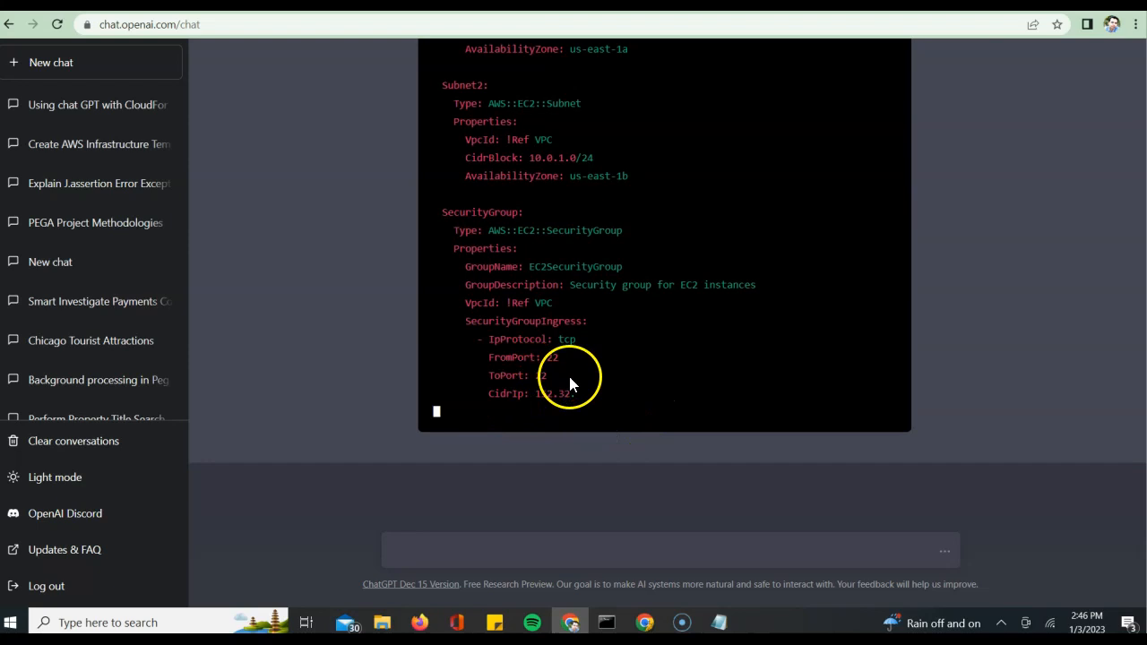
scroll("down", 3)
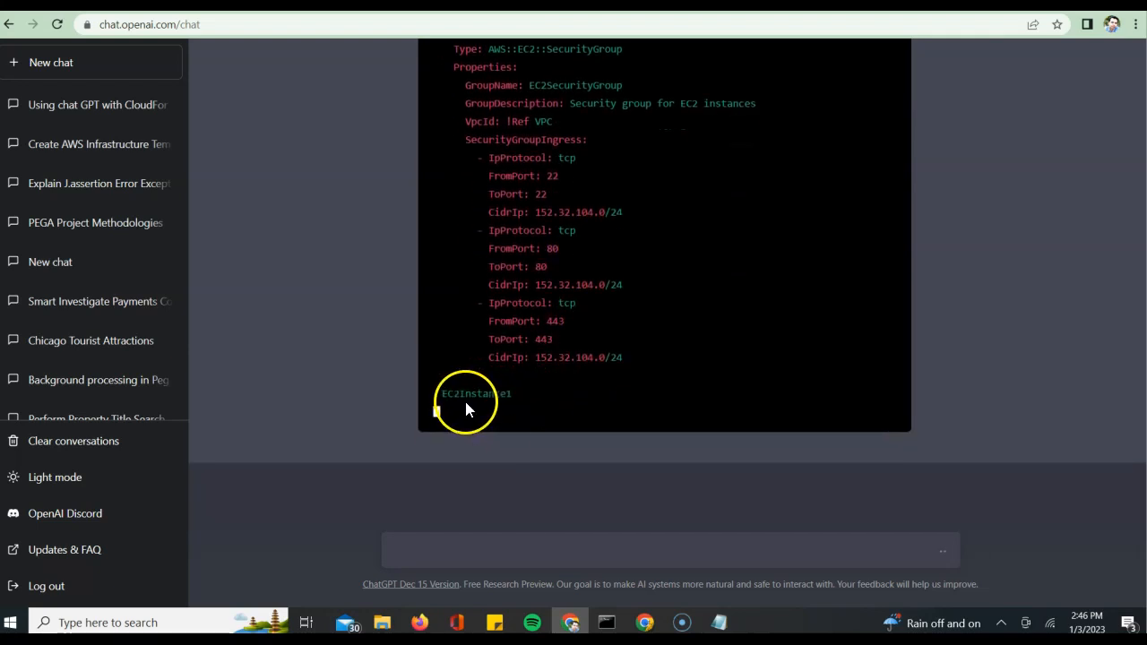
scroll("down", 3)
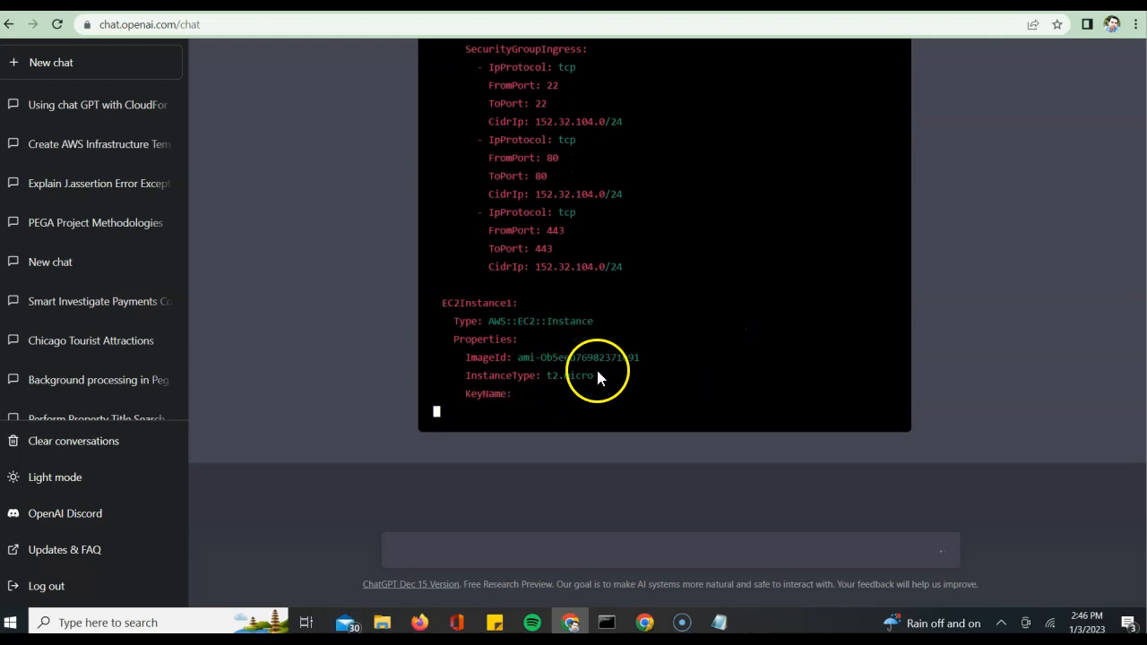
scroll("down", 3)
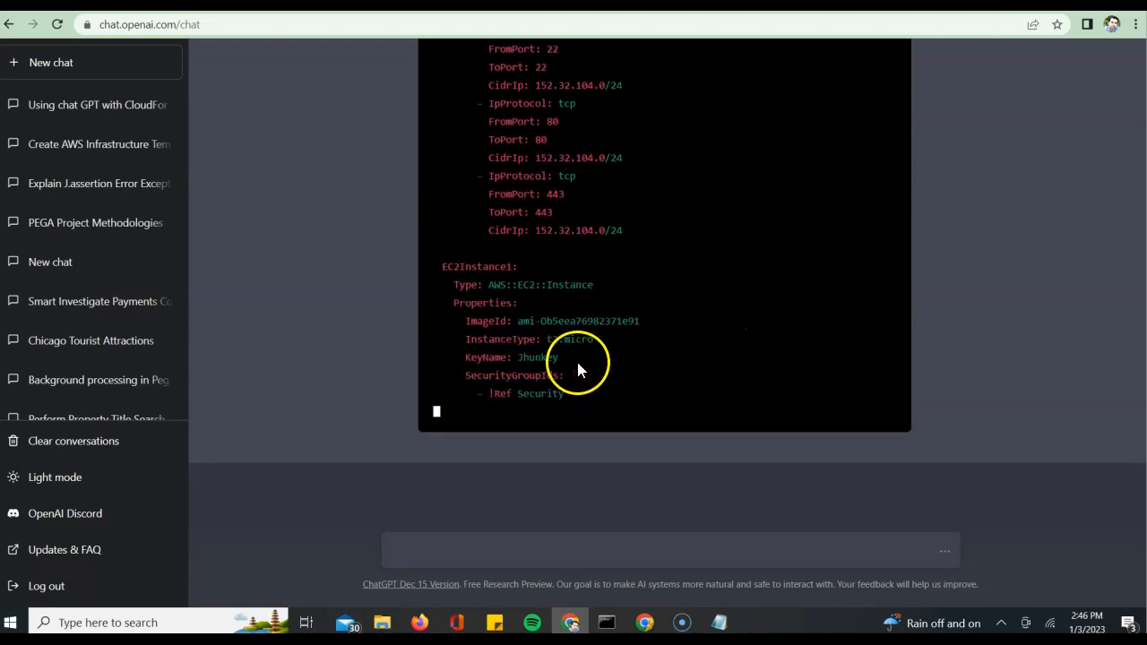
scroll("down", 3)
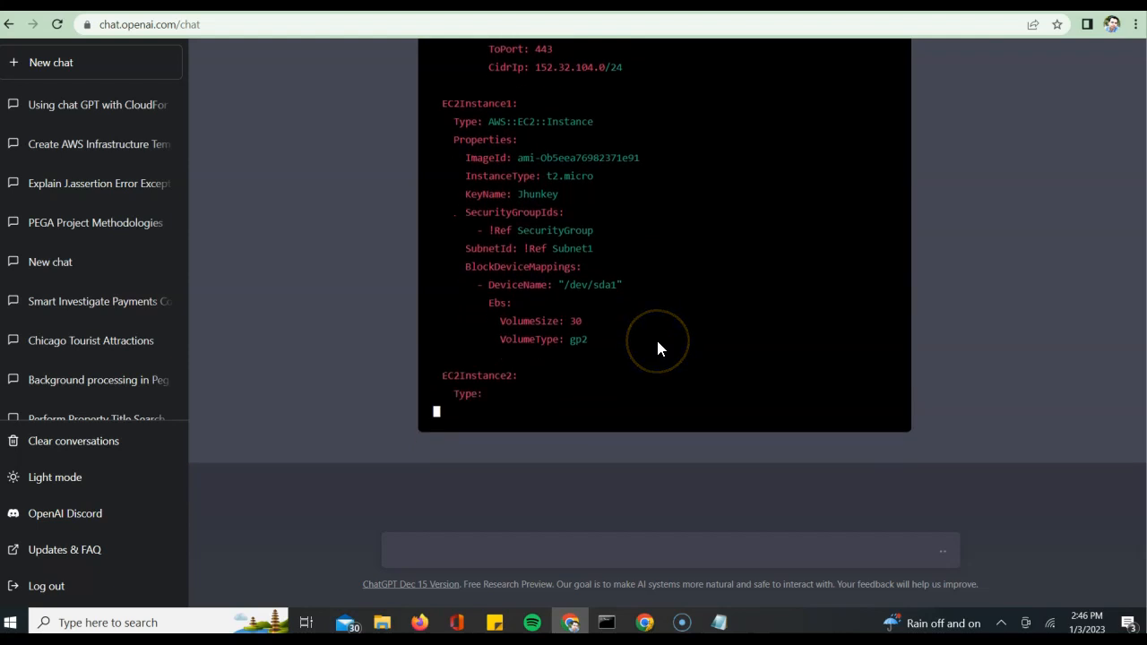
scroll("down", 3)
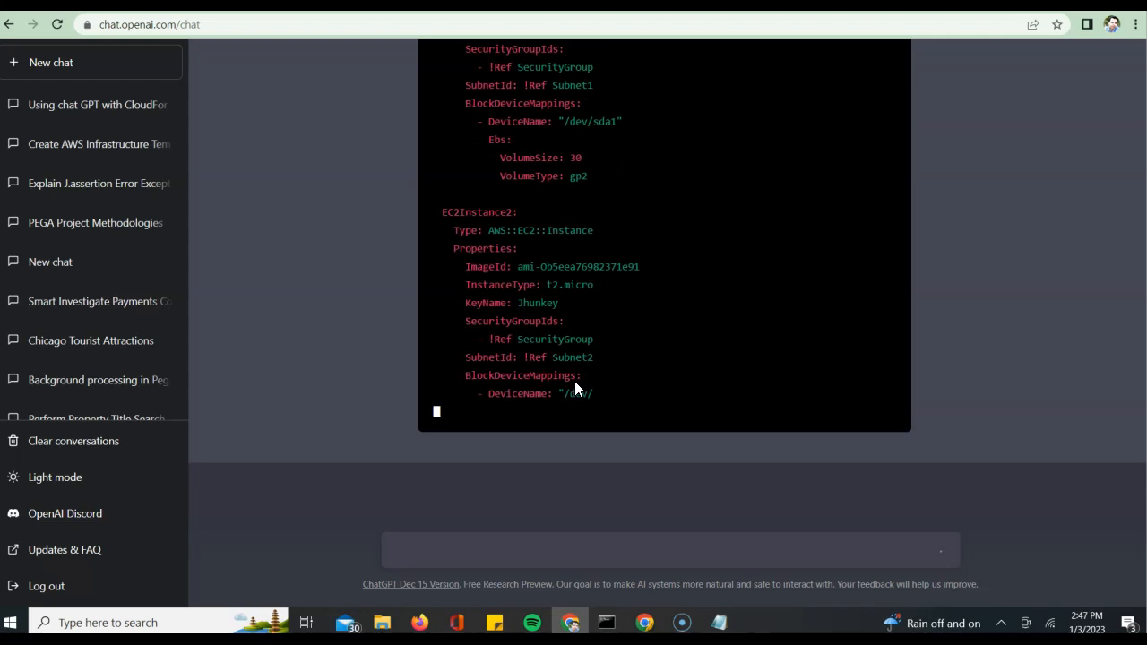
scroll("down", 3)
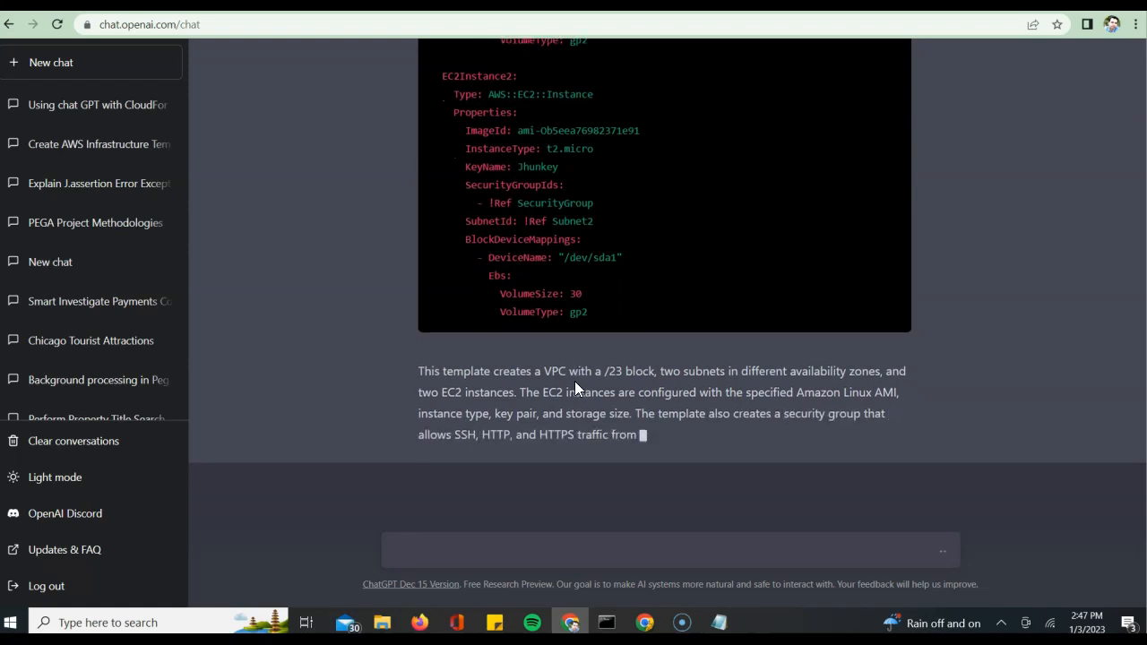
scroll("down", 3)
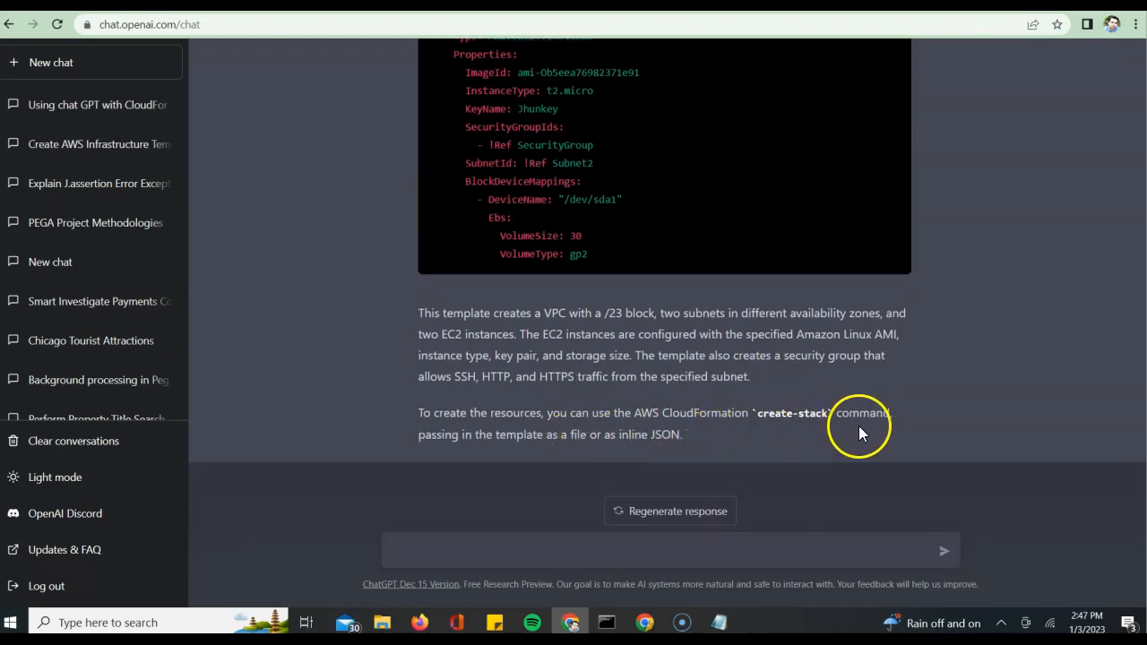
scroll("up", 3)
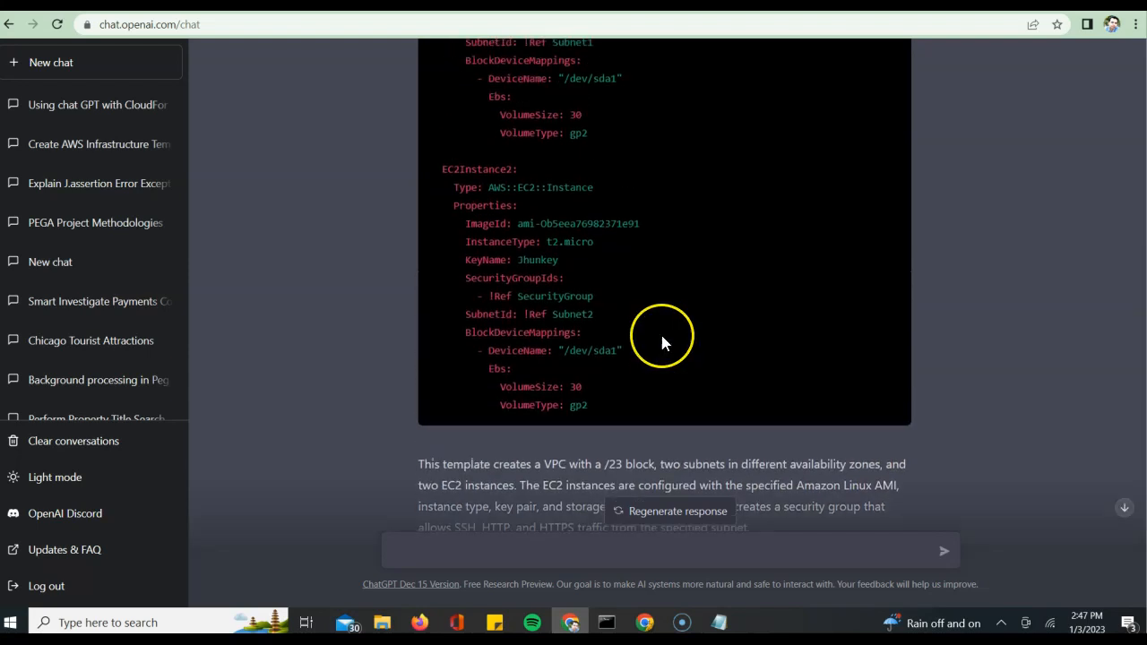
scroll("up", 3)
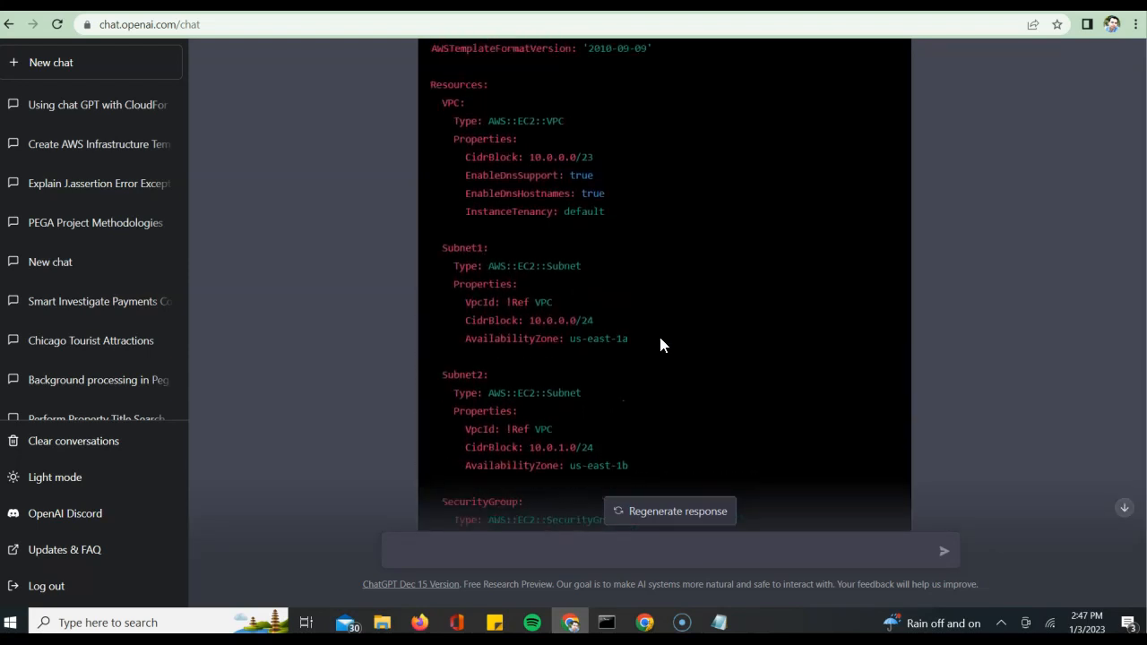
scroll("up", 3)
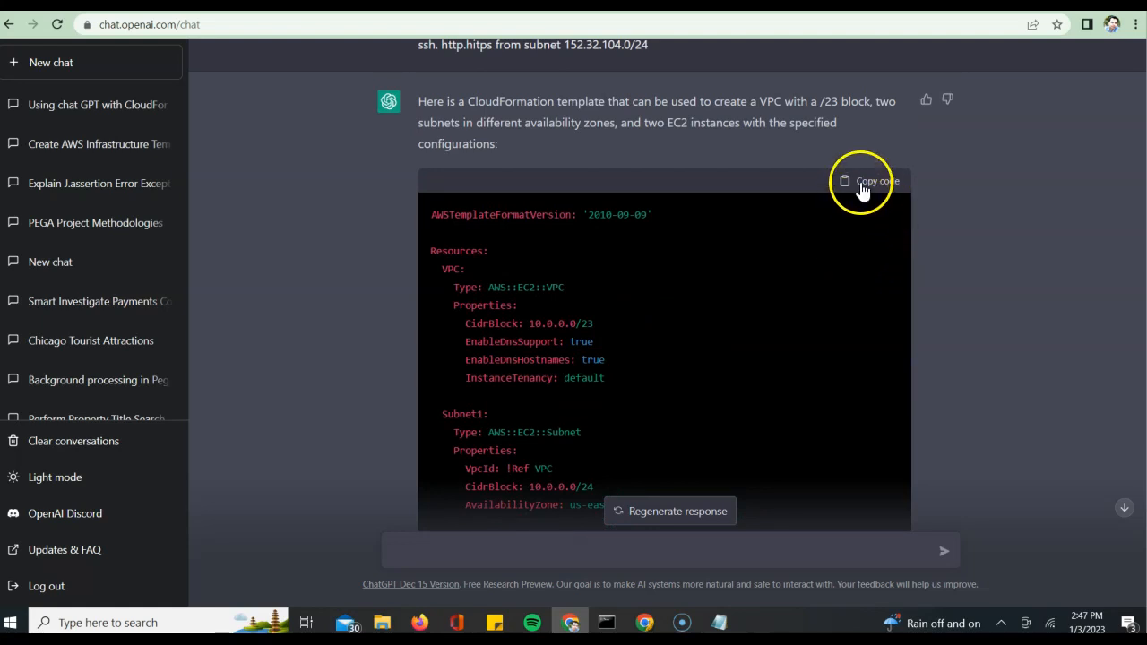
left_click(870, 180)
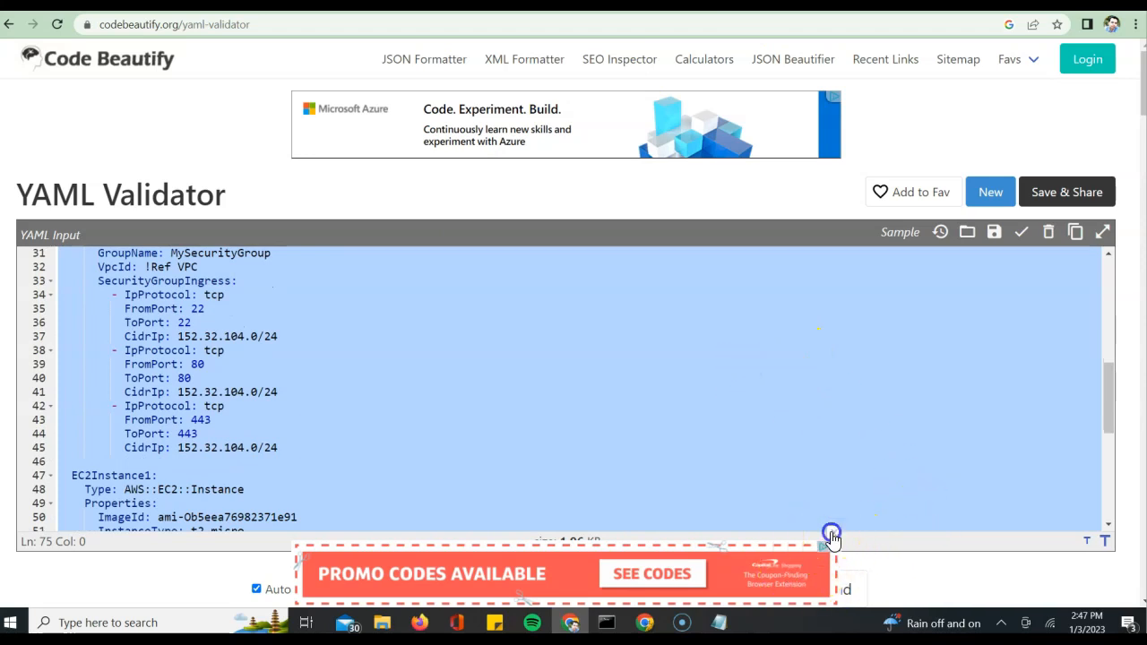
- Validate the pasted template in Code Beautify, then switch to the AWS Console
left_click(832, 533)
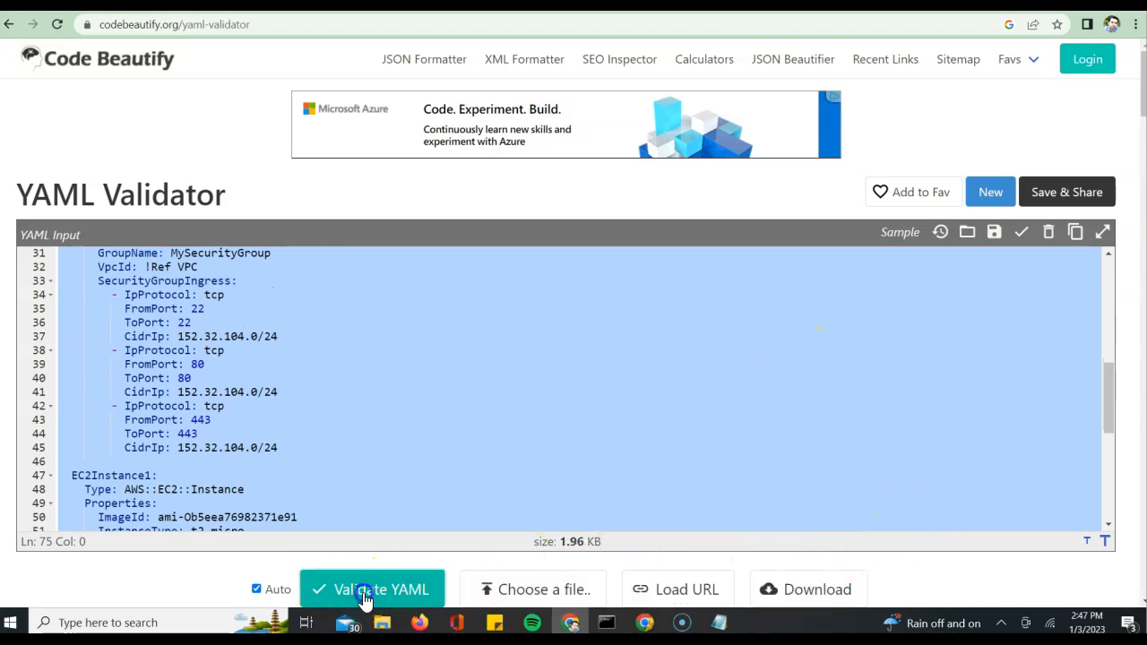
mouse_move(377, 417)
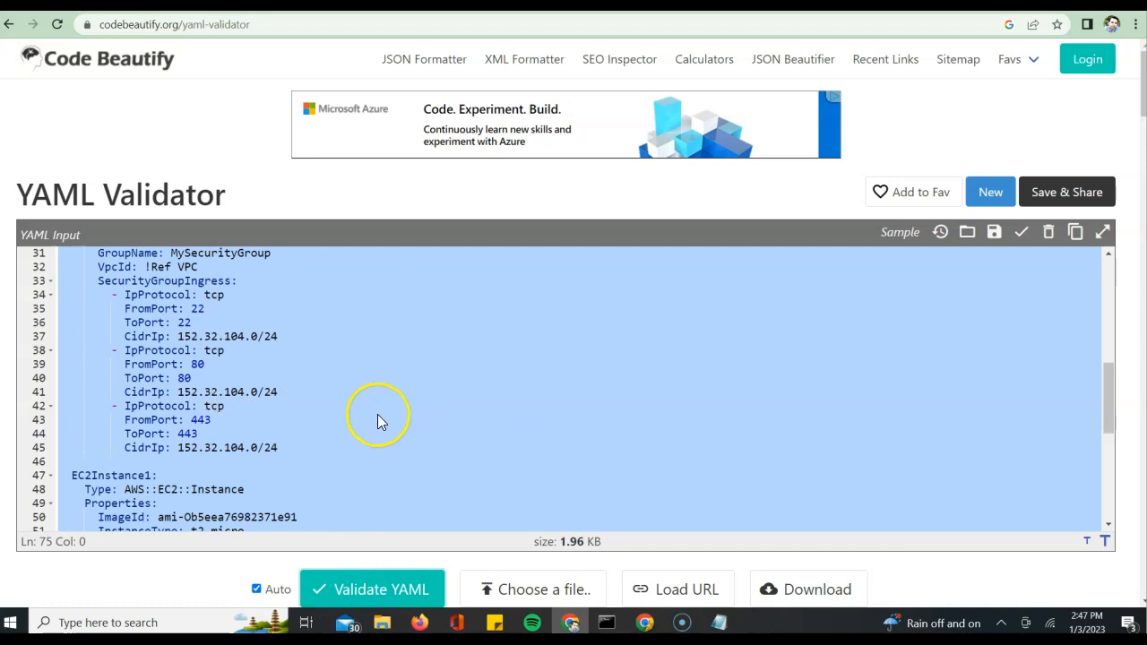
mouse_move(367, 421)
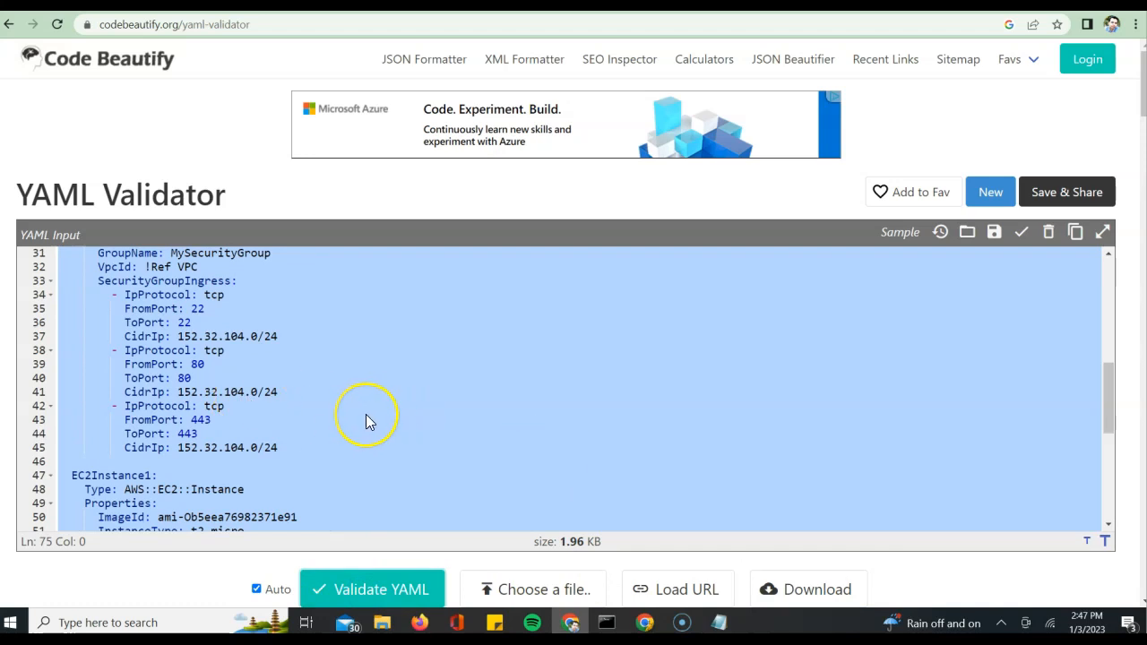
mouse_move(370, 422)
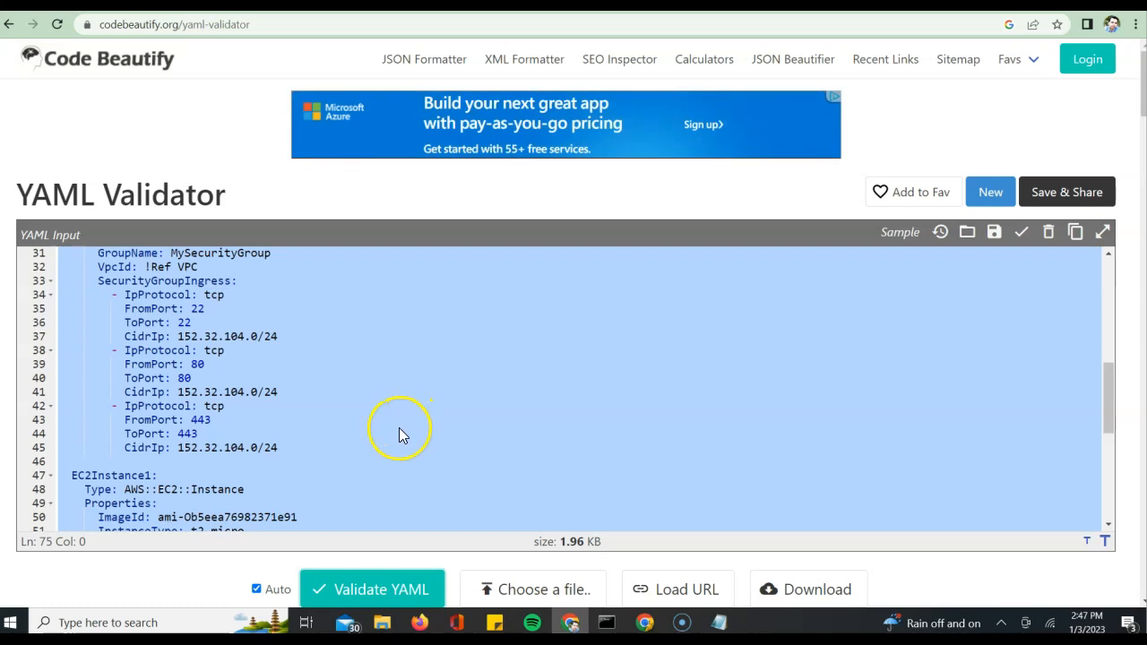
mouse_move(397, 439)
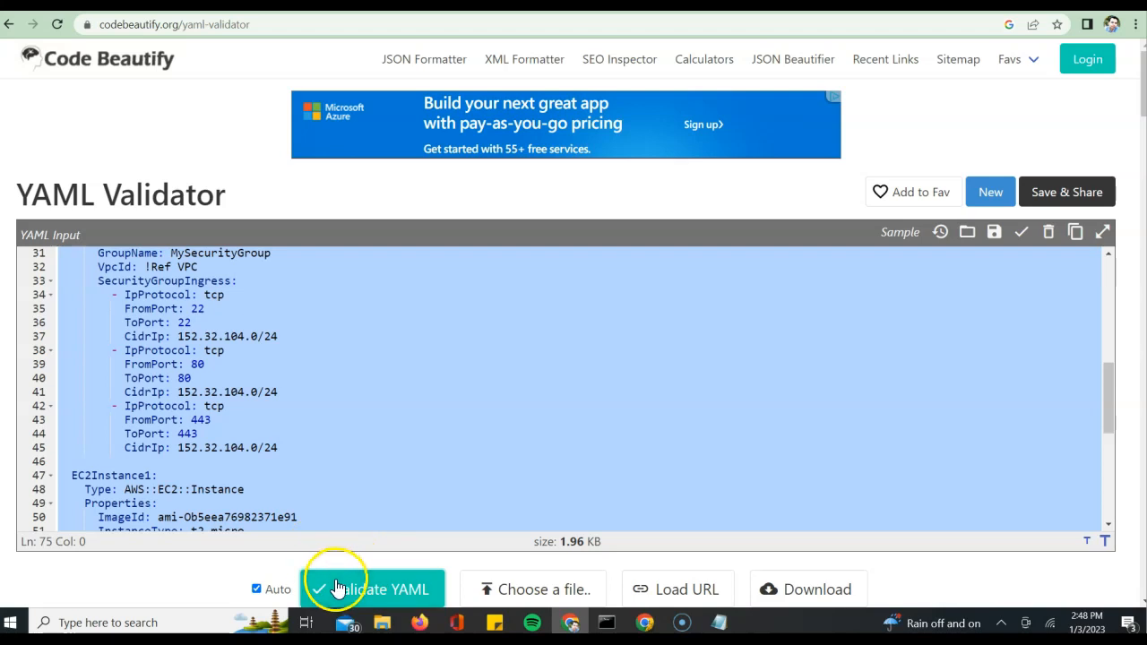
mouse_move(294, 504)
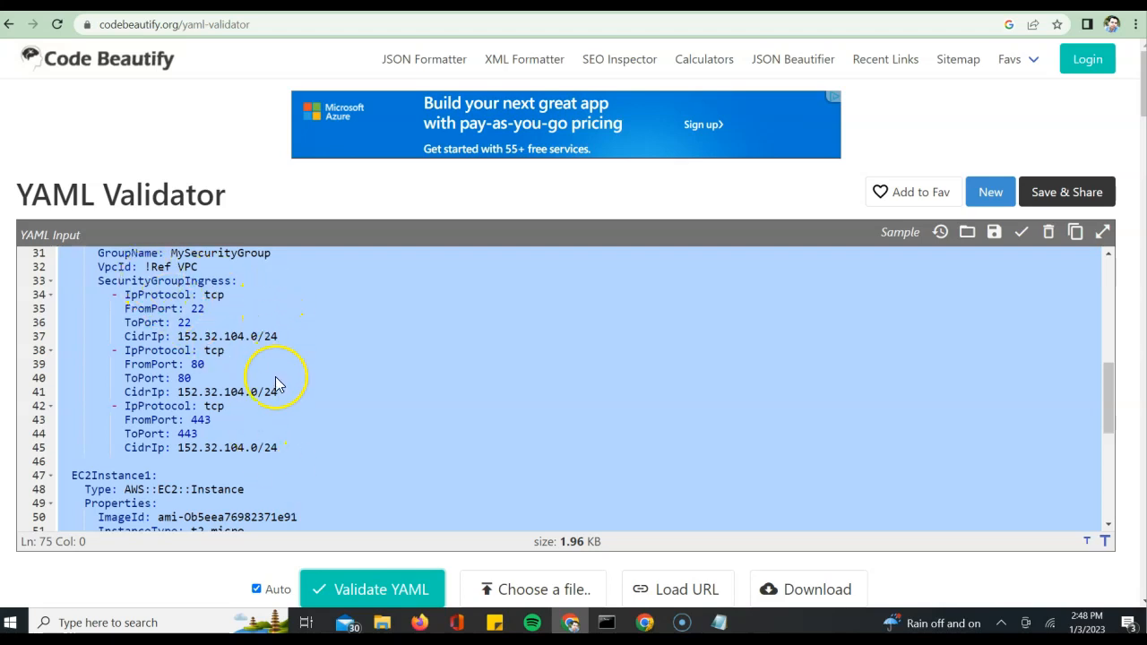
scroll("down", 3)
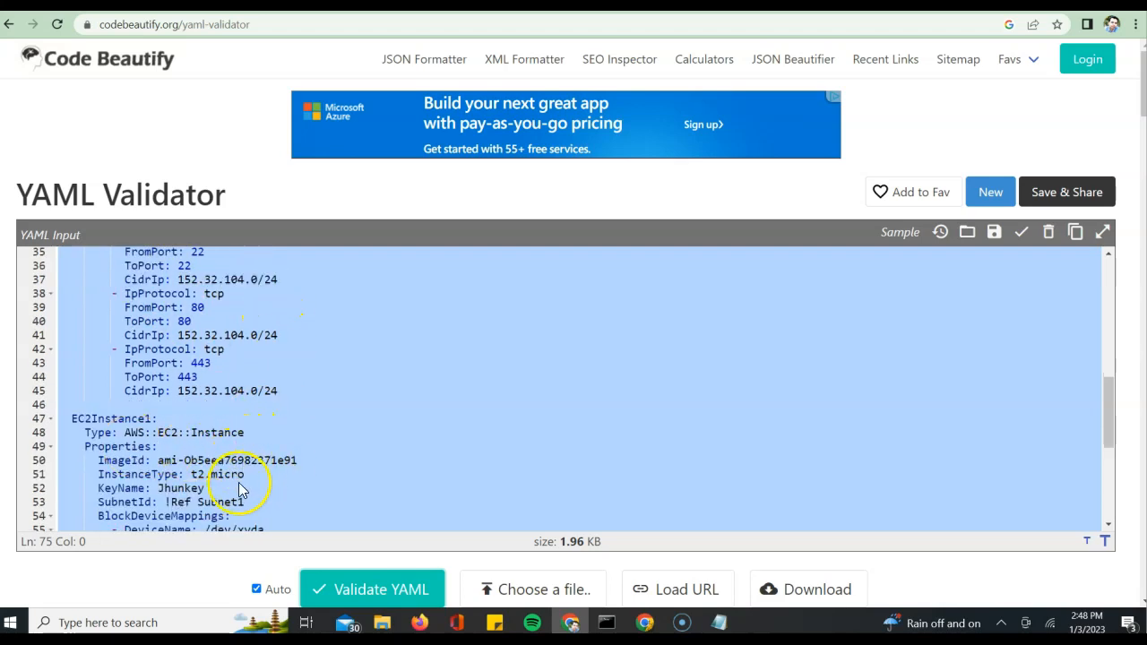
mouse_move(185, 515)
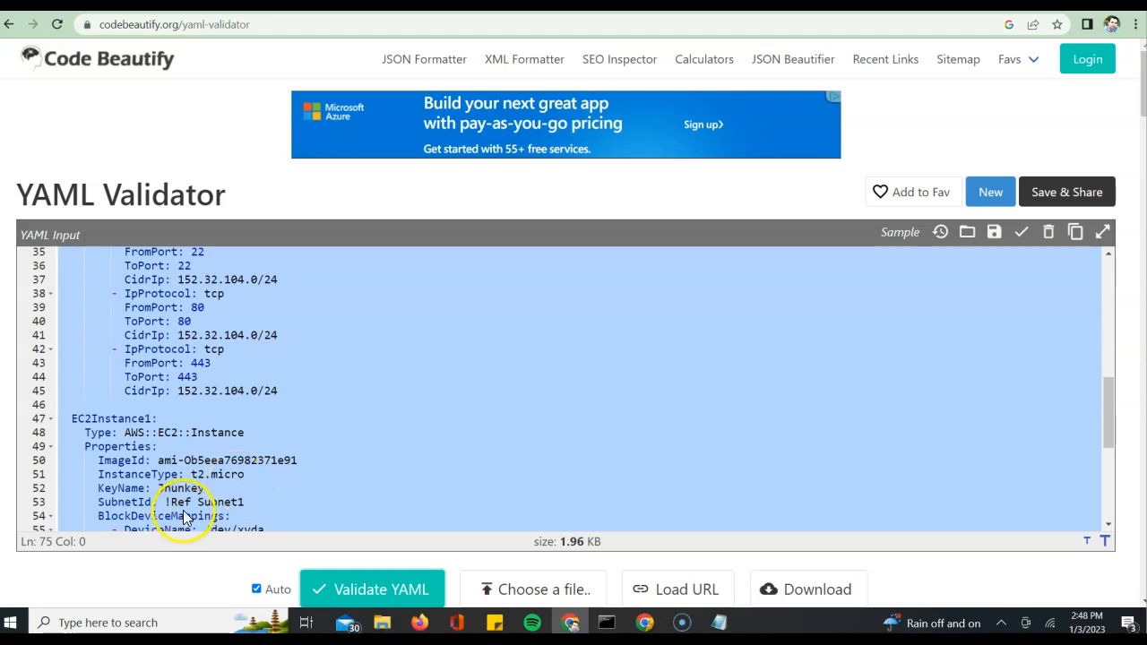
mouse_move(222, 479)
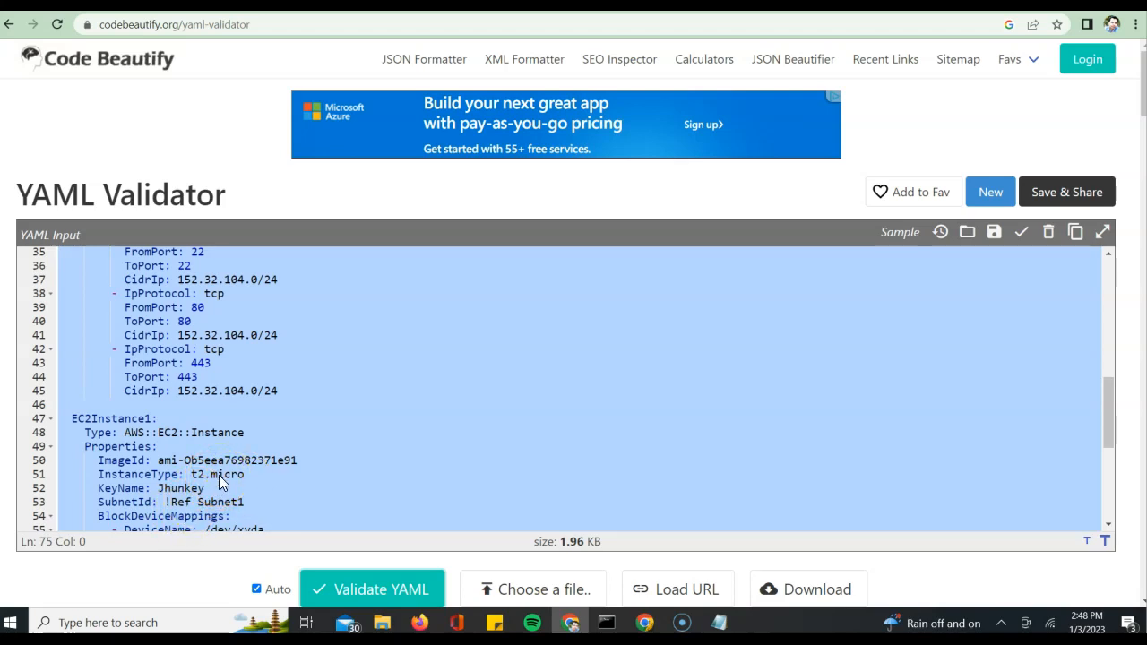
left_click(260, 25)
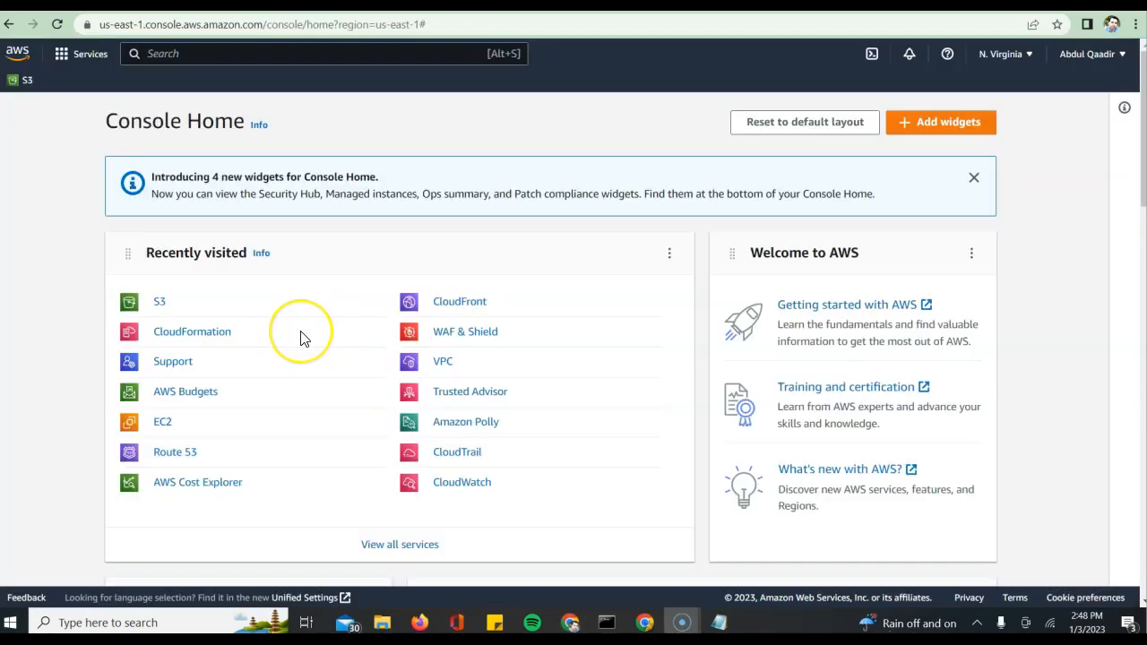
mouse_move(302, 333)
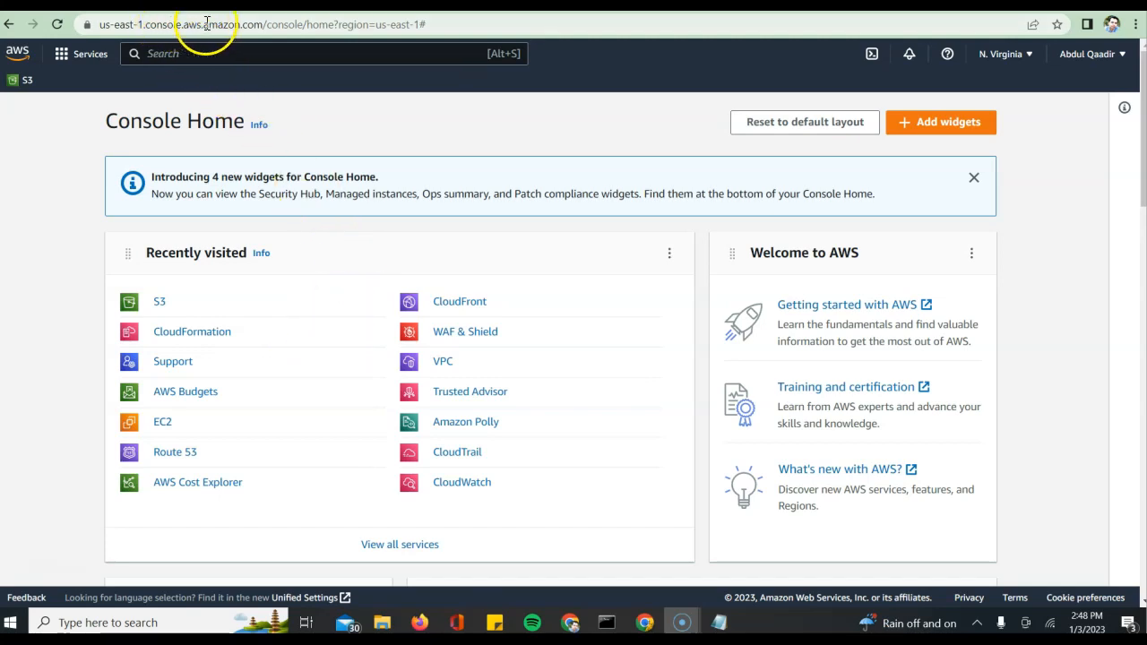
mouse_move(296, 43)
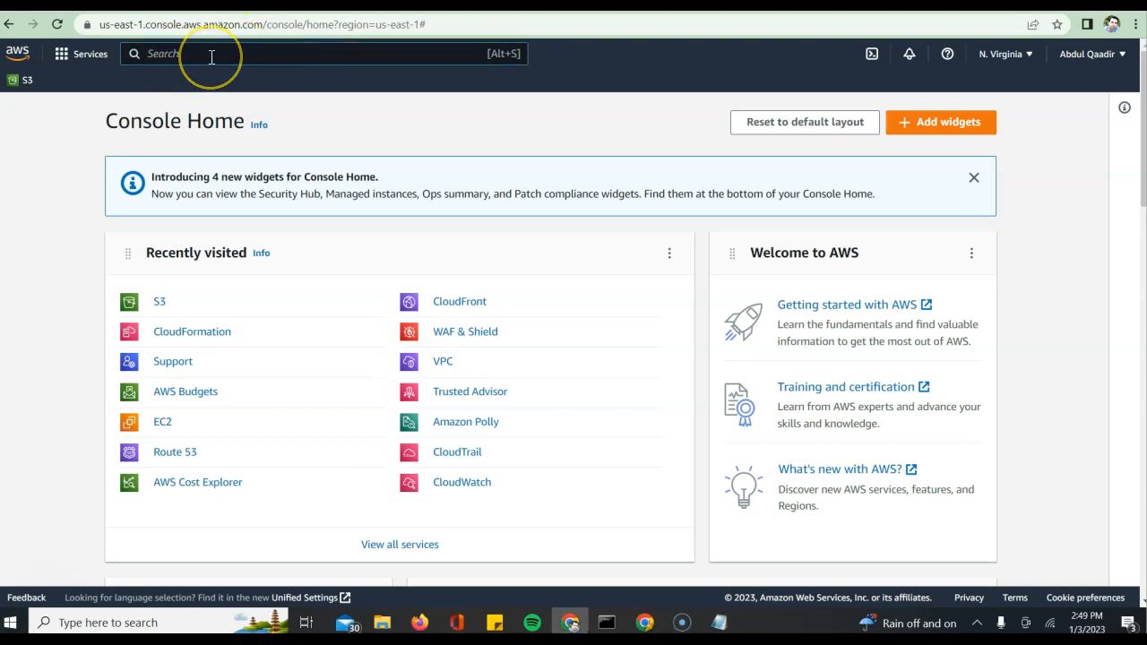
mouse_move(173, 349)
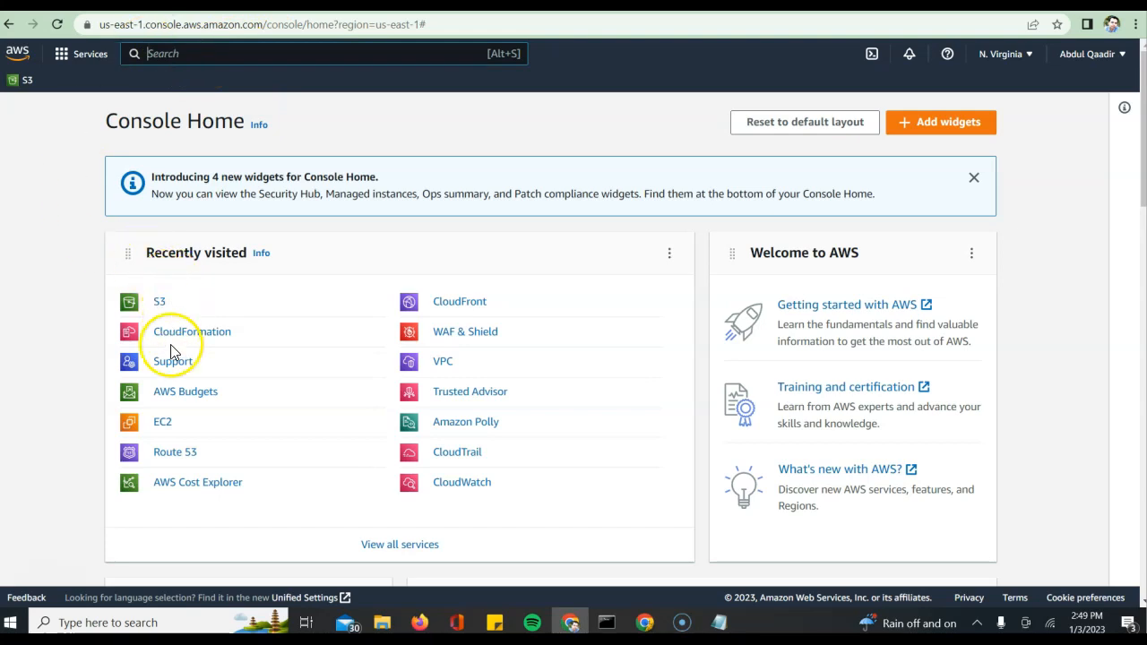
mouse_move(191, 332)
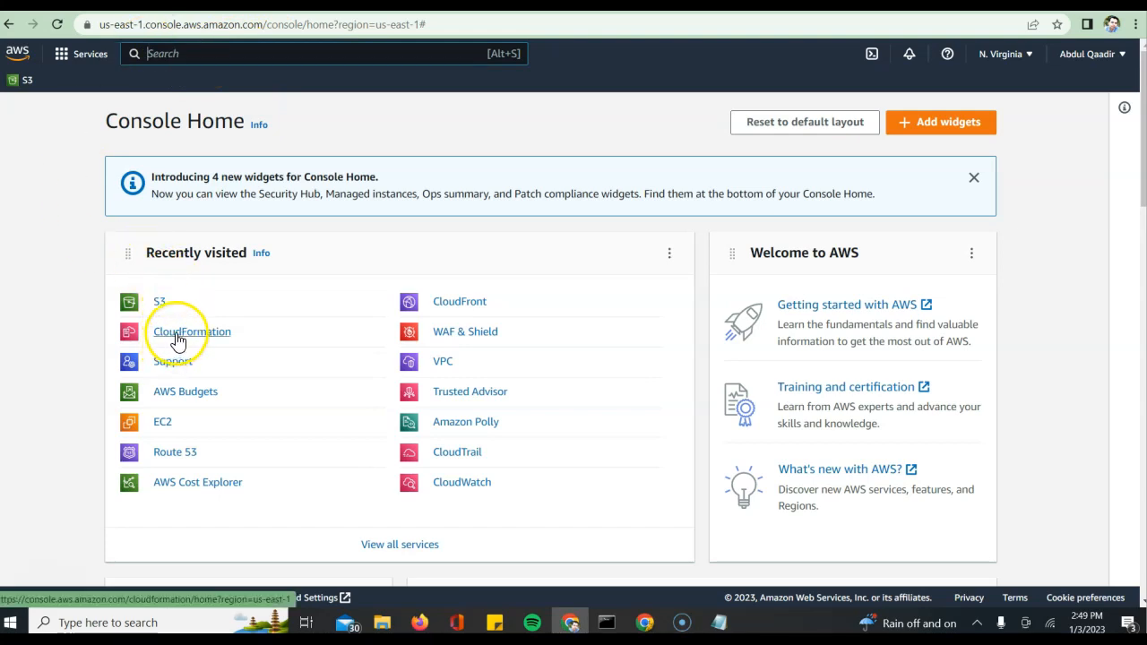
mouse_move(336, 44)
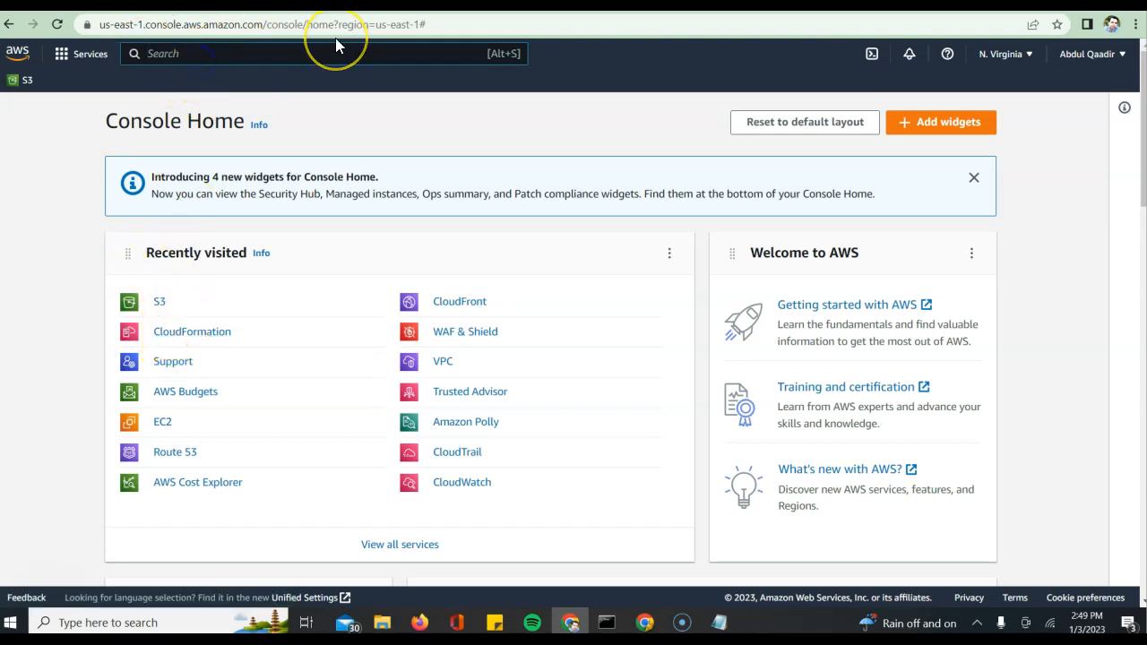
- Search for 'Cloud formation' in the console and open the CloudFormation service
type("Cloud")
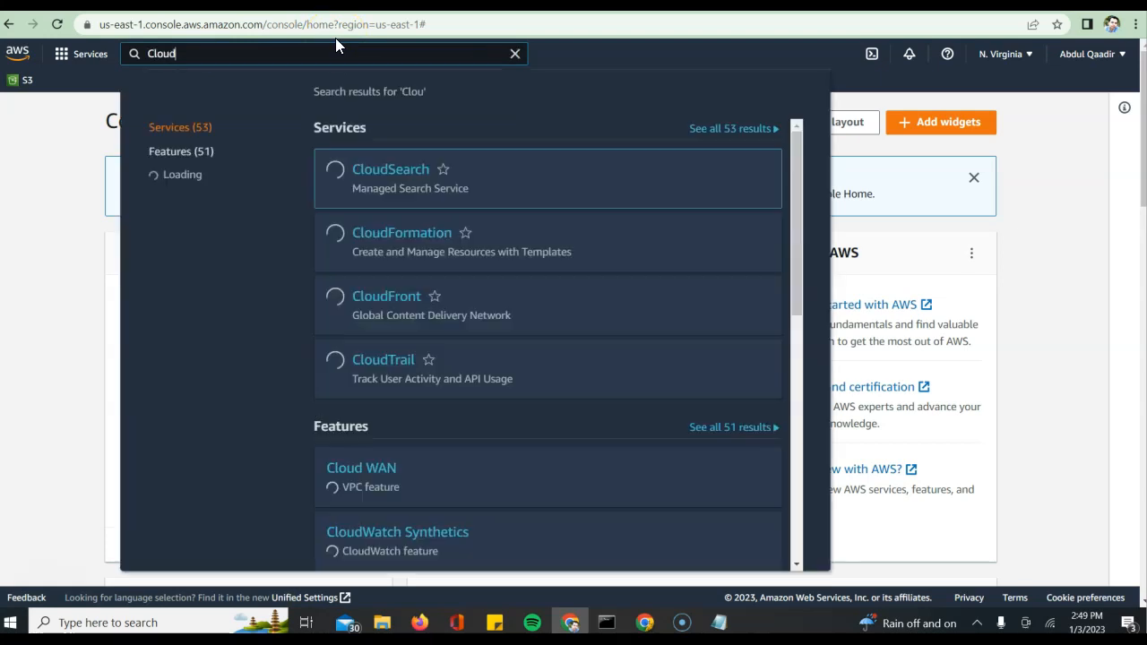
type("formation")
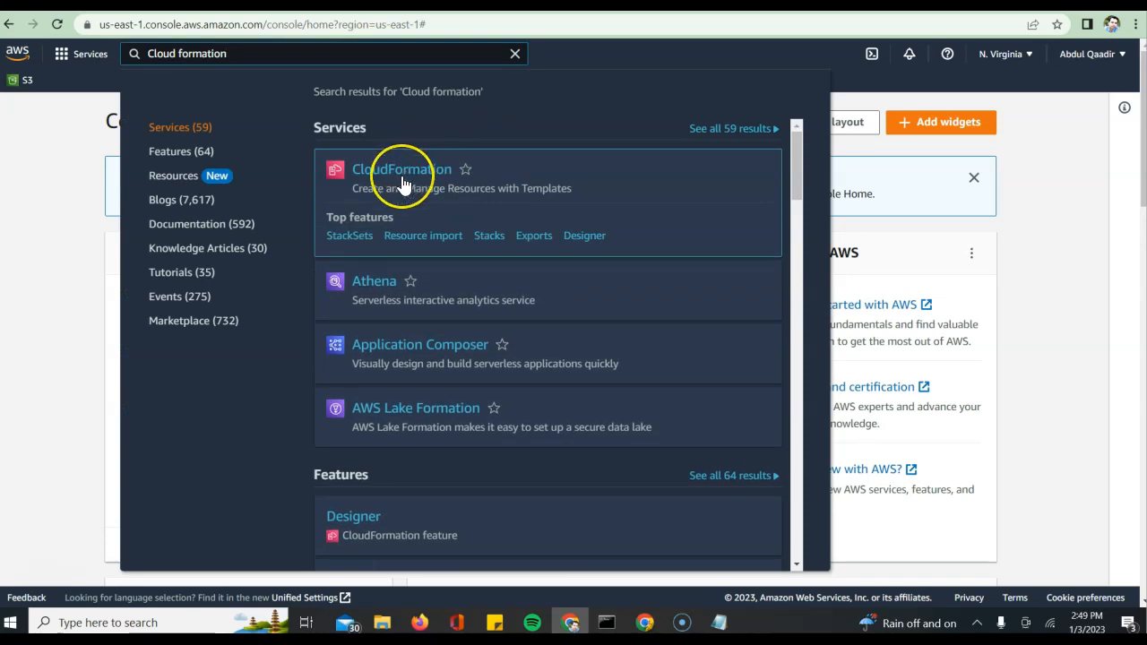
mouse_move(402, 169)
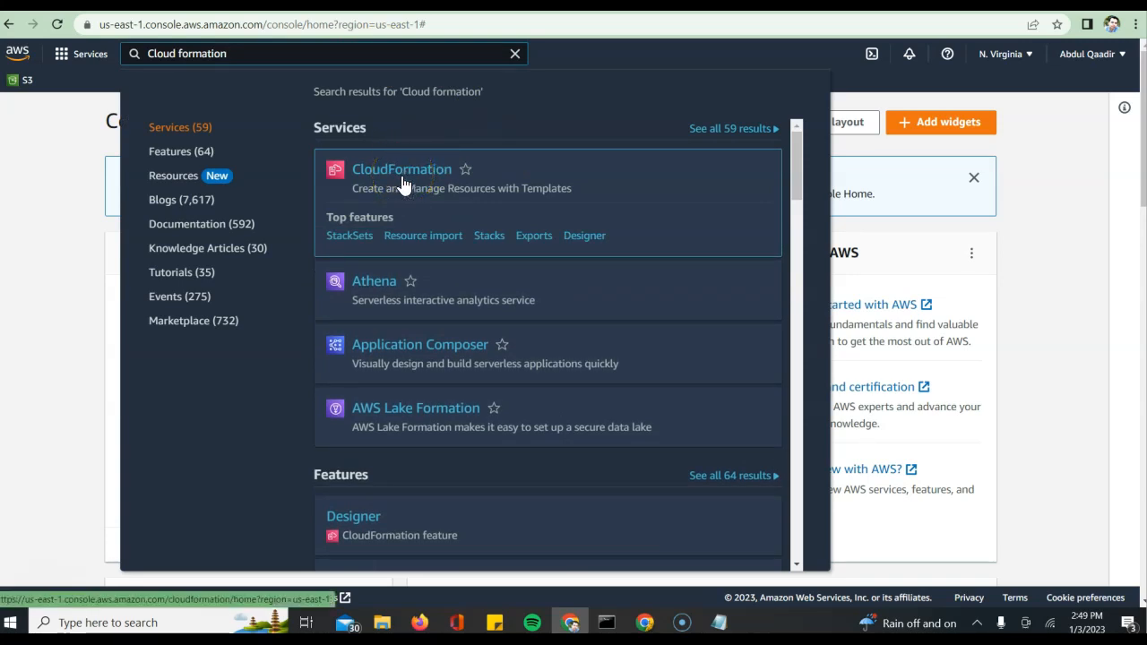
left_click(401, 169)
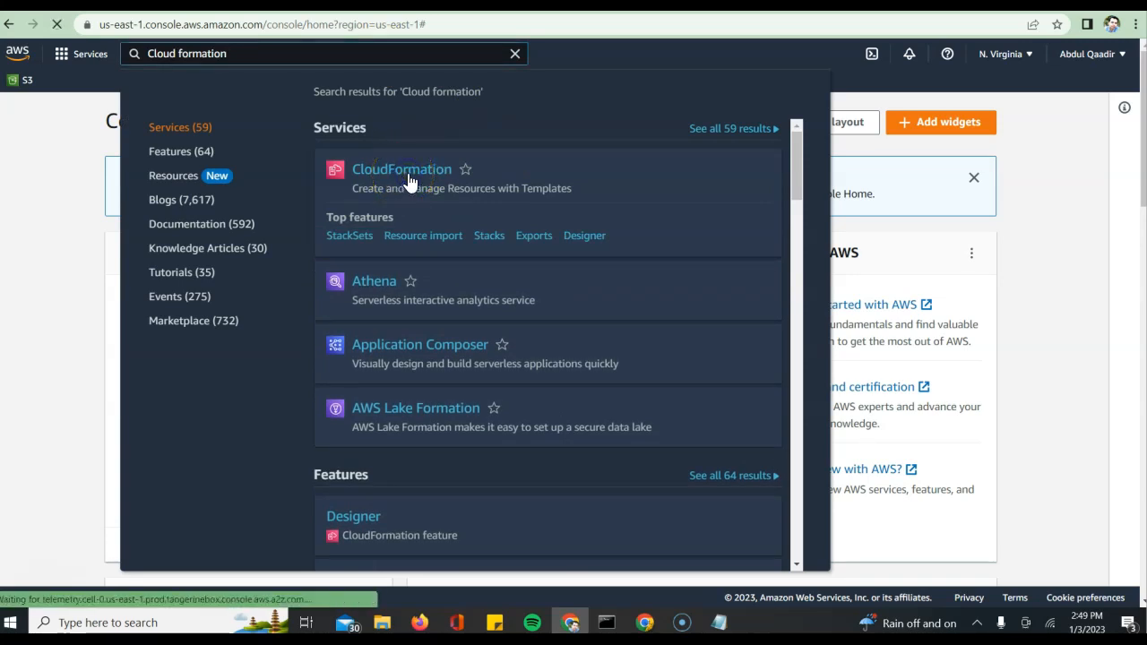
left_click(402, 169)
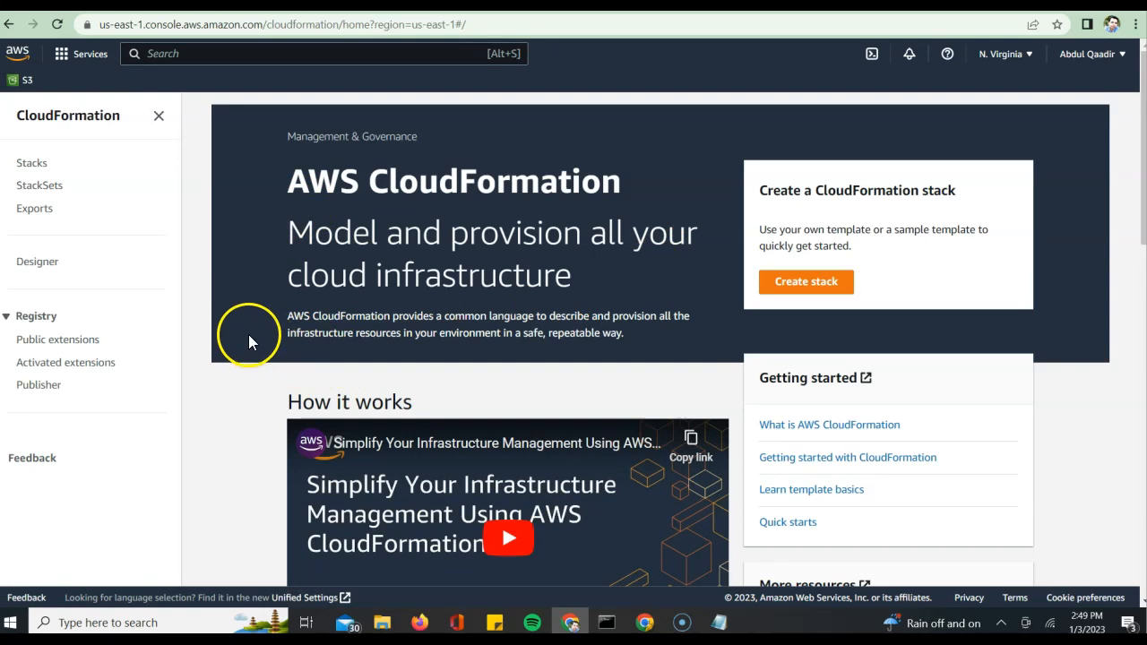
mouse_move(713, 276)
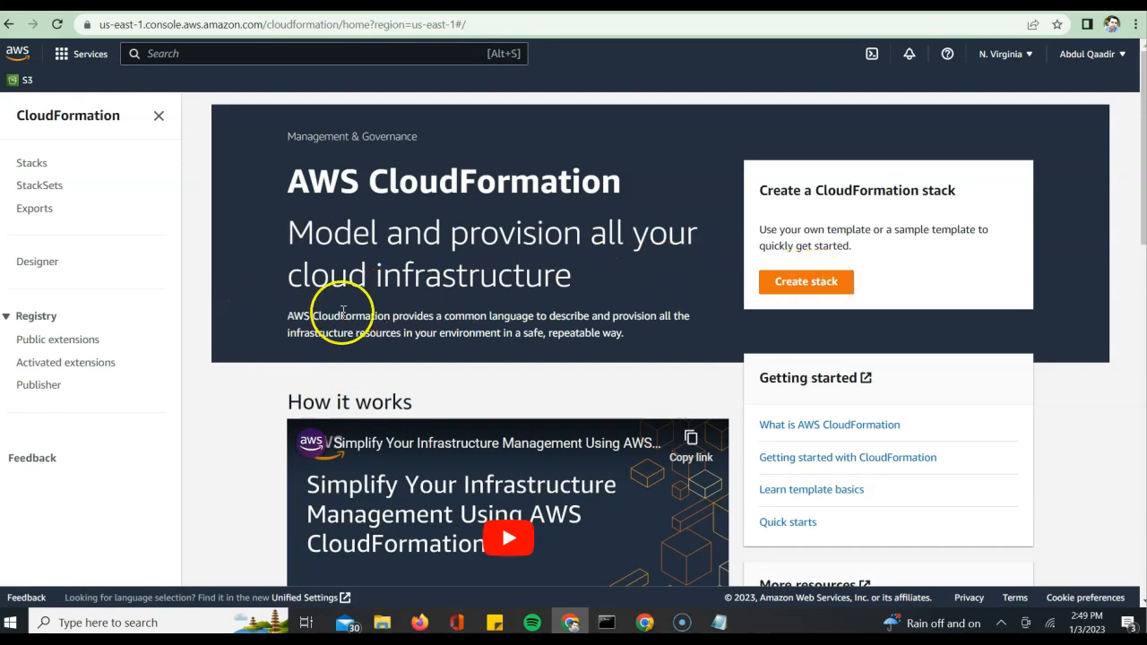
mouse_move(394, 278)
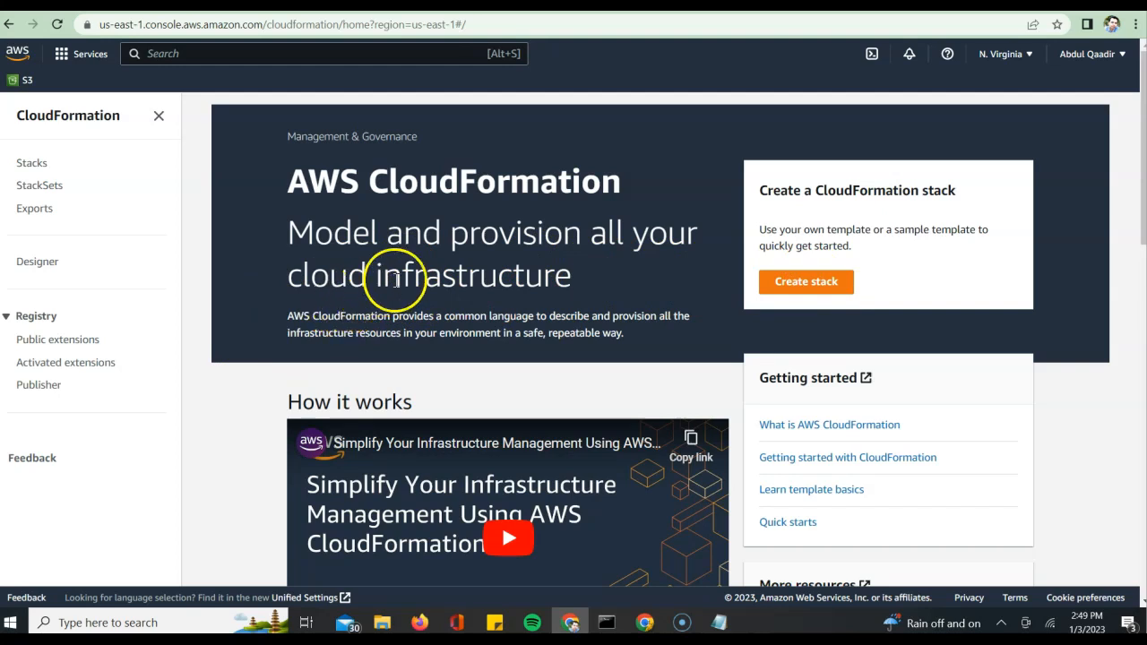
mouse_move(390, 623)
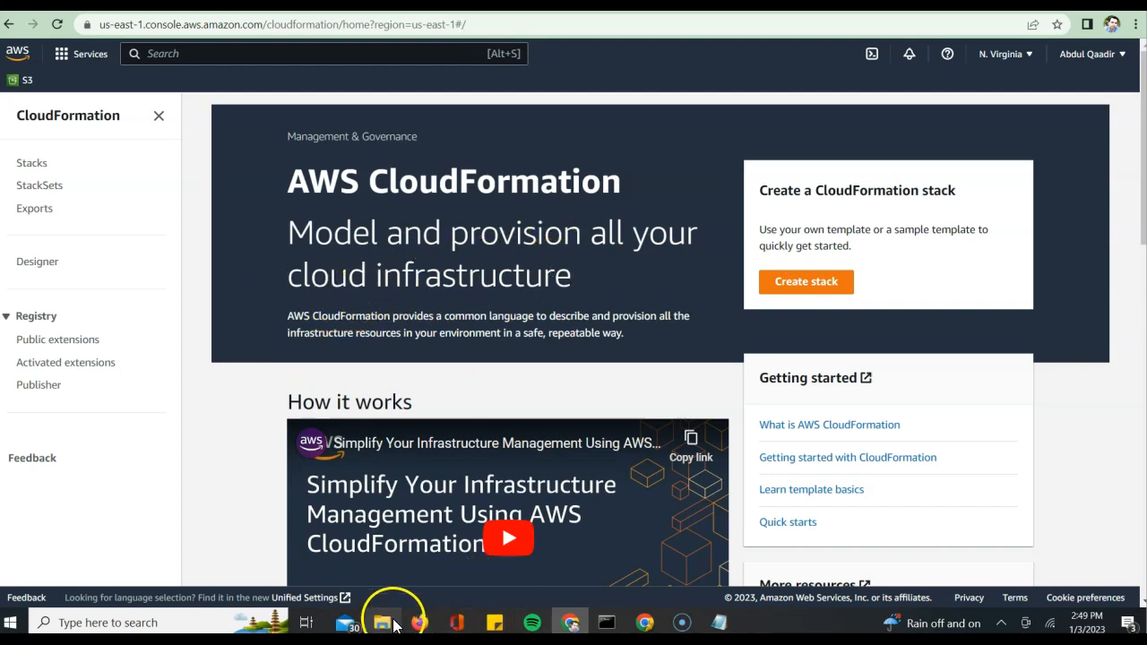
- Open File Explorer on the ABCdir folder to check that sample.yaml is saved
left_click(383, 621)
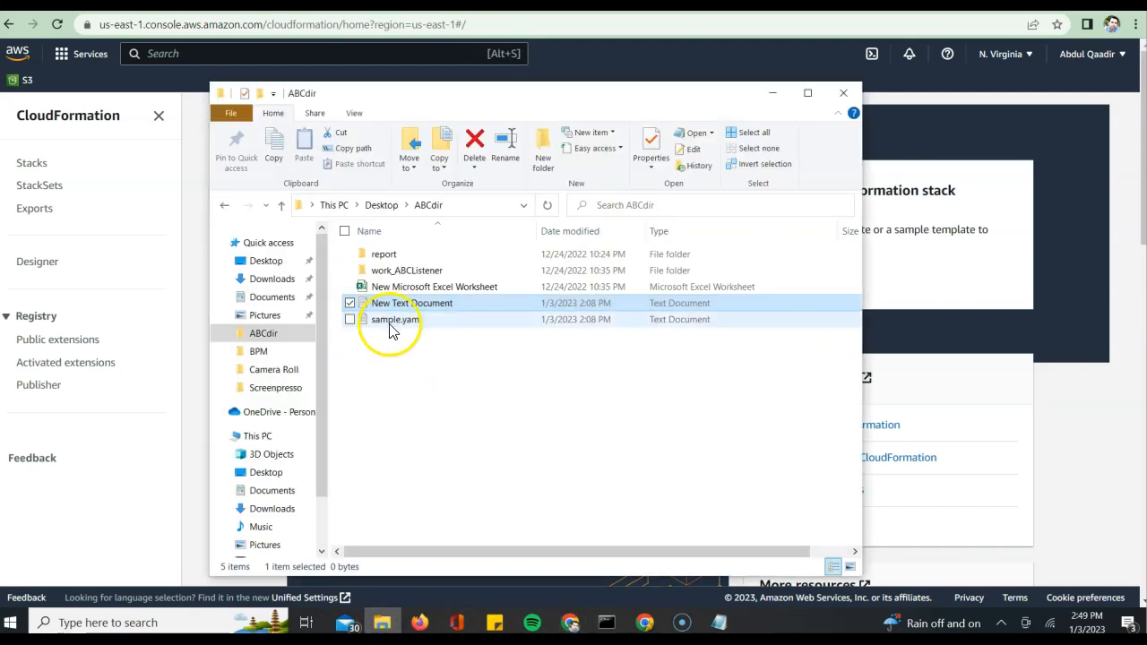
mouse_move(395, 319)
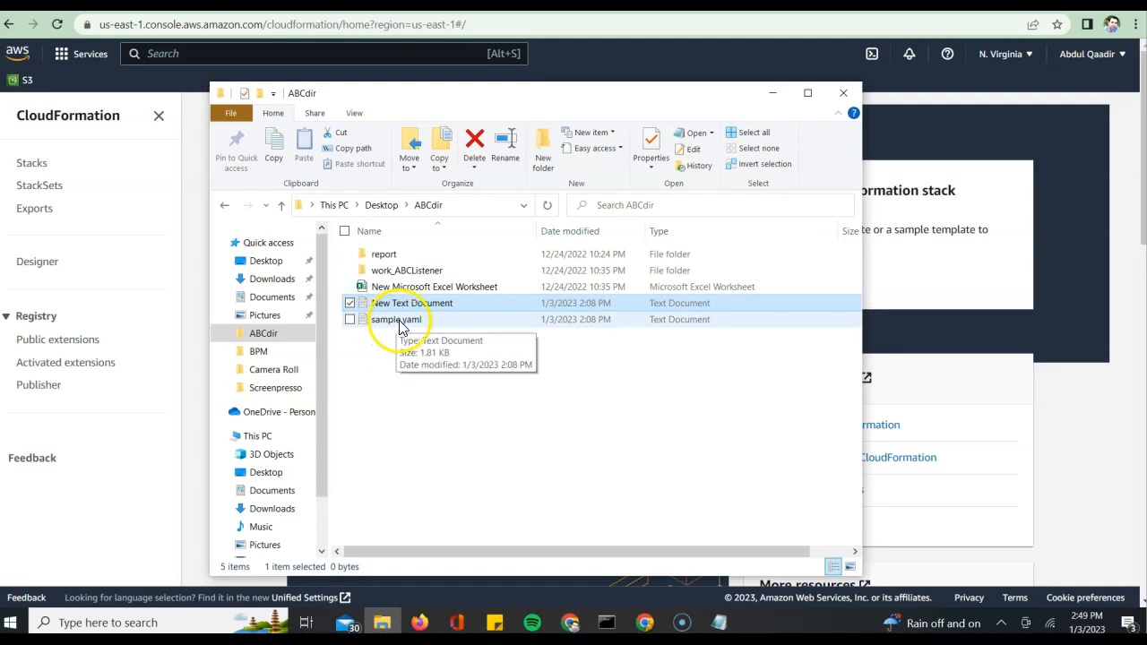
mouse_move(424, 325)
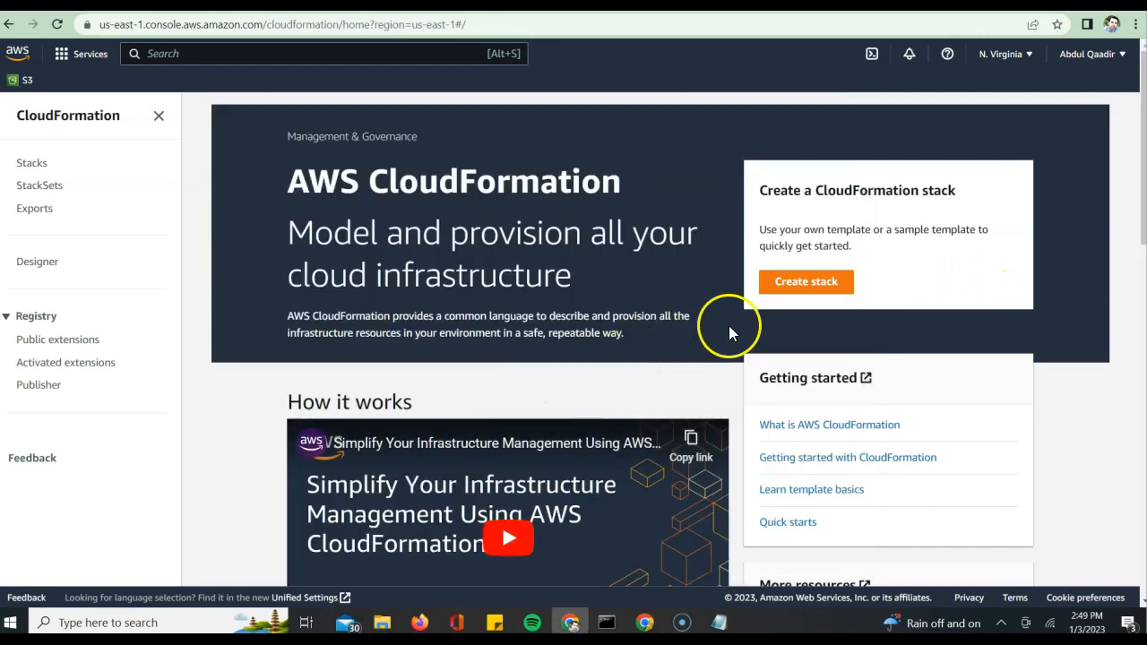
mouse_move(333, 237)
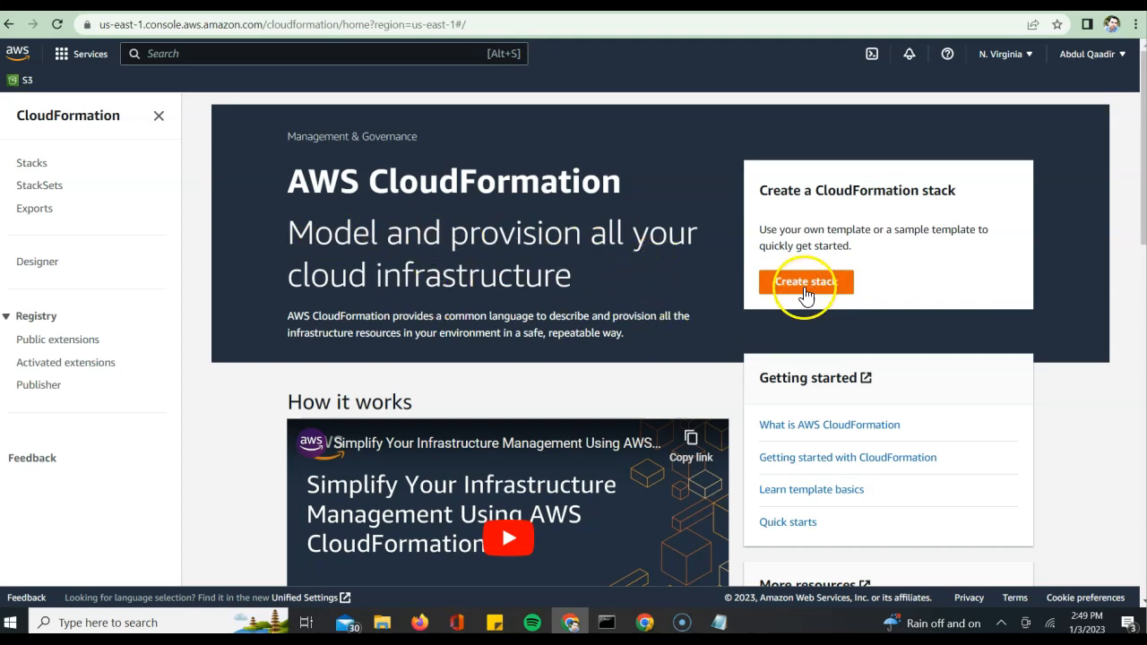
- Start a new stack and upload sample.yaml from ABCdir as its template
left_click(804, 281)
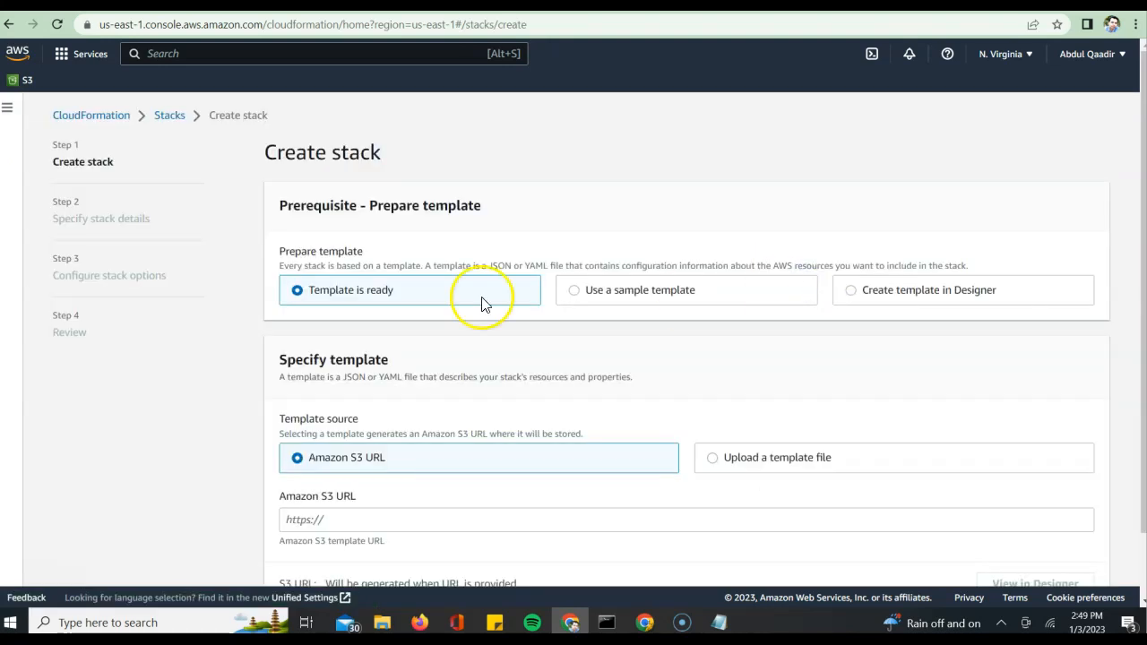
mouse_move(345, 305)
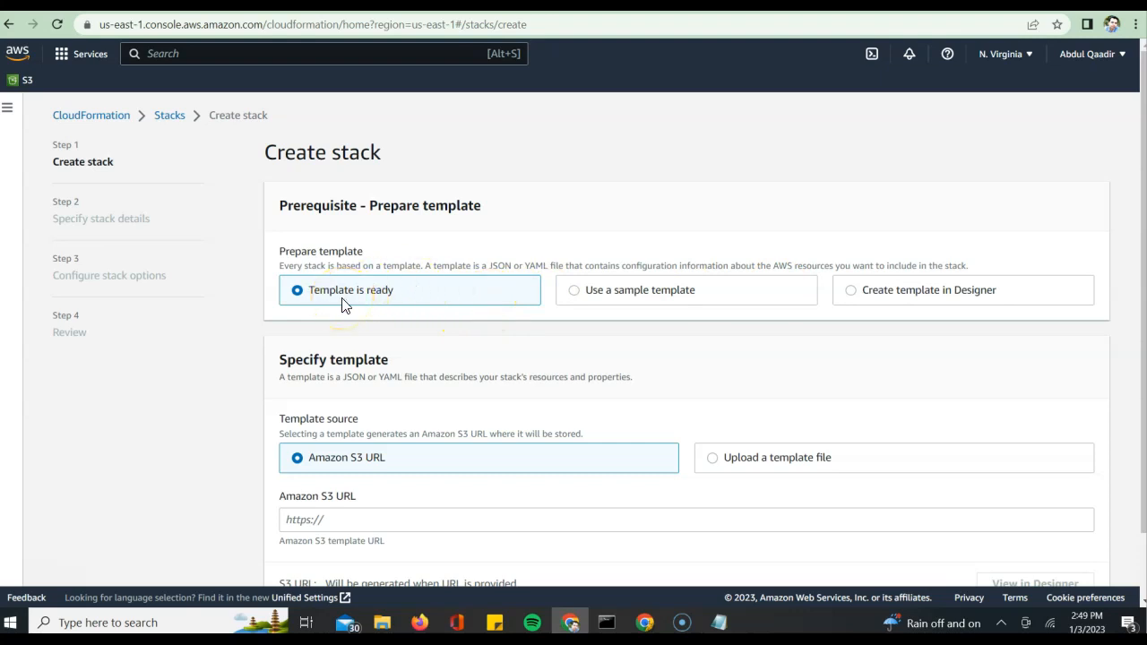
scroll("down", 3)
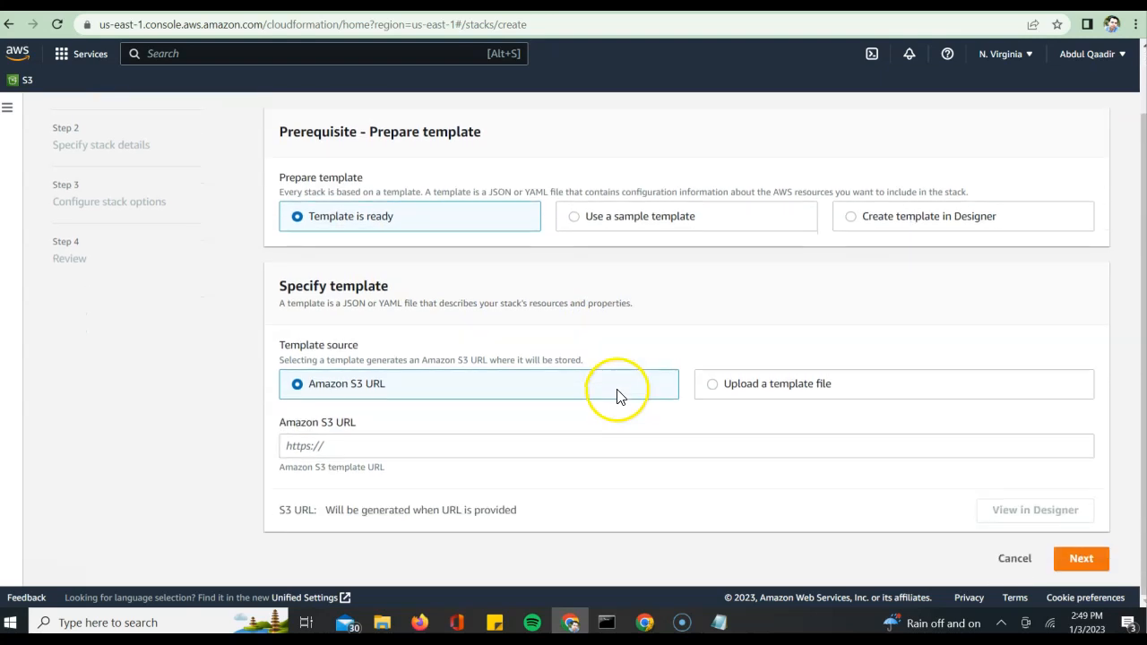
mouse_move(358, 384)
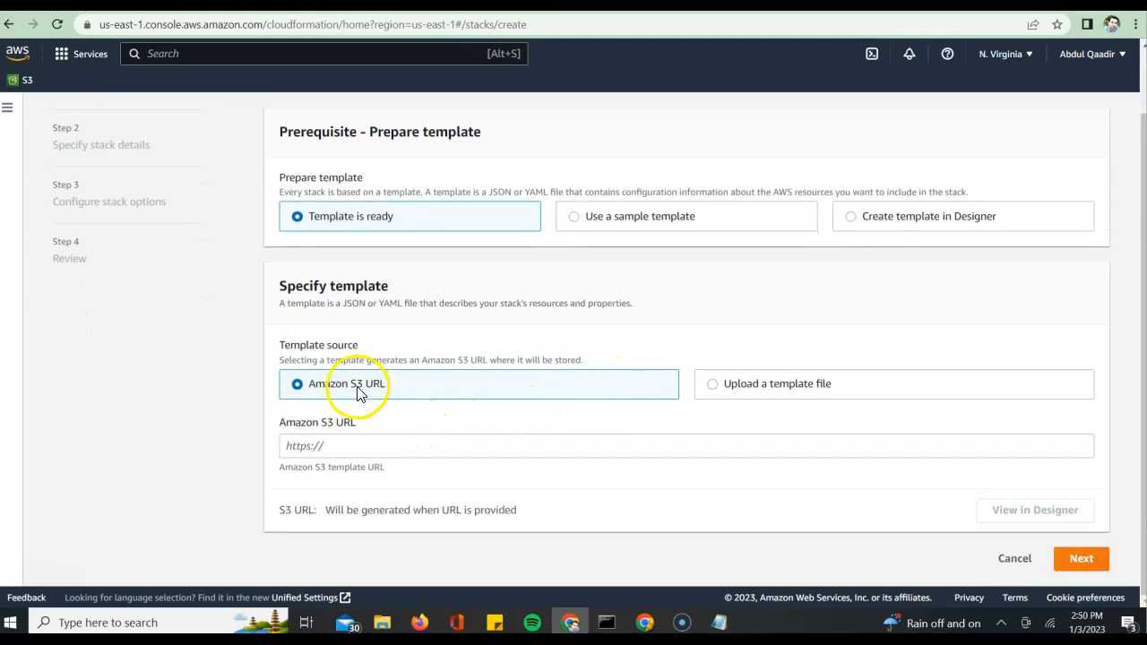
mouse_move(309, 411)
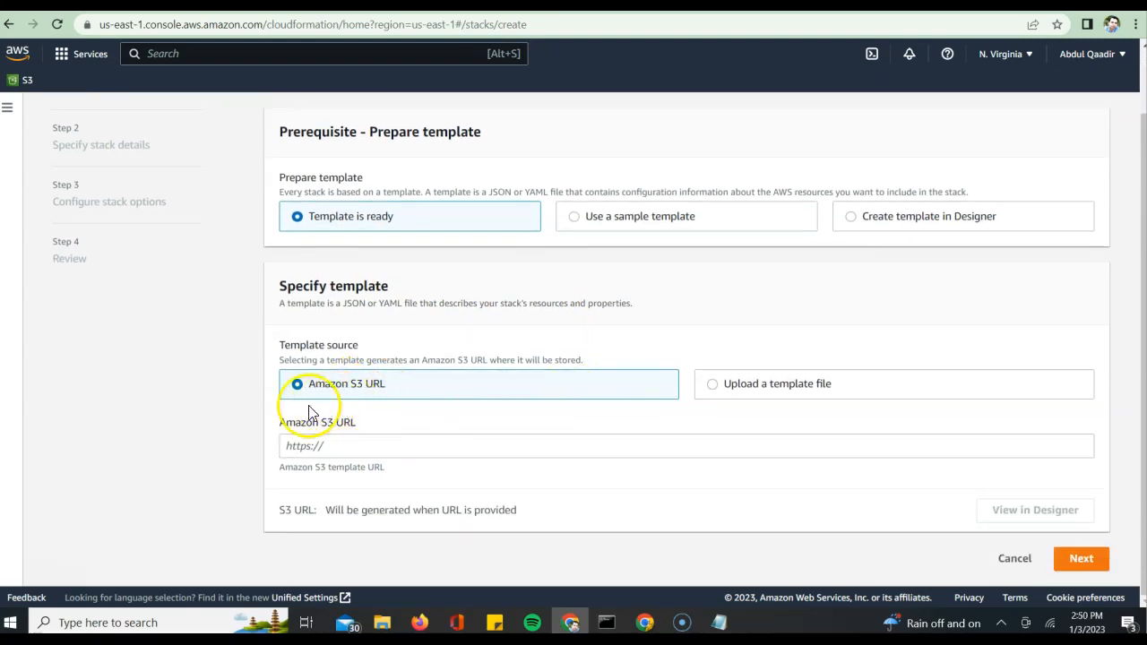
mouse_move(712, 392)
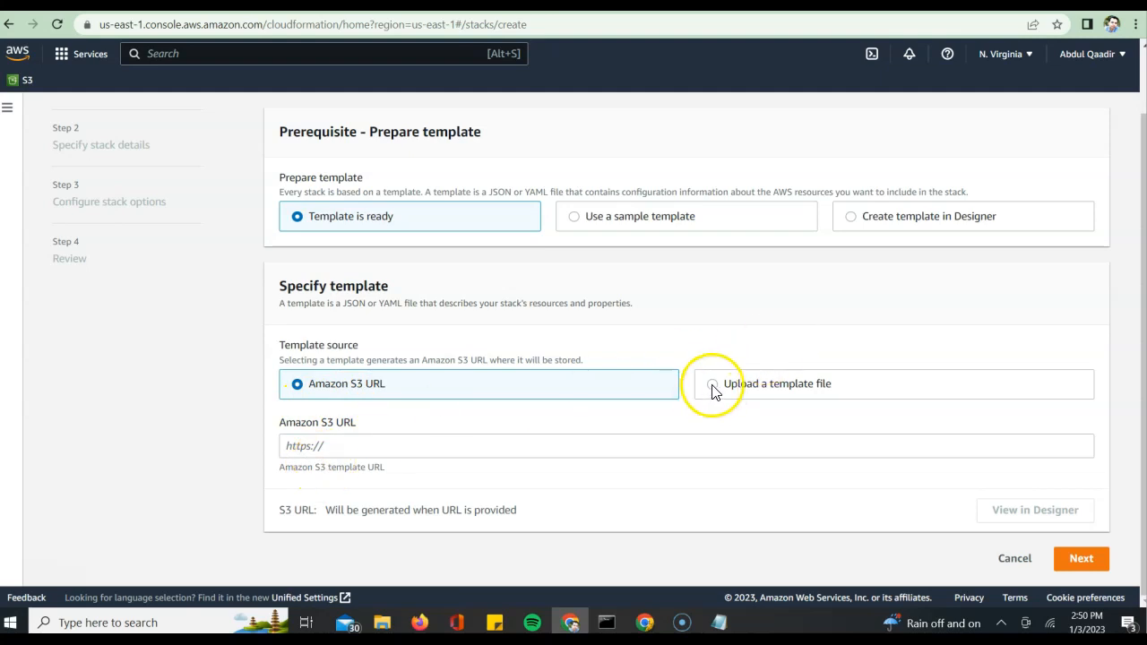
left_click(711, 384)
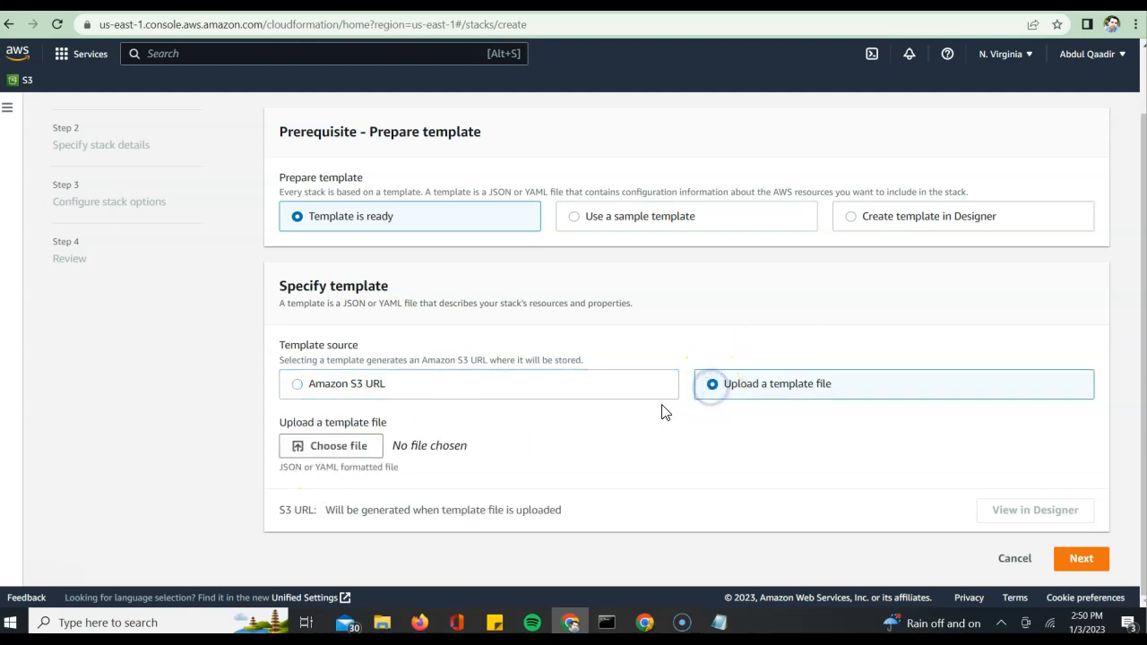
left_click(330, 445)
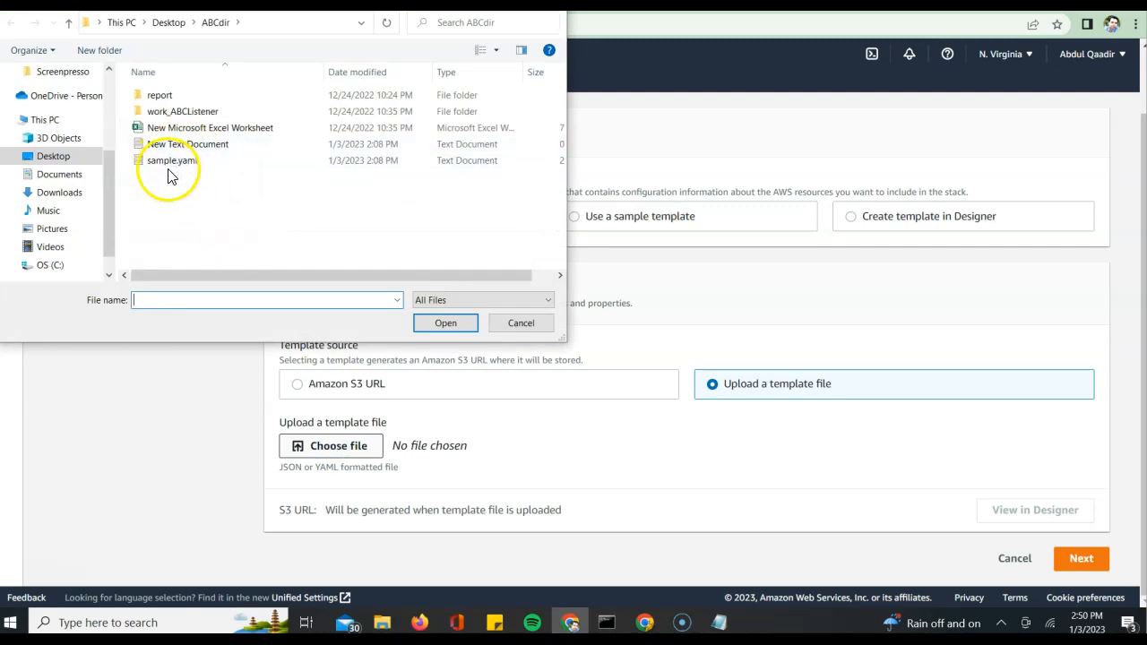
left_click(445, 323)
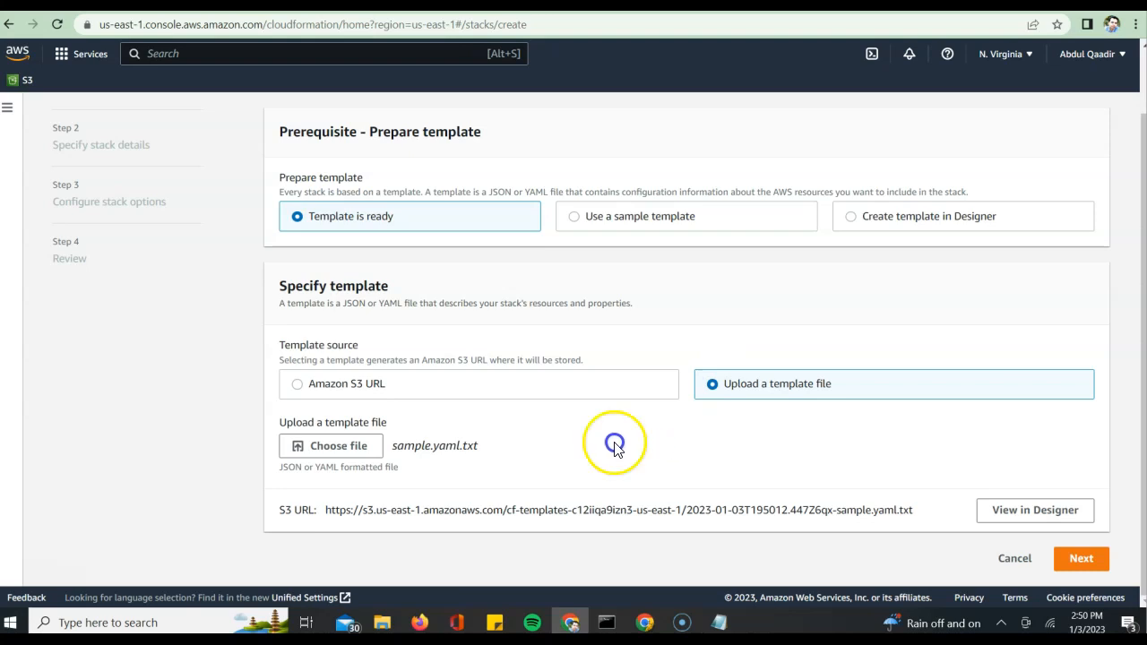
mouse_move(1035, 510)
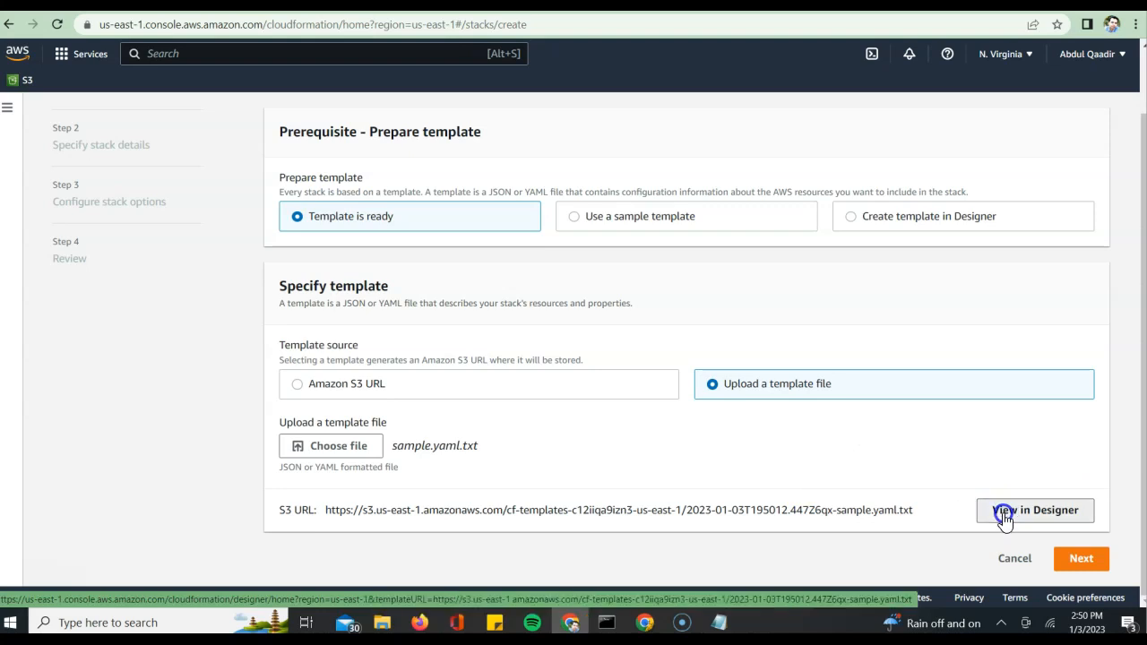
- Open the uploaded template in CloudFormation Designer and scroll through its YAML
left_click(1035, 510)
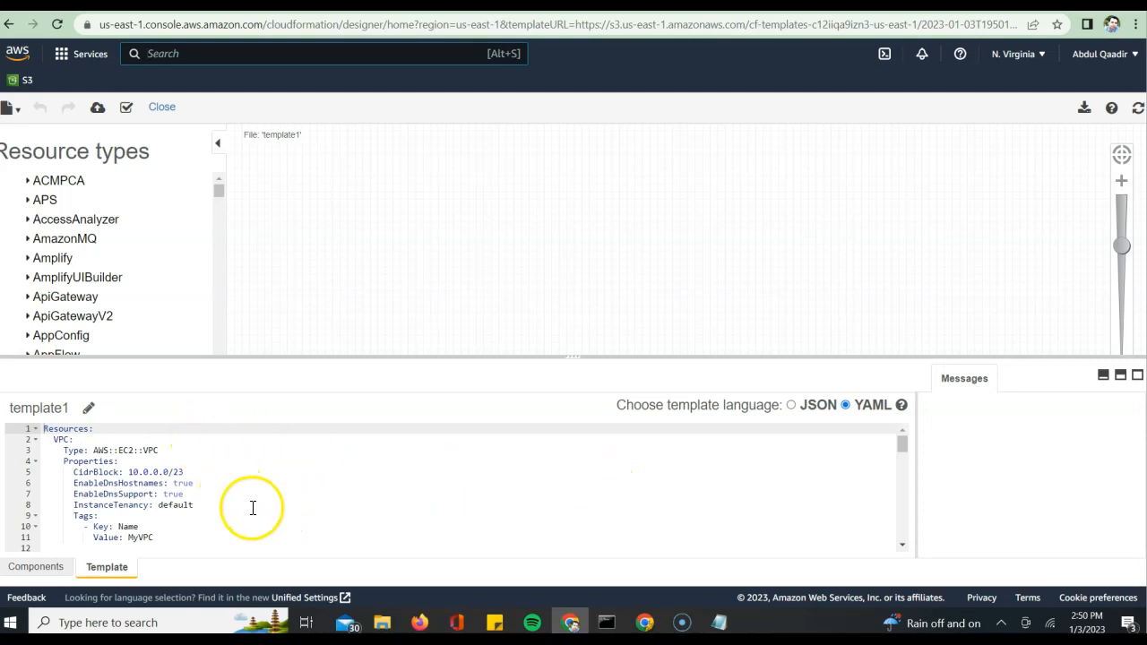
scroll("down", 3)
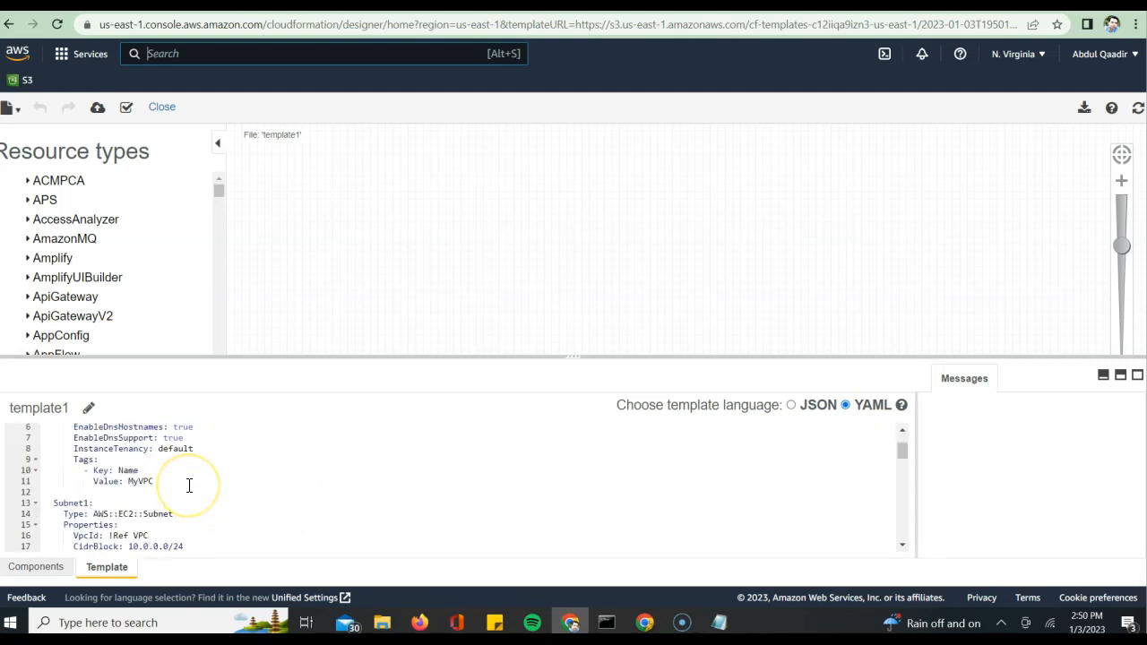
scroll("down", 3)
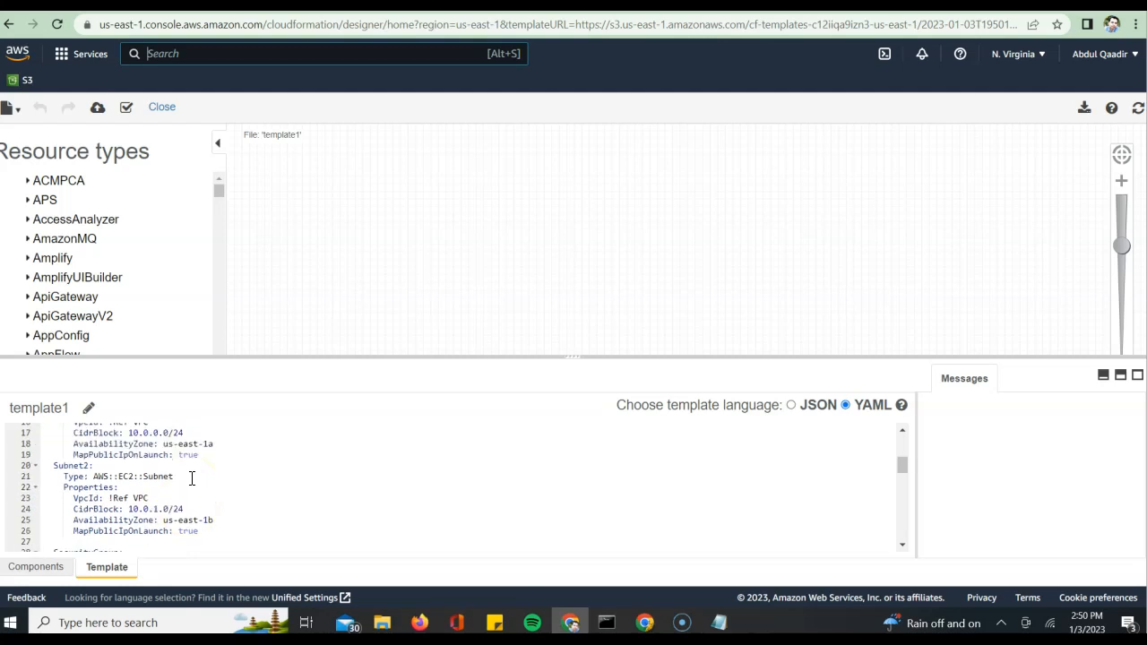
scroll("down", 3)
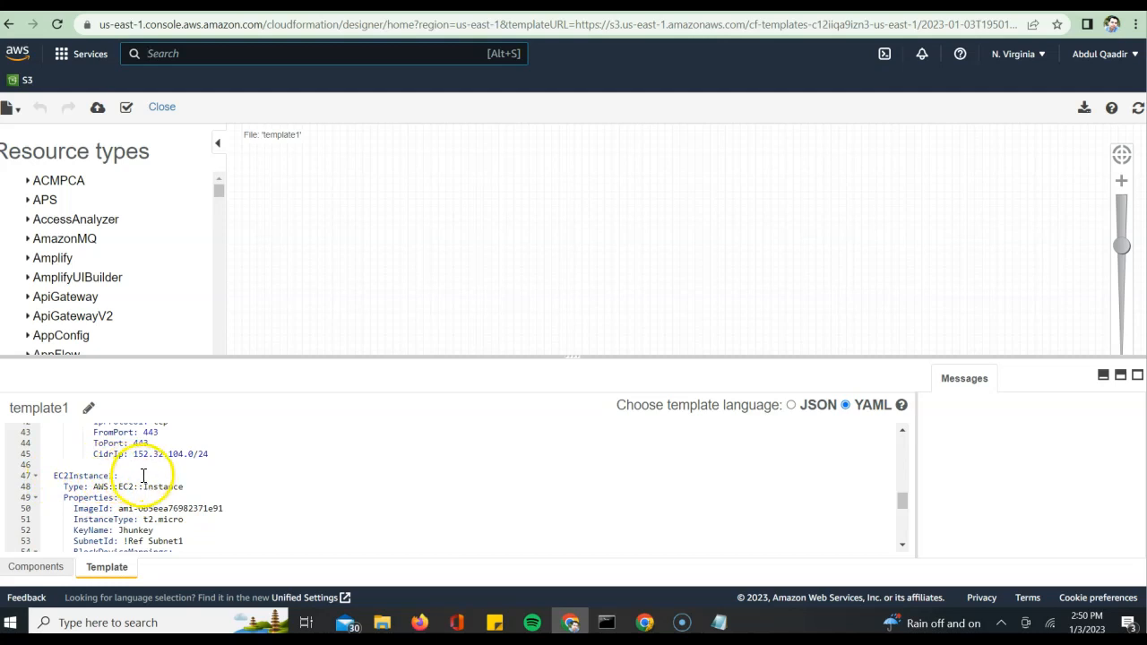
scroll("down", 3)
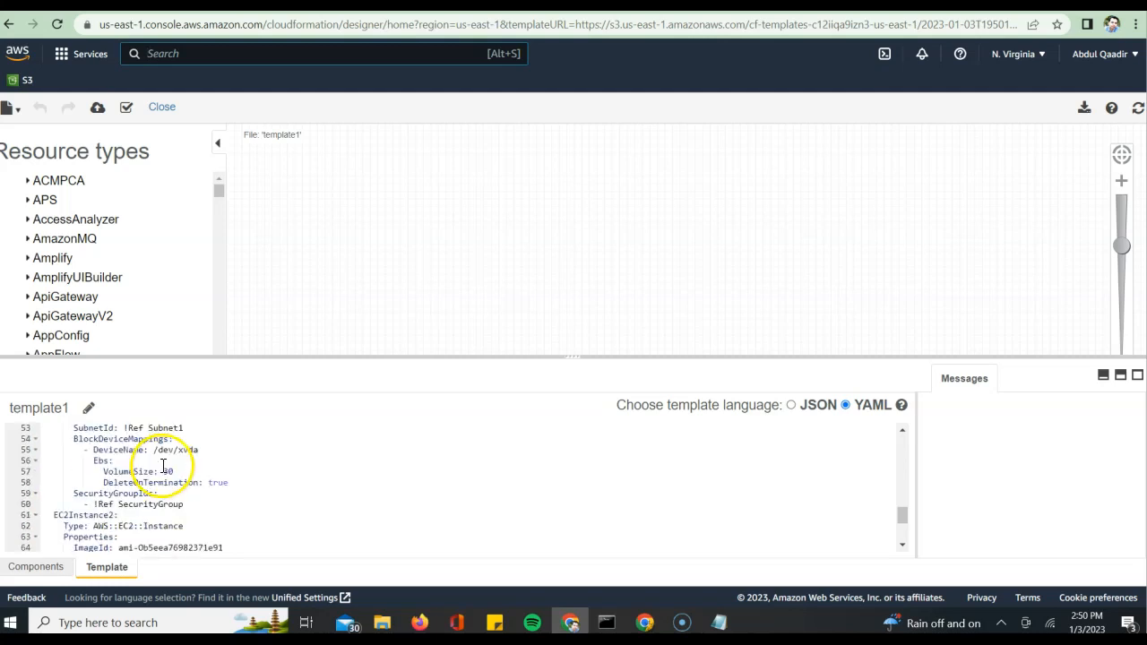
scroll("down", 3)
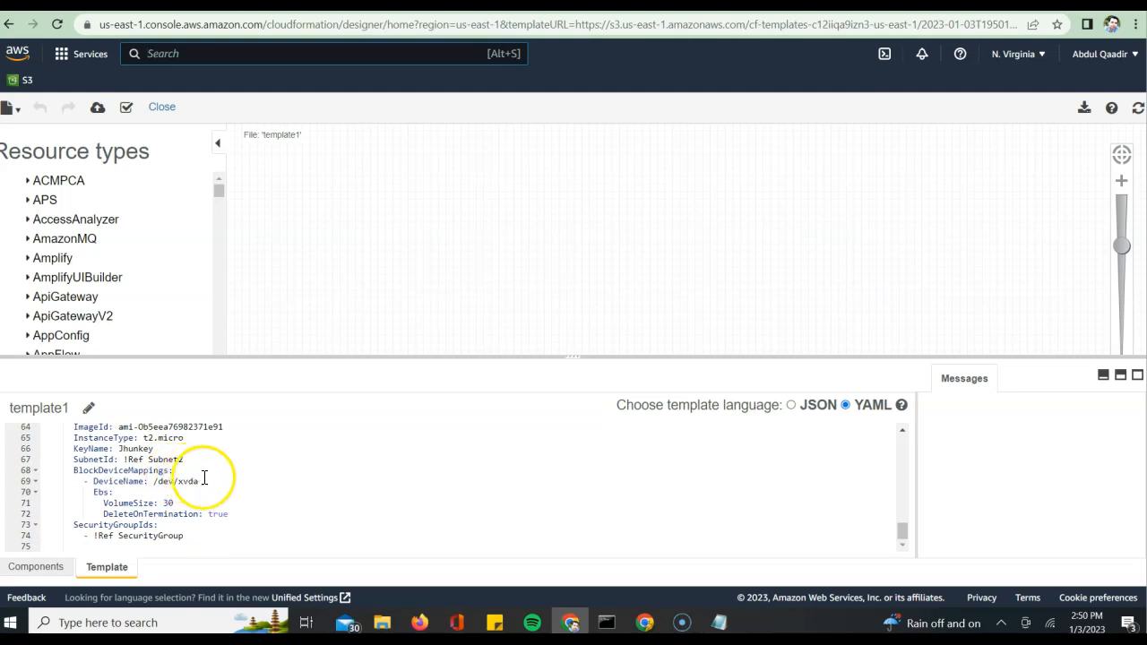
scroll("up", 3)
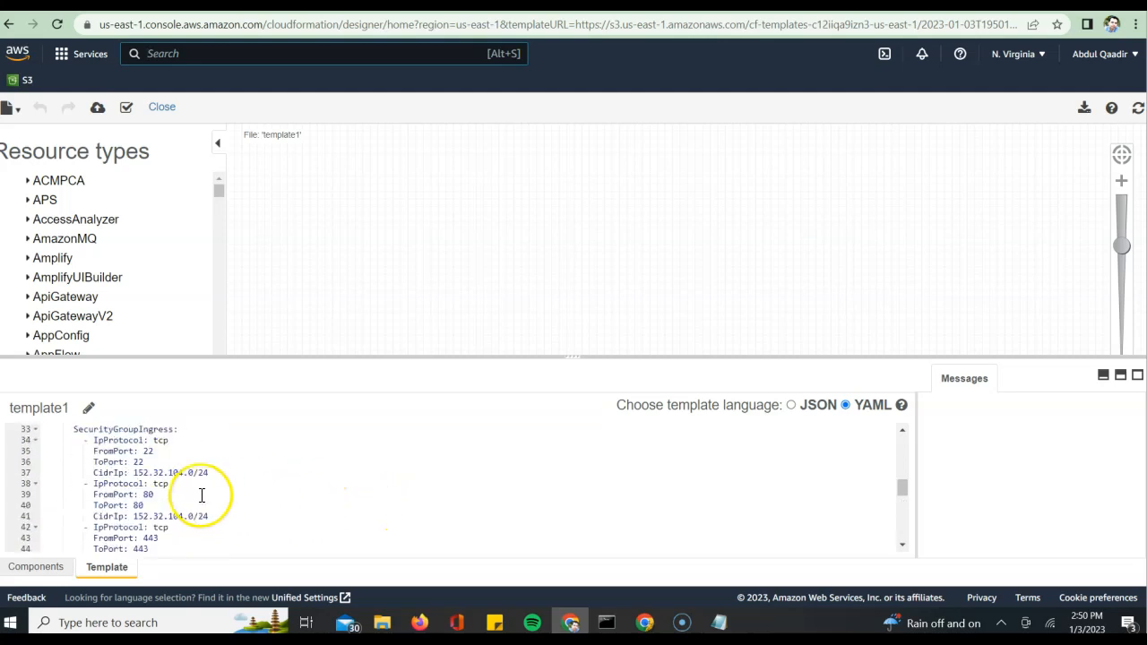
scroll("up", 3)
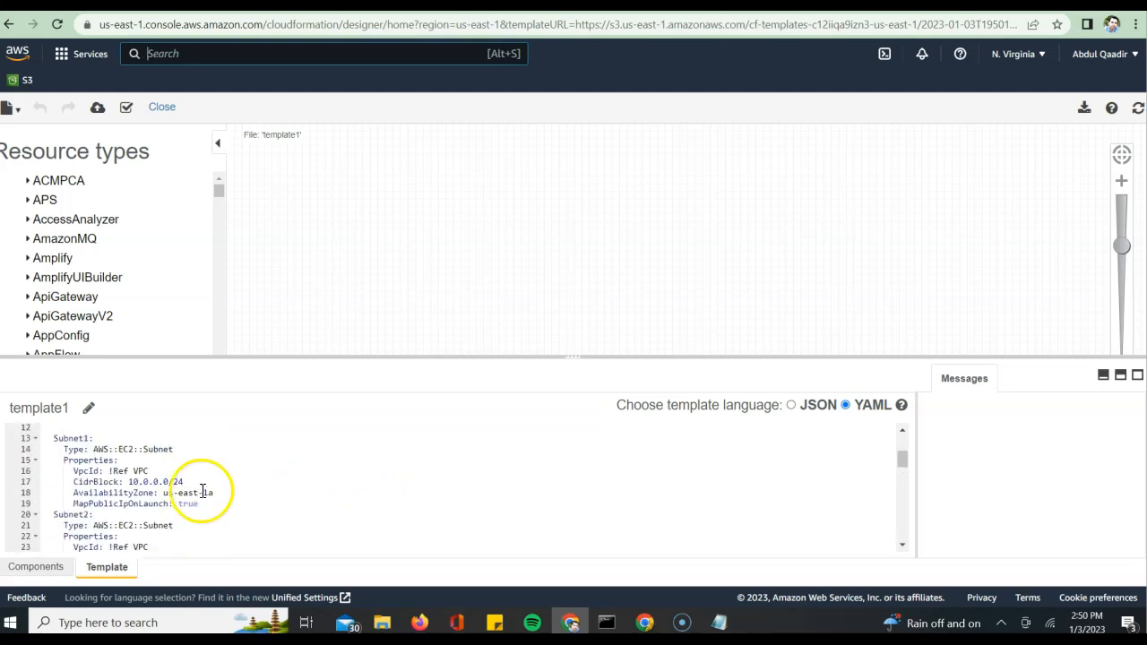
scroll("up", 3)
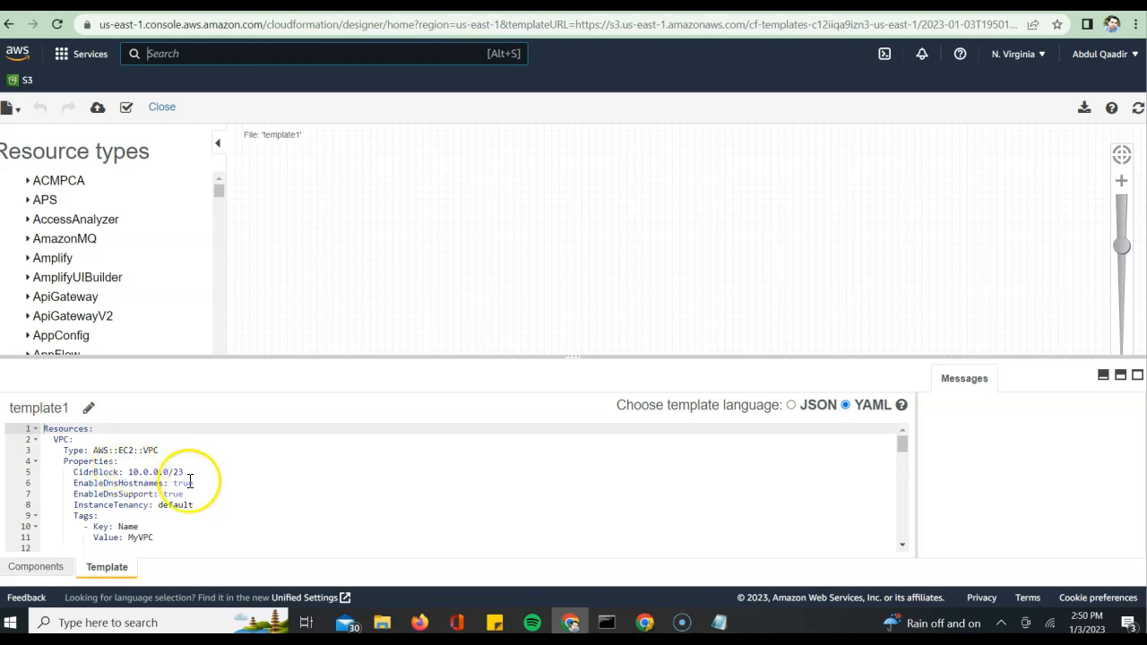
mouse_move(452, 377)
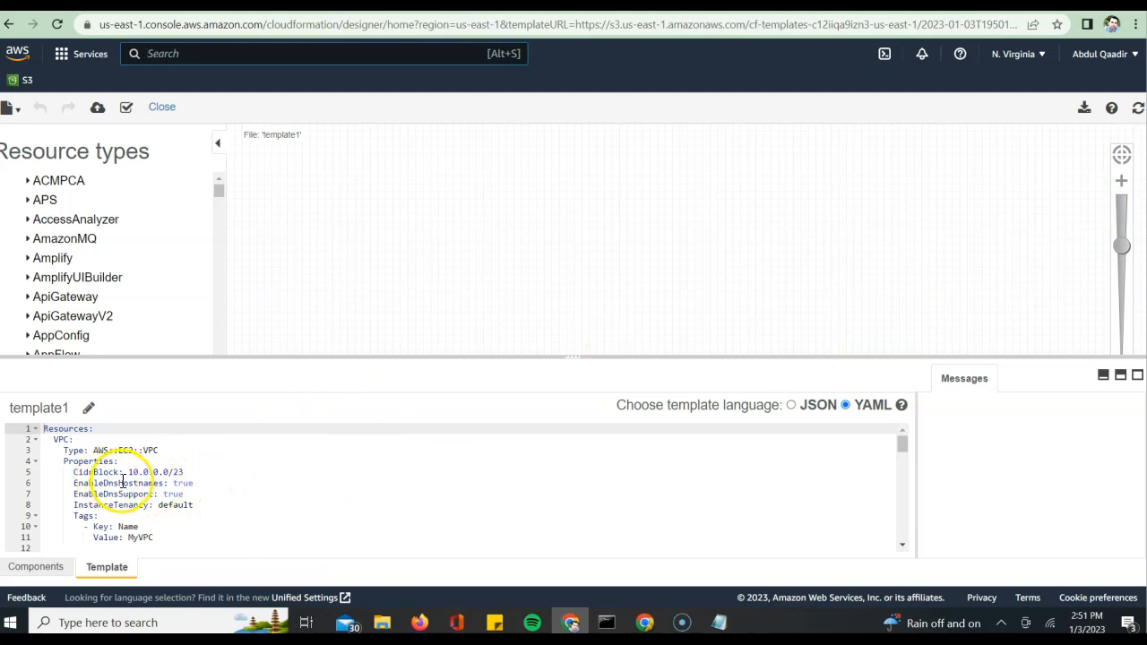
mouse_move(214, 508)
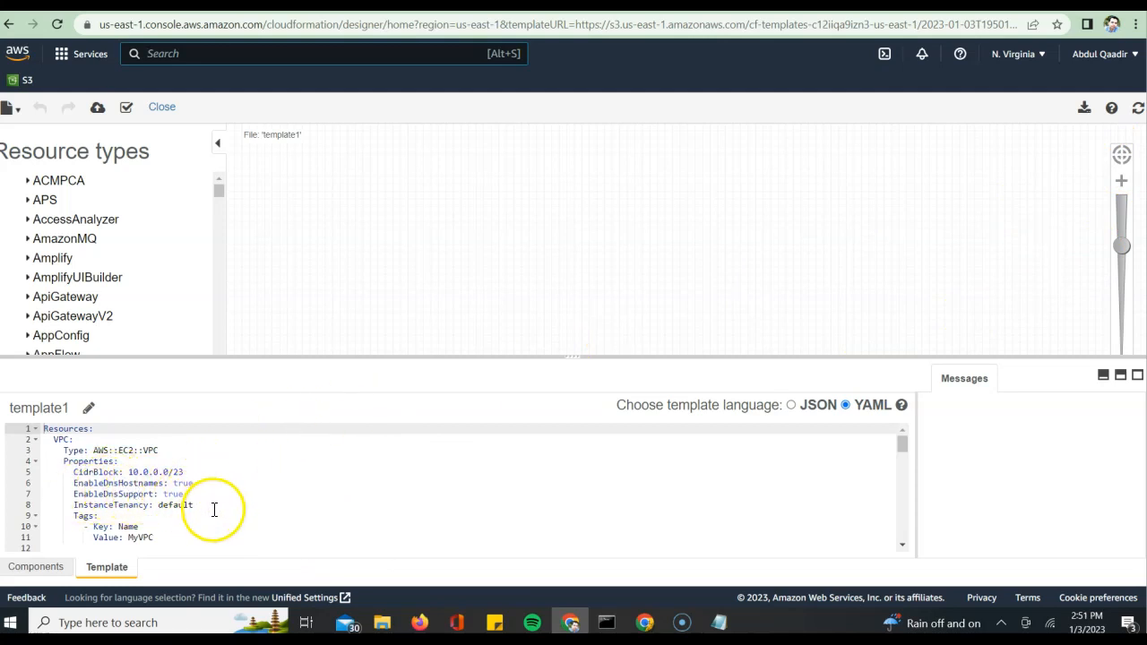
mouse_move(150, 527)
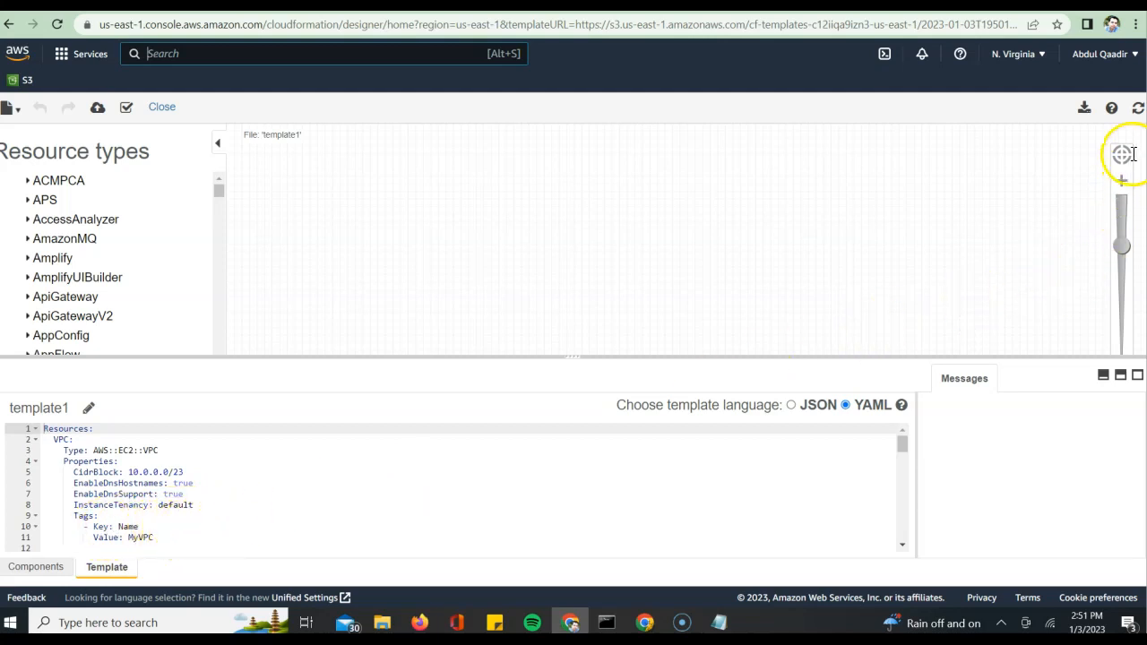
mouse_move(1121, 154)
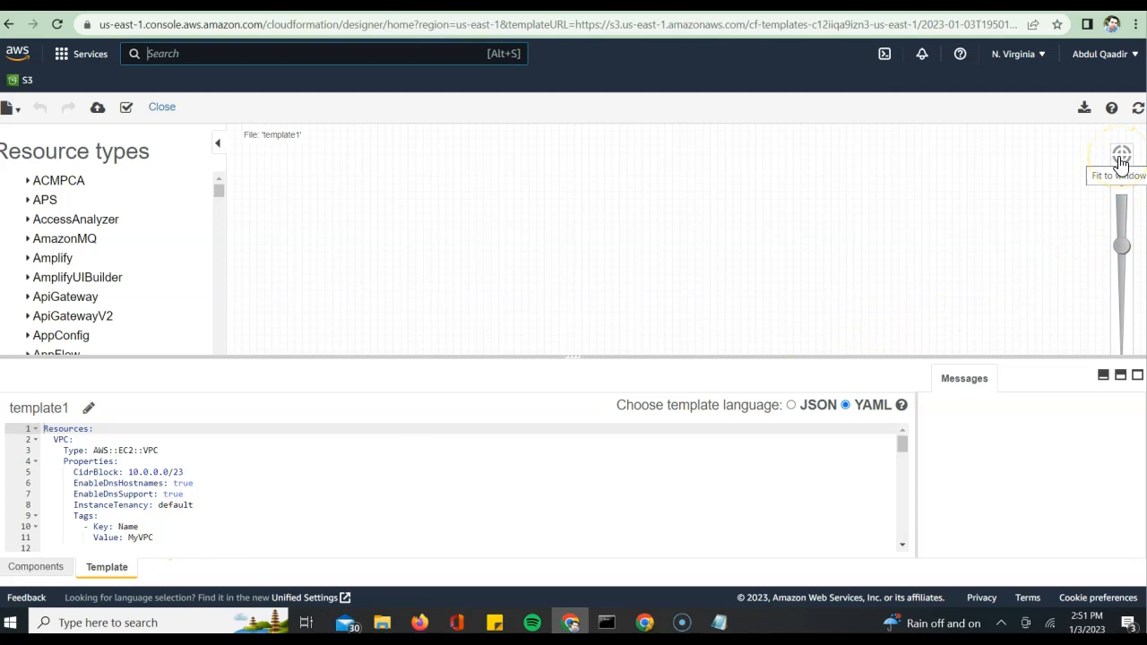
- Fit the VPC, subnets, instances and security group diagram to the enlarged canvas
left_click(1120, 154)
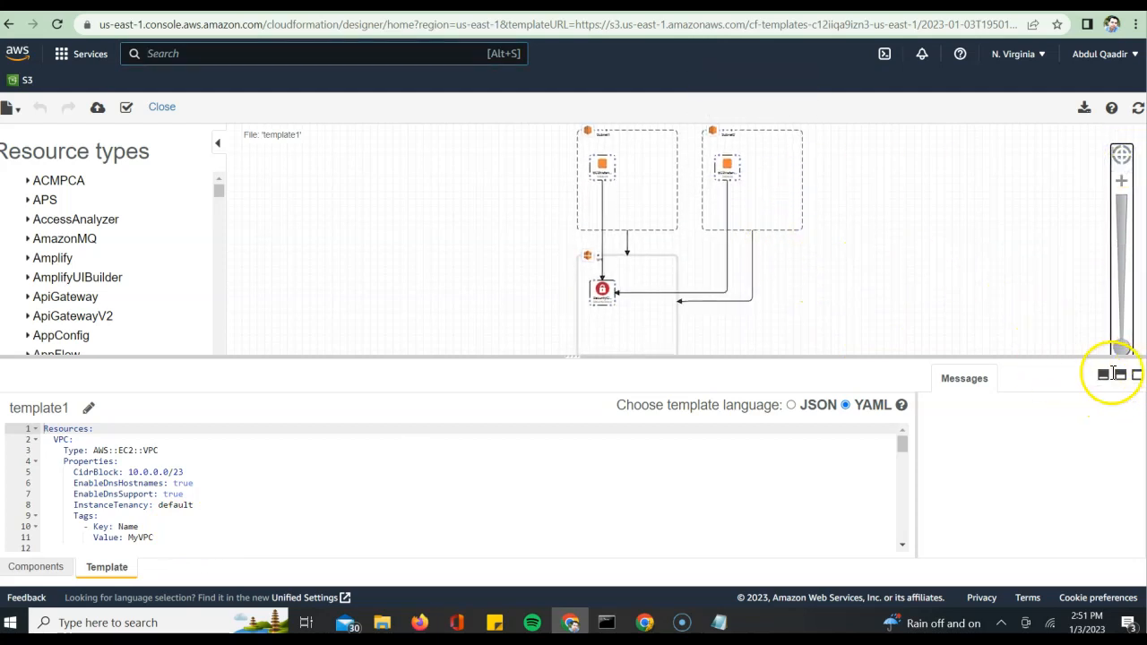
left_click(1115, 373)
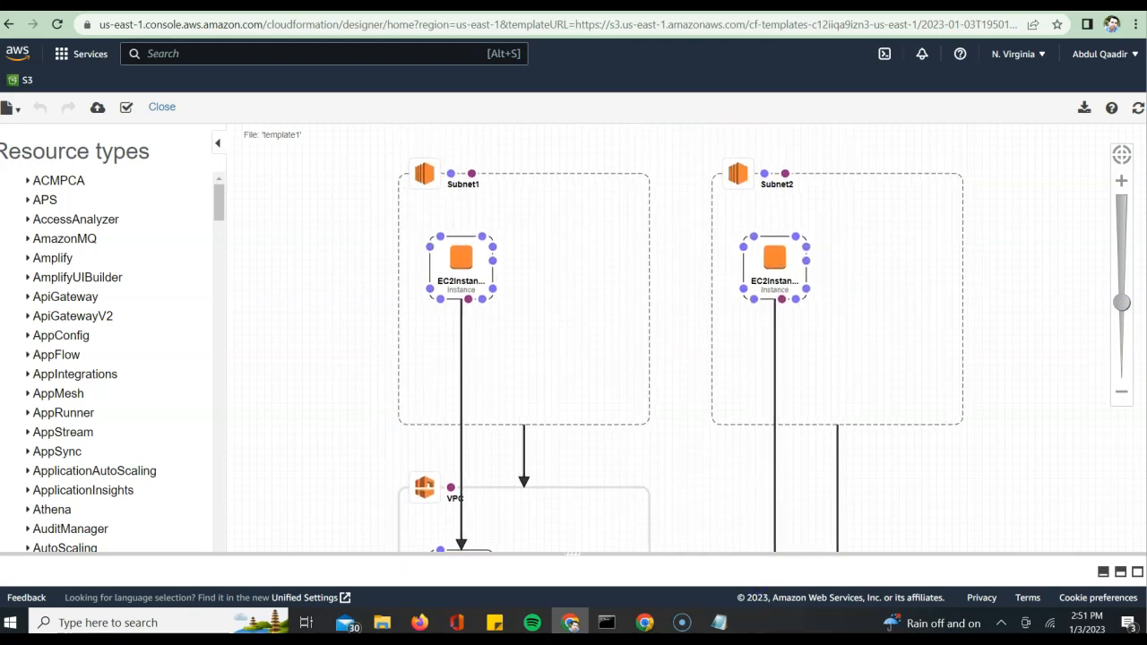
mouse_move(445, 544)
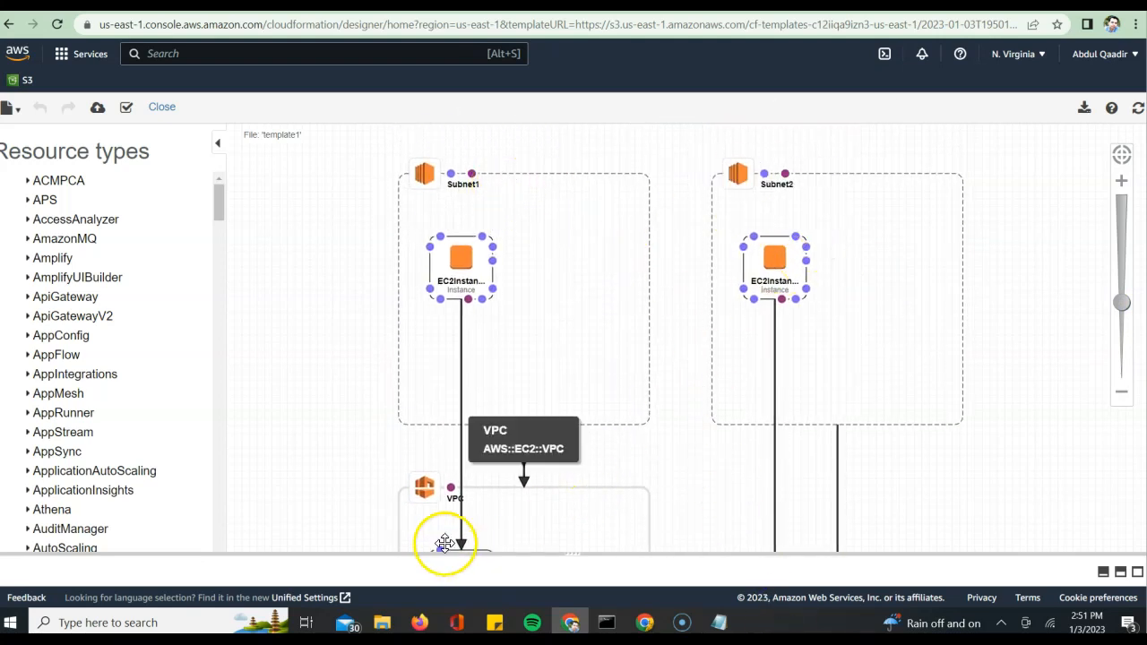
mouse_move(805, 335)
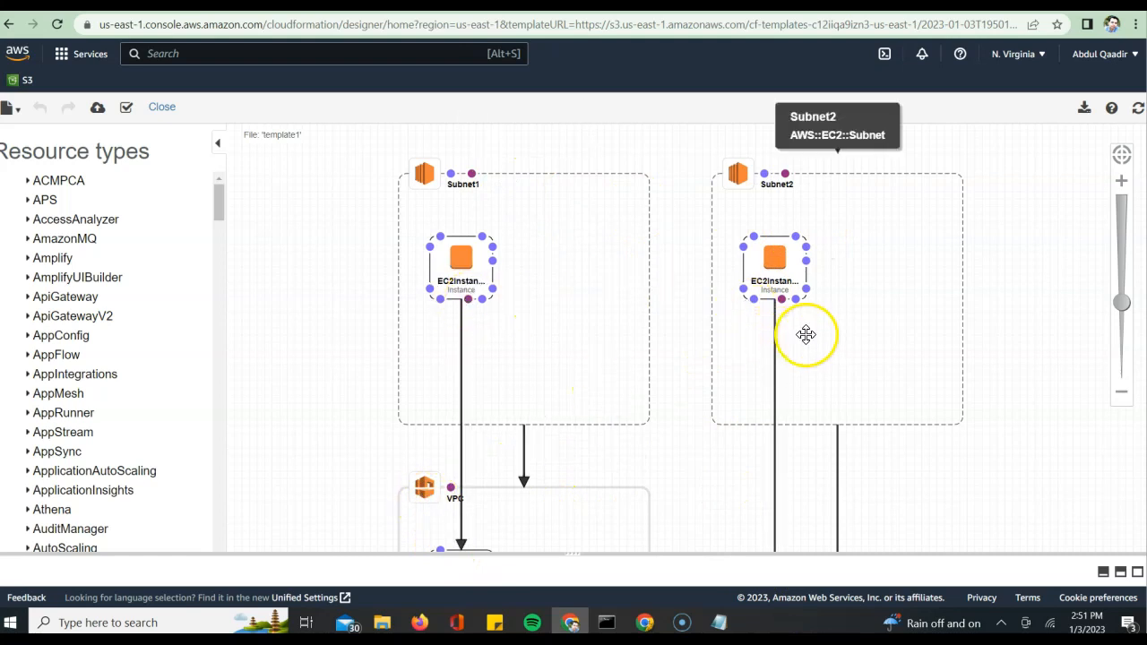
scroll("down", 3)
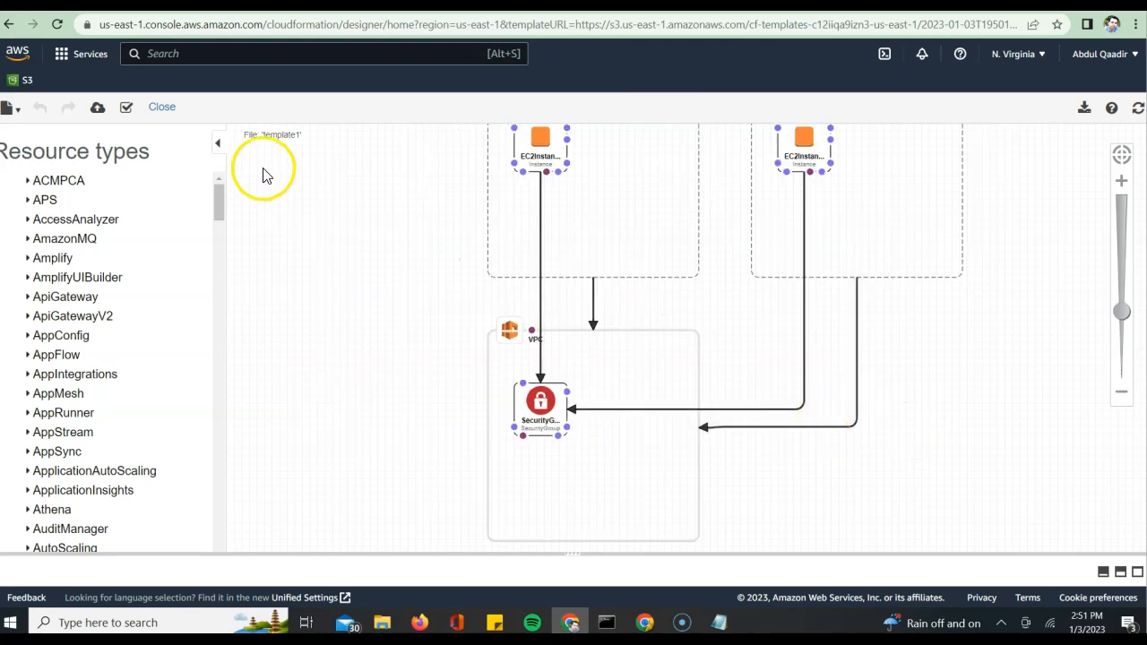
- Return from Designer to the stack details step and name the stack 'my-stack'
left_click(162, 106)
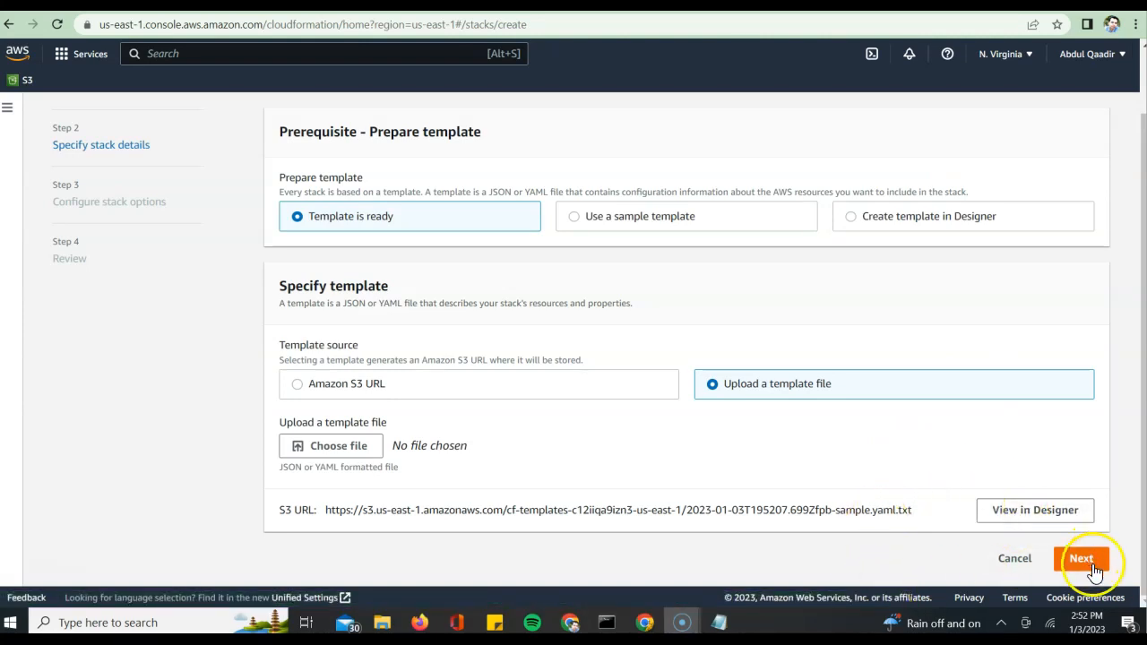
left_click(1081, 559)
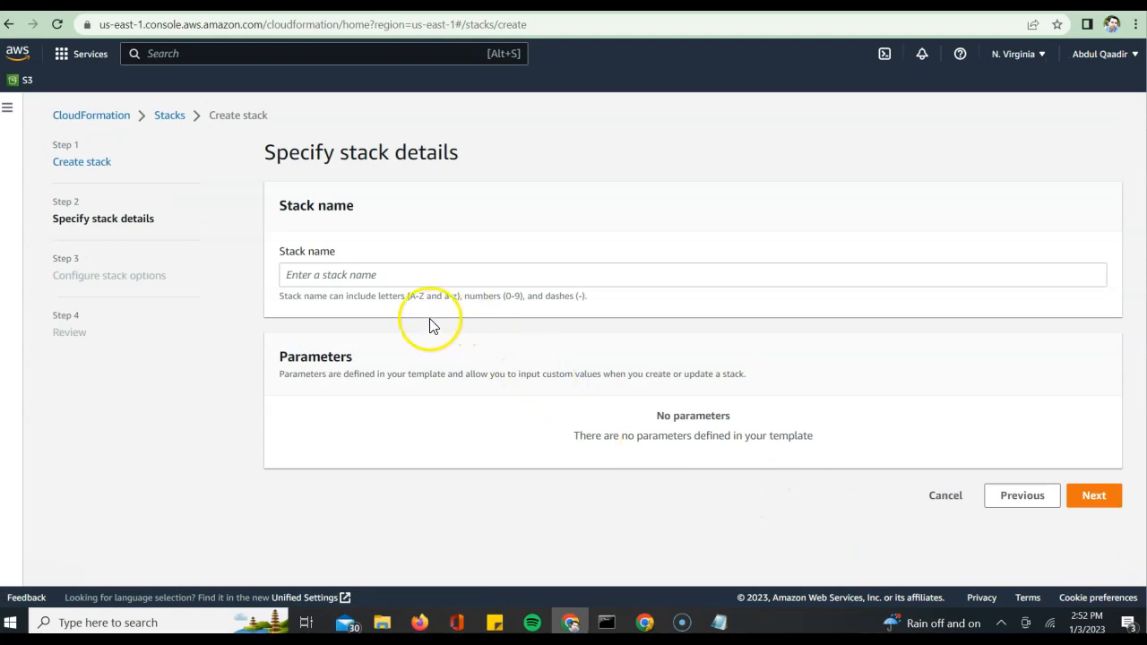
left_click(692, 274)
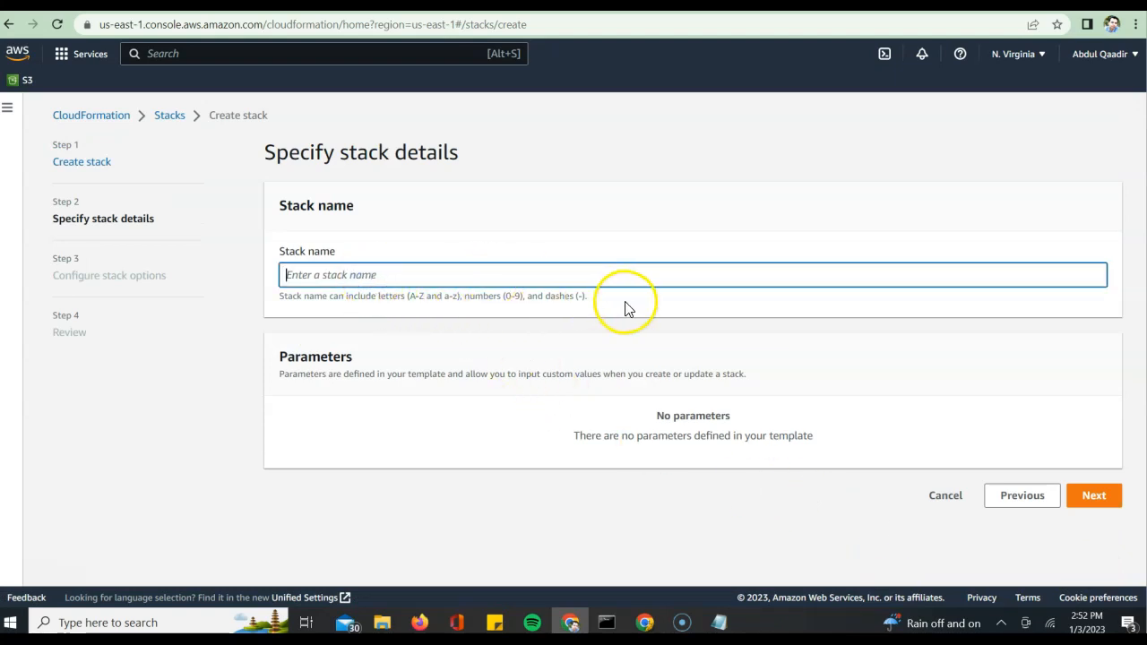
mouse_move(490, 342)
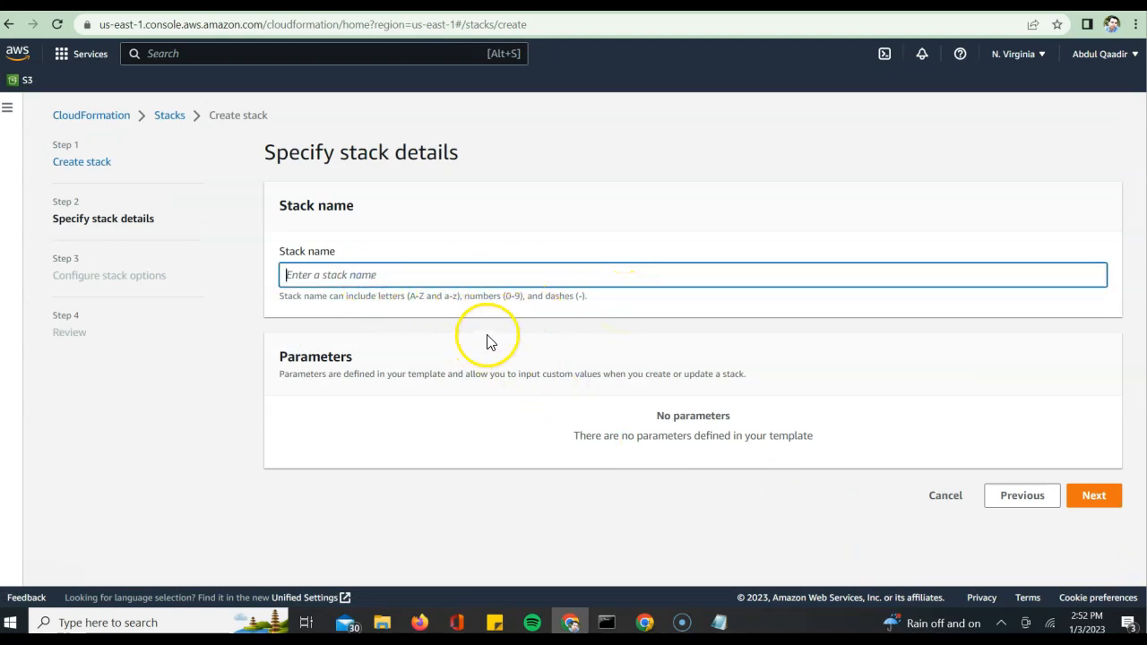
mouse_move(491, 340)
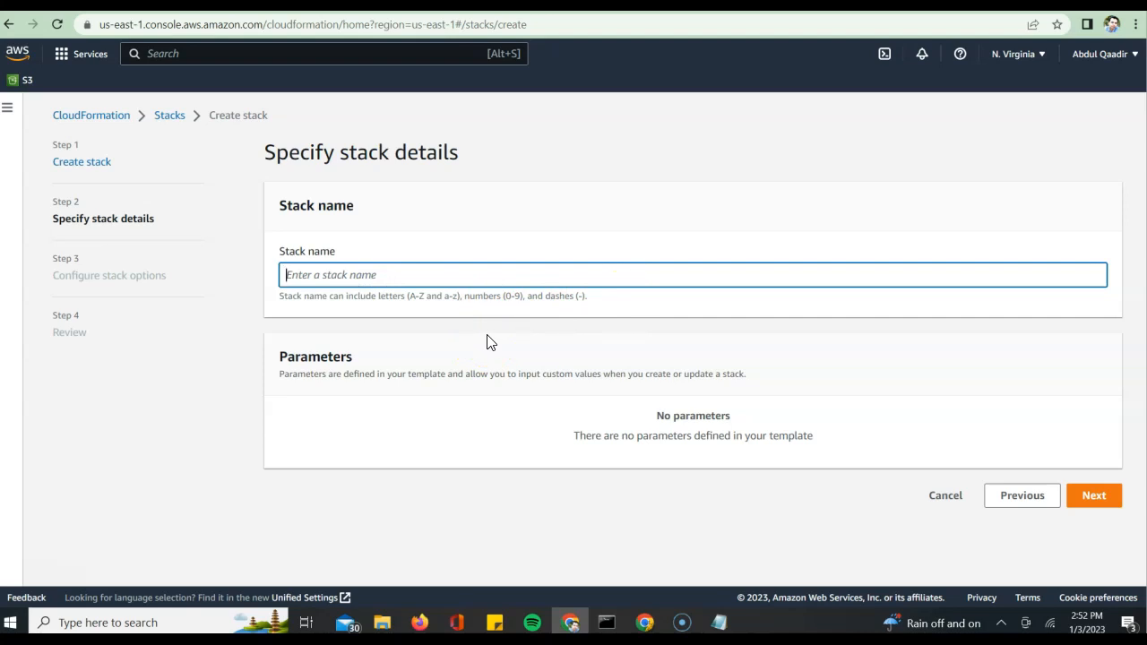
type("my")
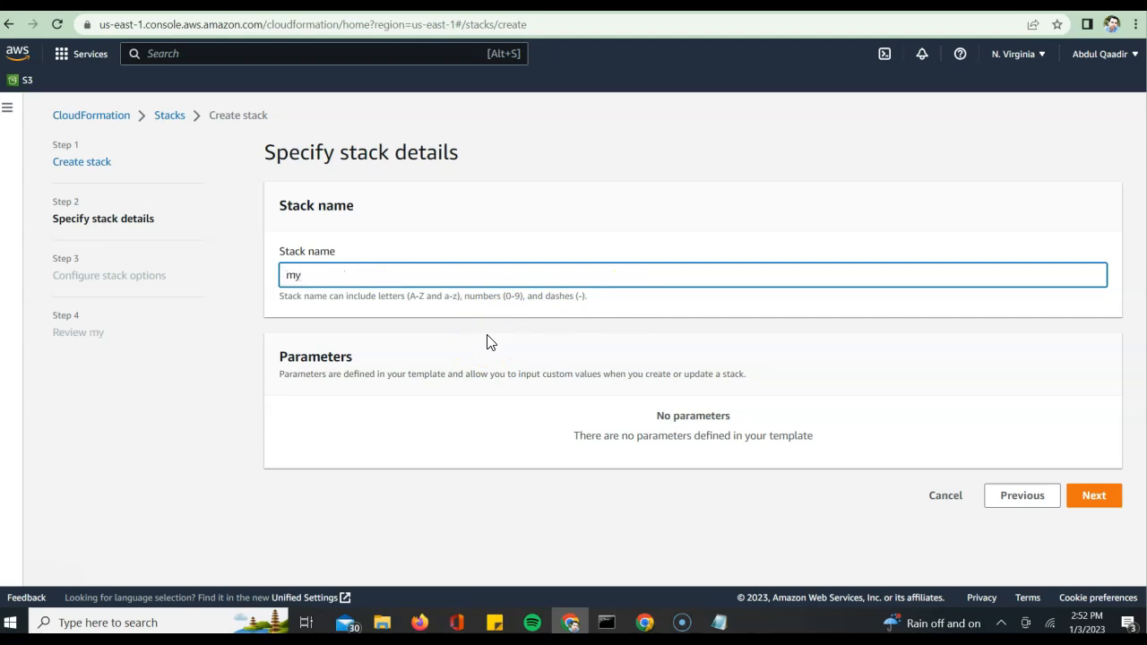
type("-stack")
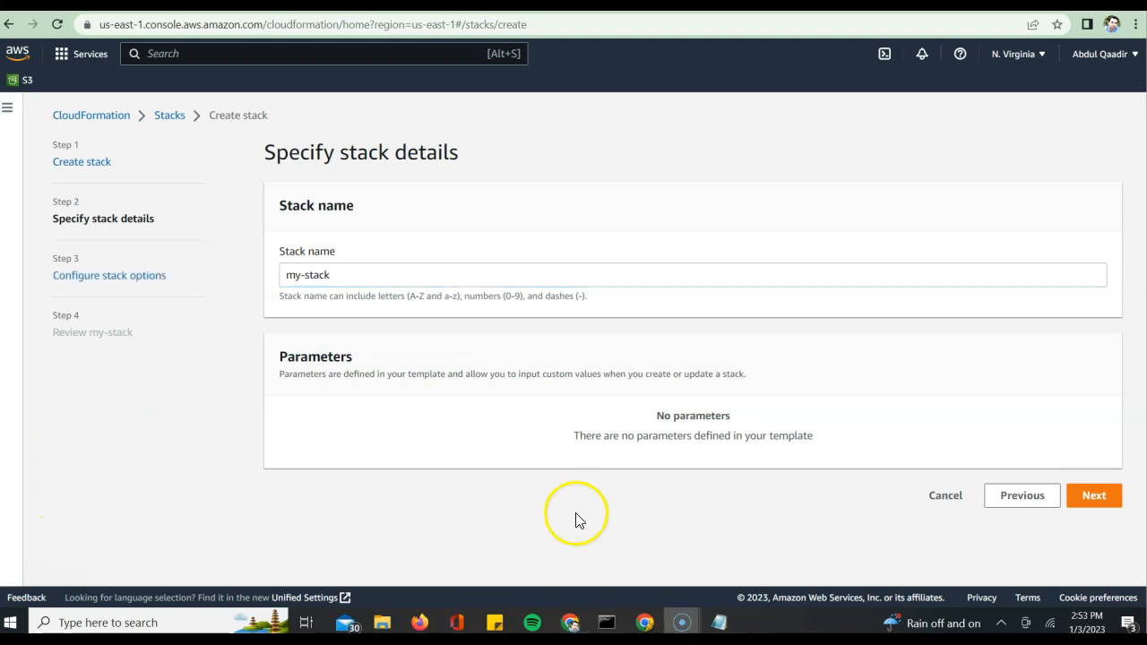
mouse_move(864, 509)
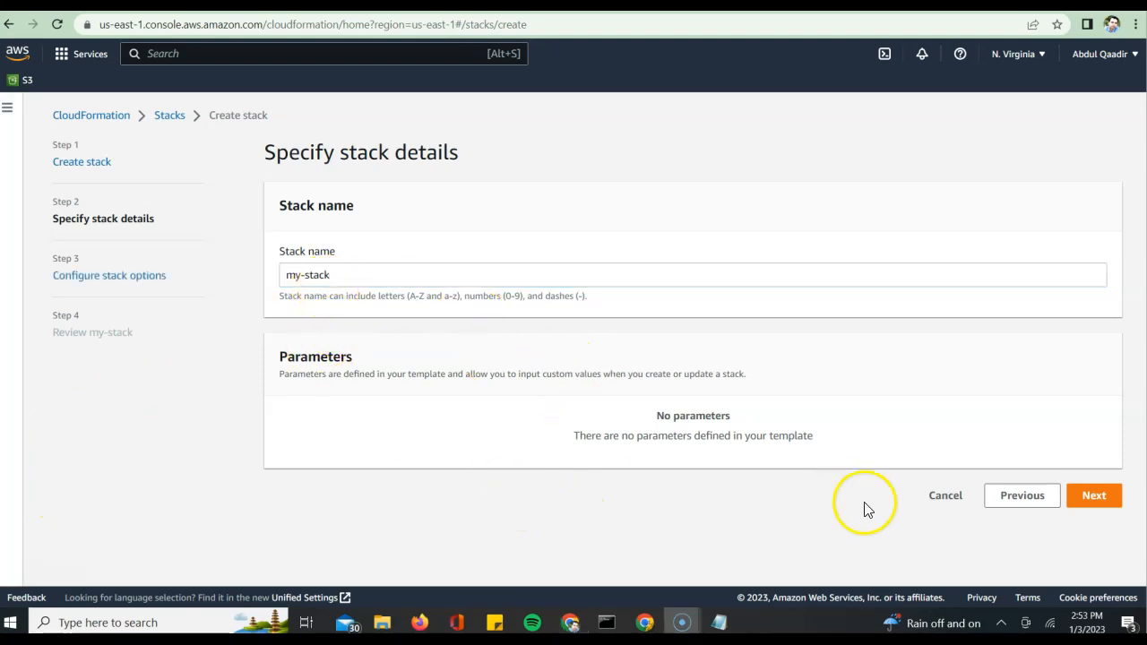
- Keep default stack options, review my-stack's settings and submit it for creation
left_click(1094, 495)
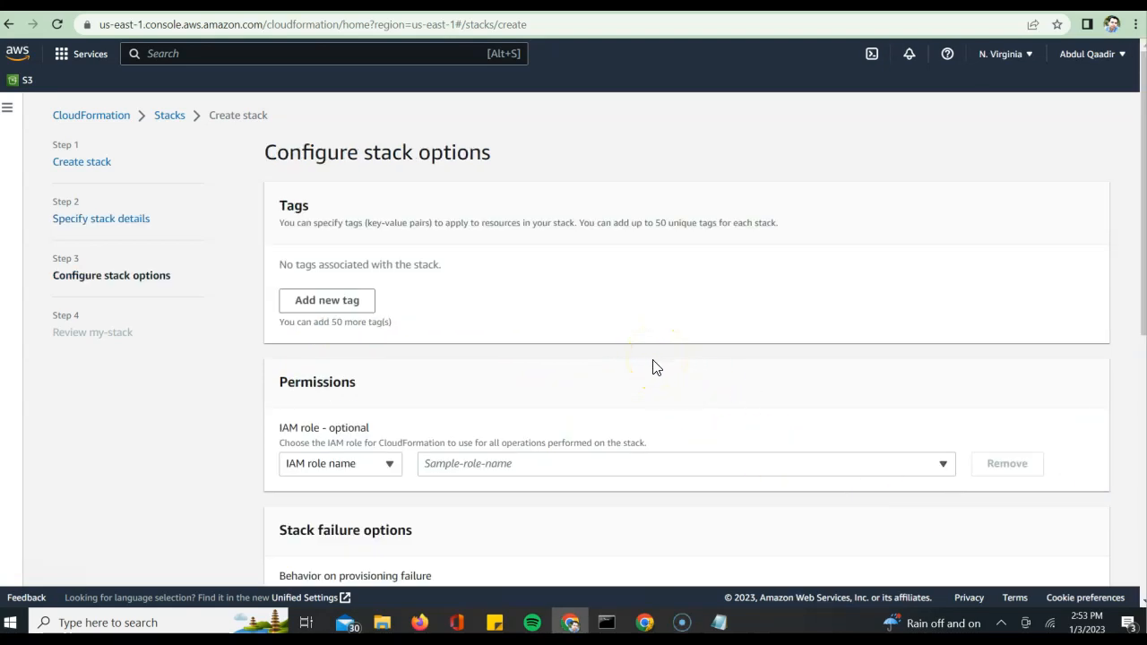
scroll("down", 3)
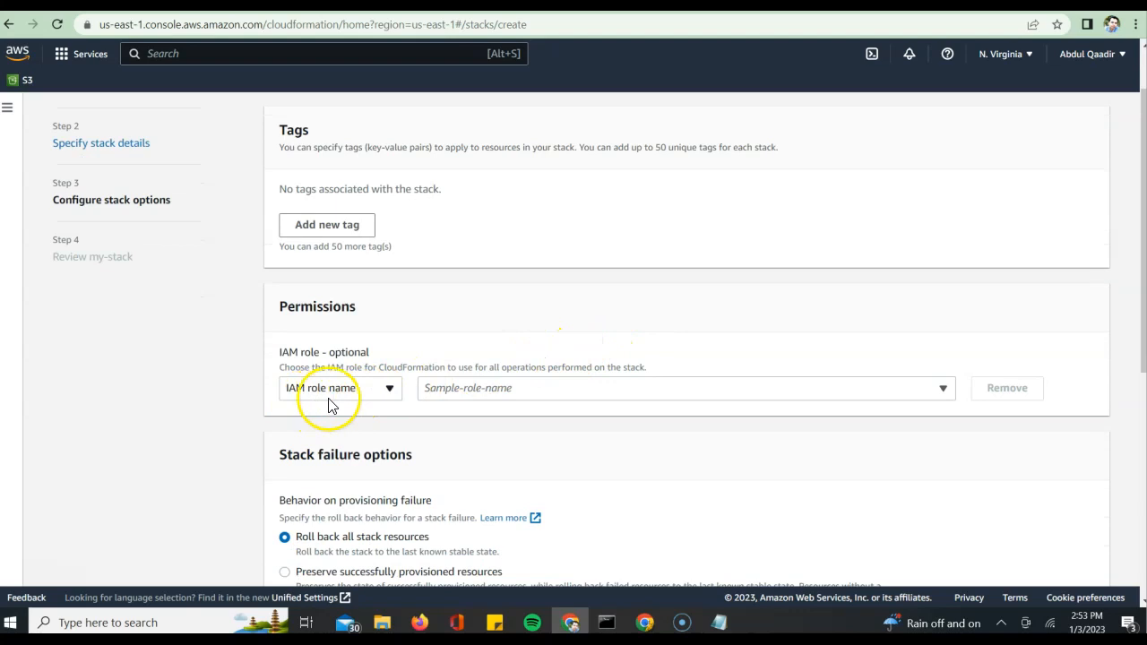
scroll("down", 3)
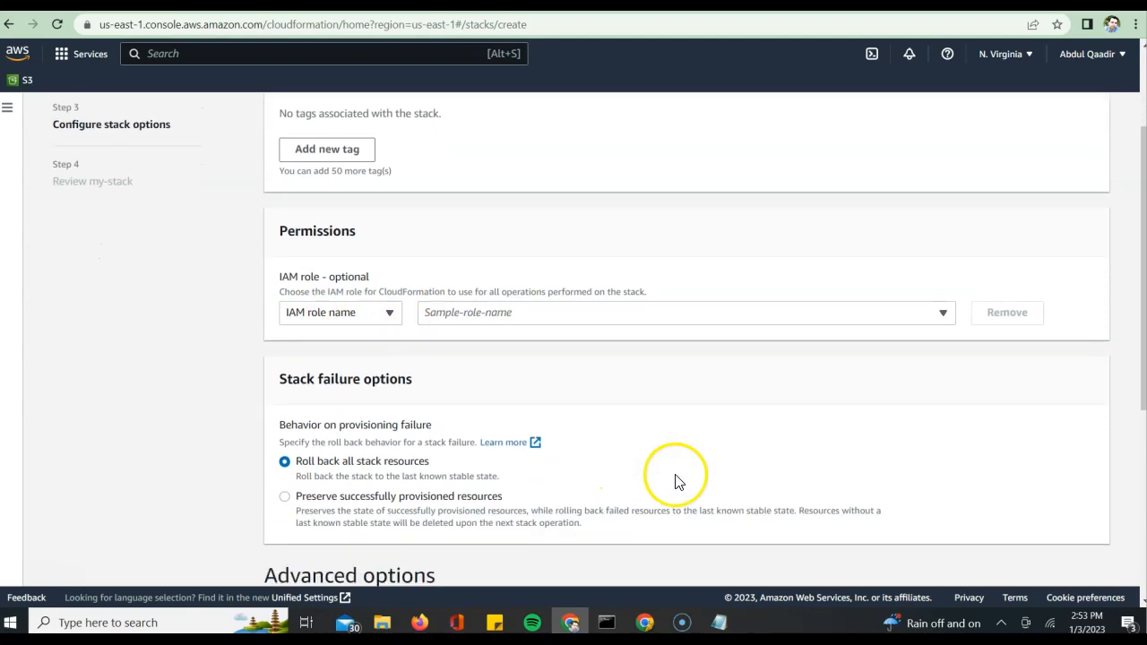
scroll("down", 3)
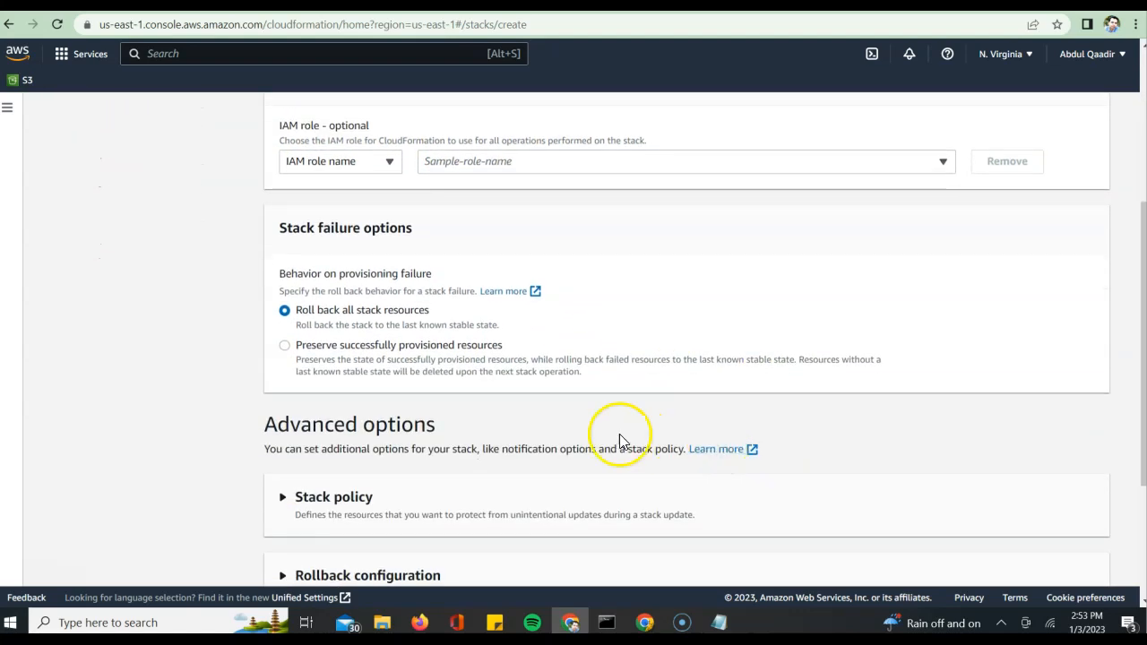
scroll("down", 3)
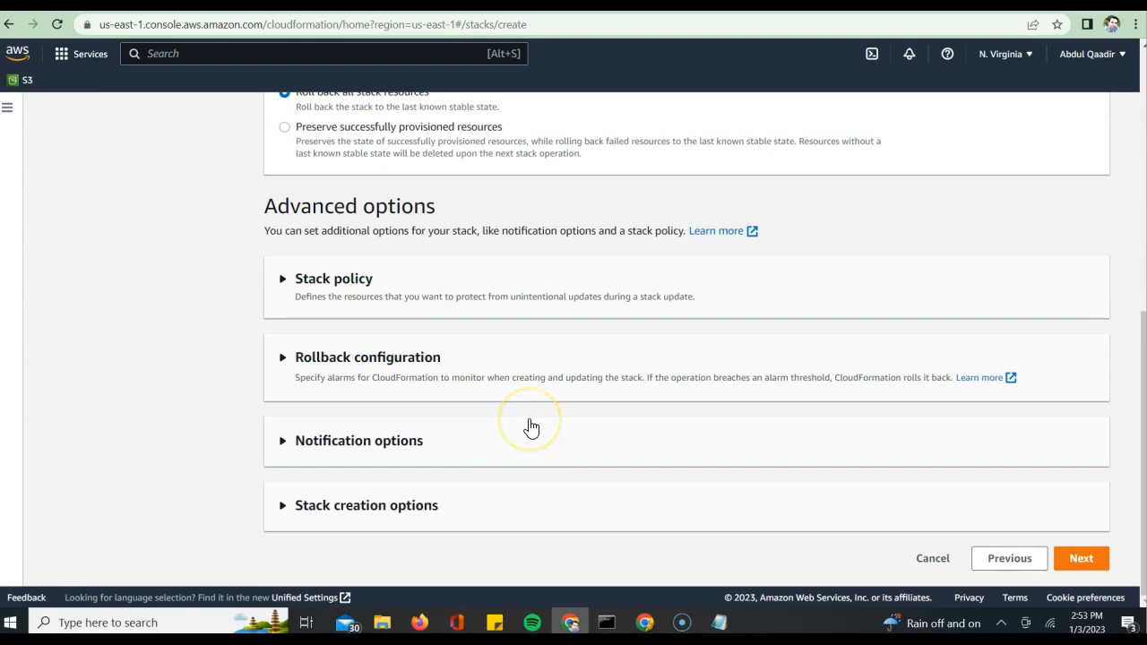
mouse_move(511, 439)
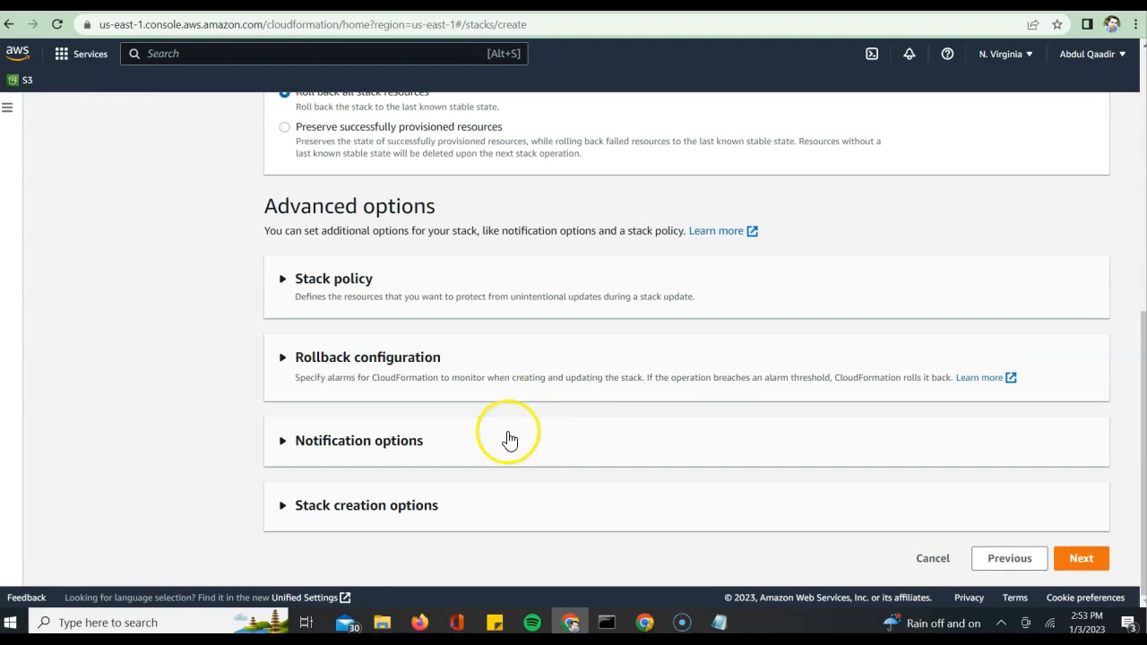
mouse_move(863, 509)
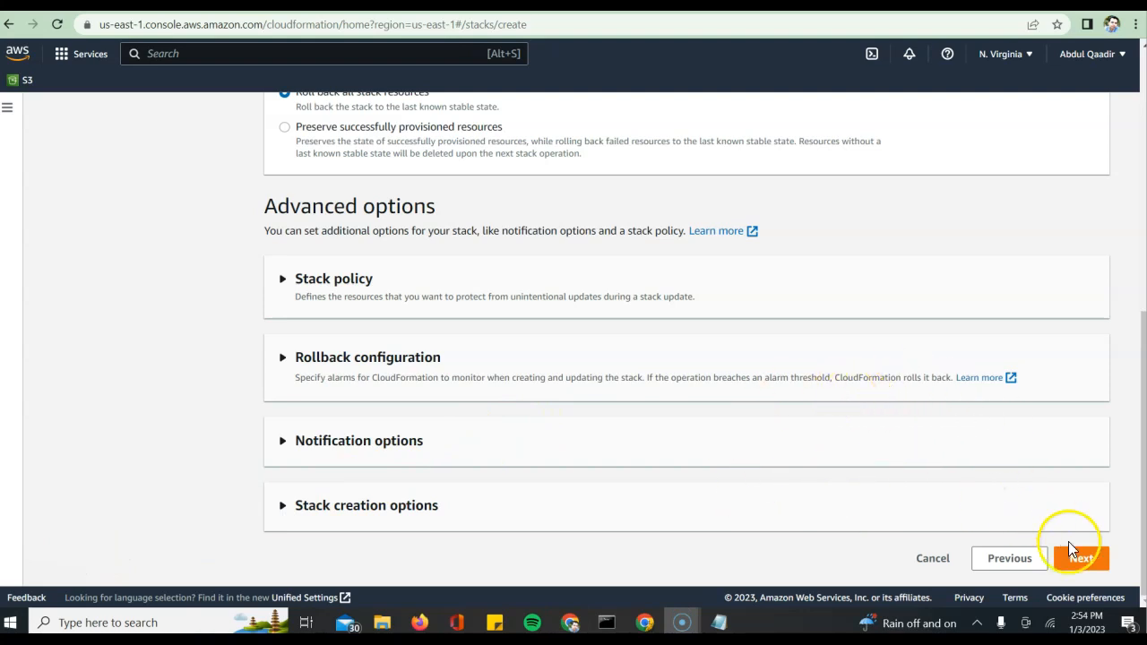
left_click(1079, 557)
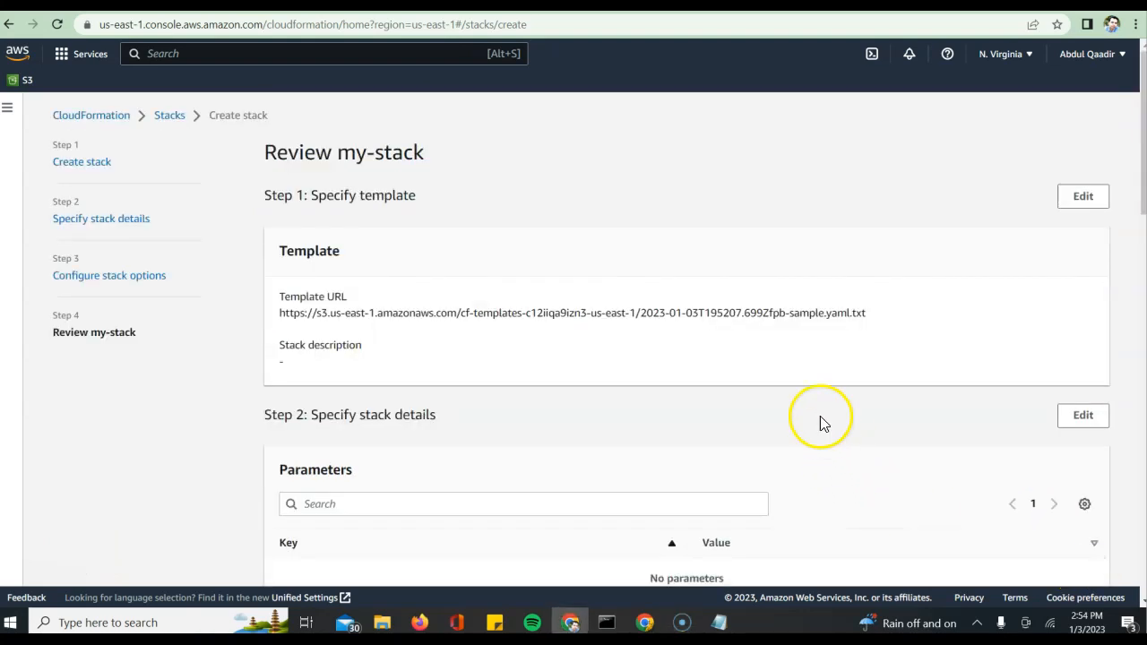
scroll("down", 3)
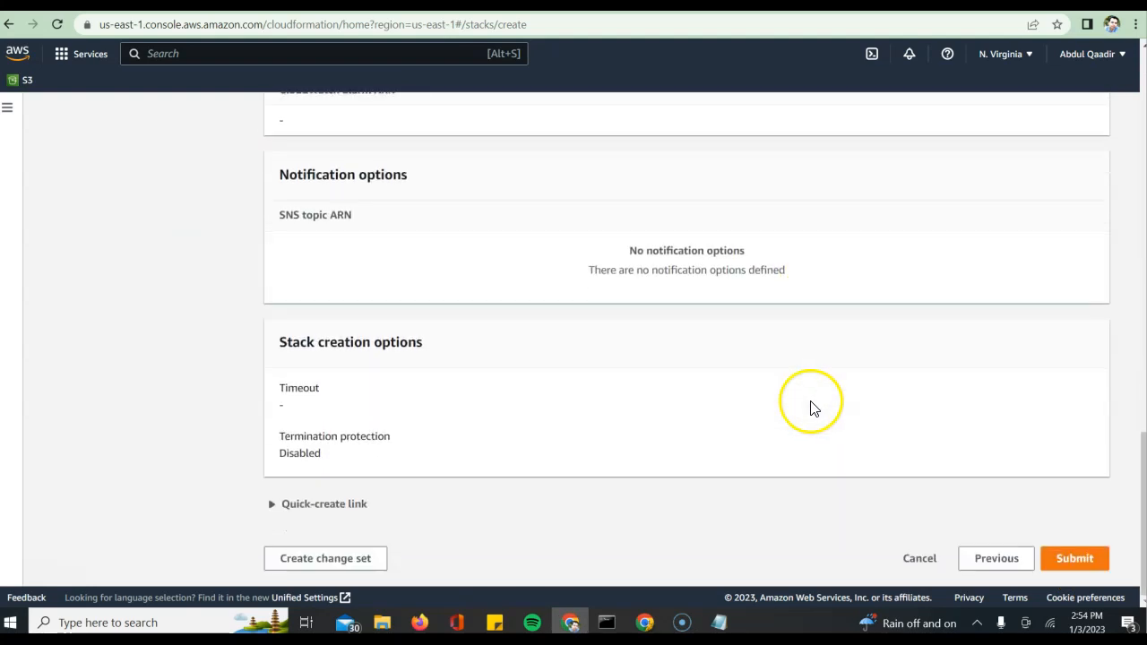
mouse_move(94, 582)
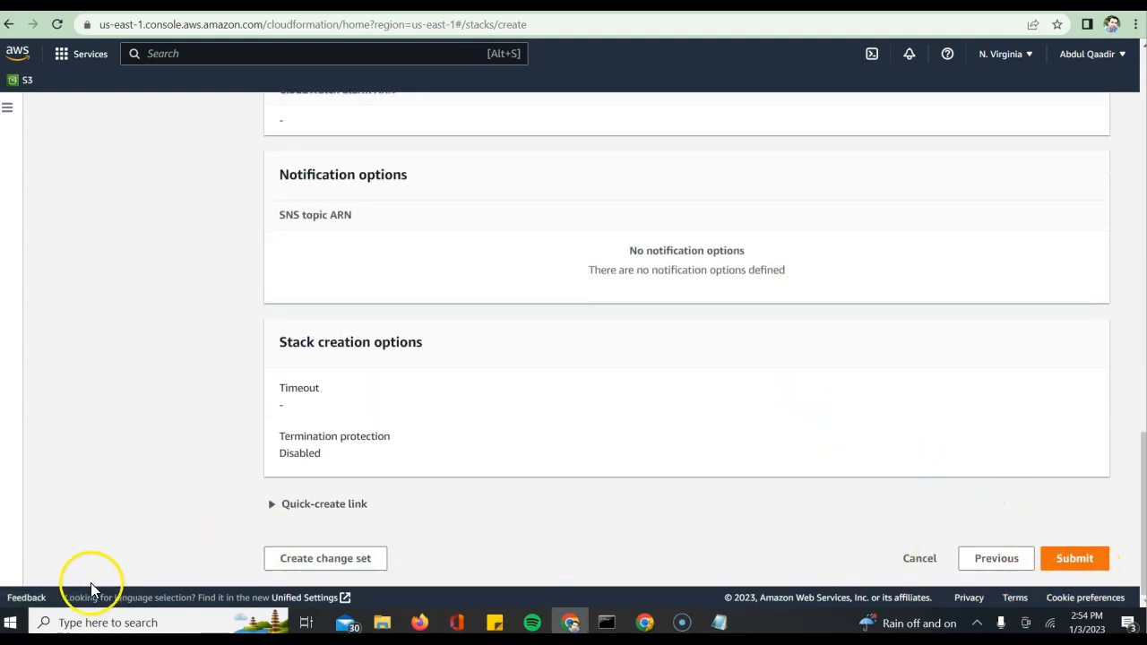
left_click(1074, 558)
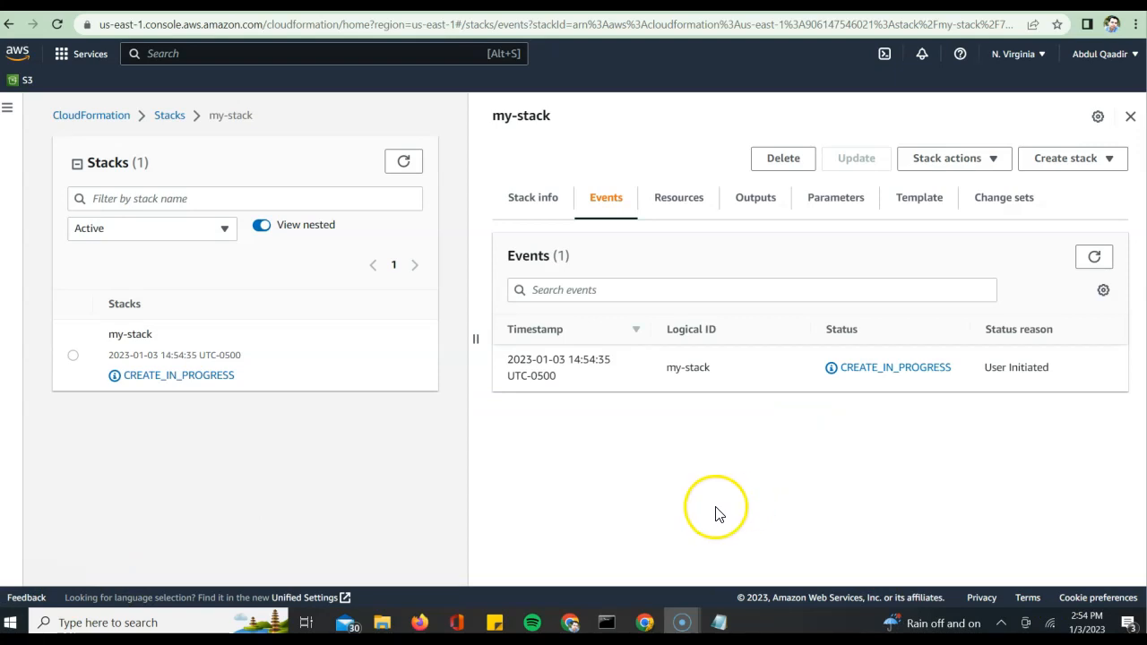
mouse_move(884, 377)
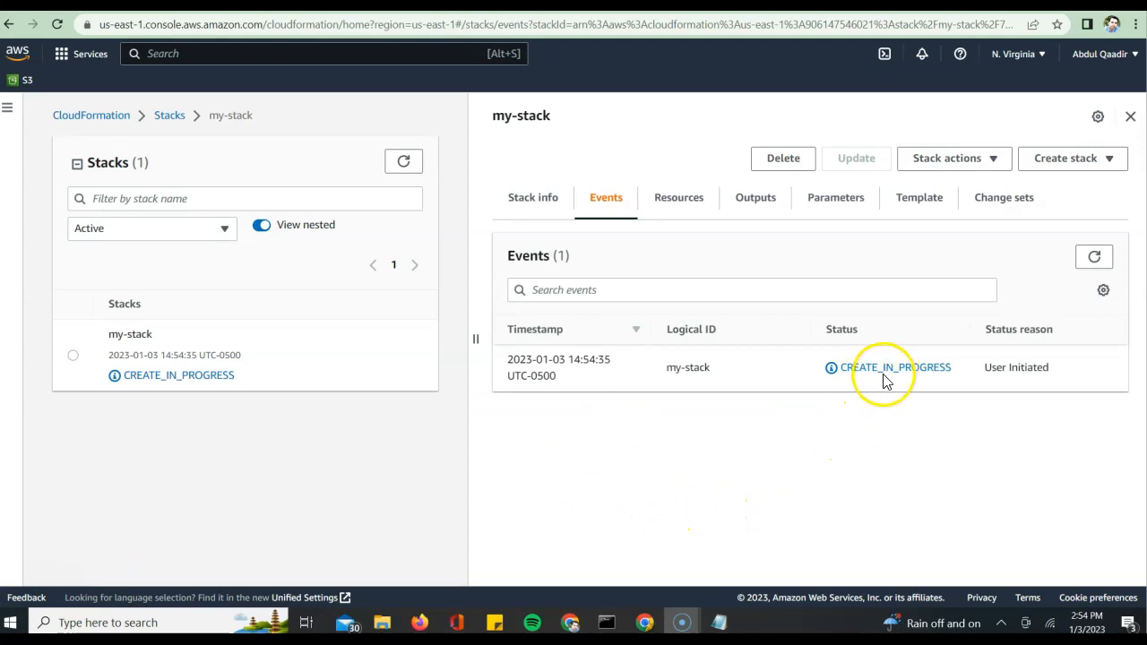
mouse_move(896, 395)
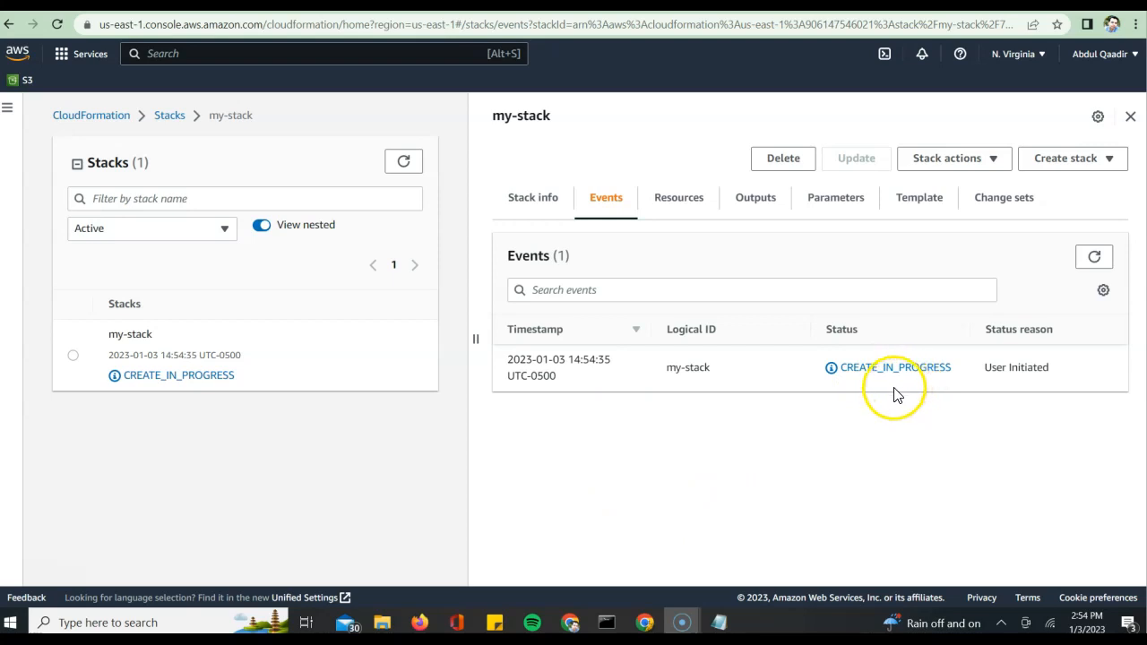
mouse_move(899, 395)
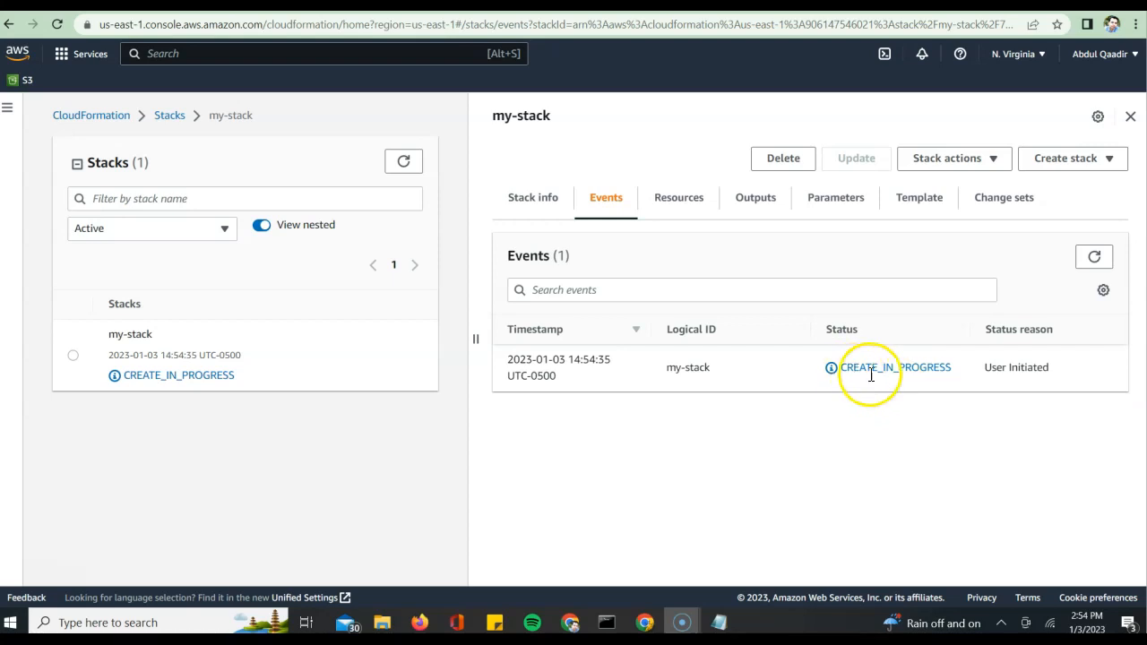
mouse_move(677, 395)
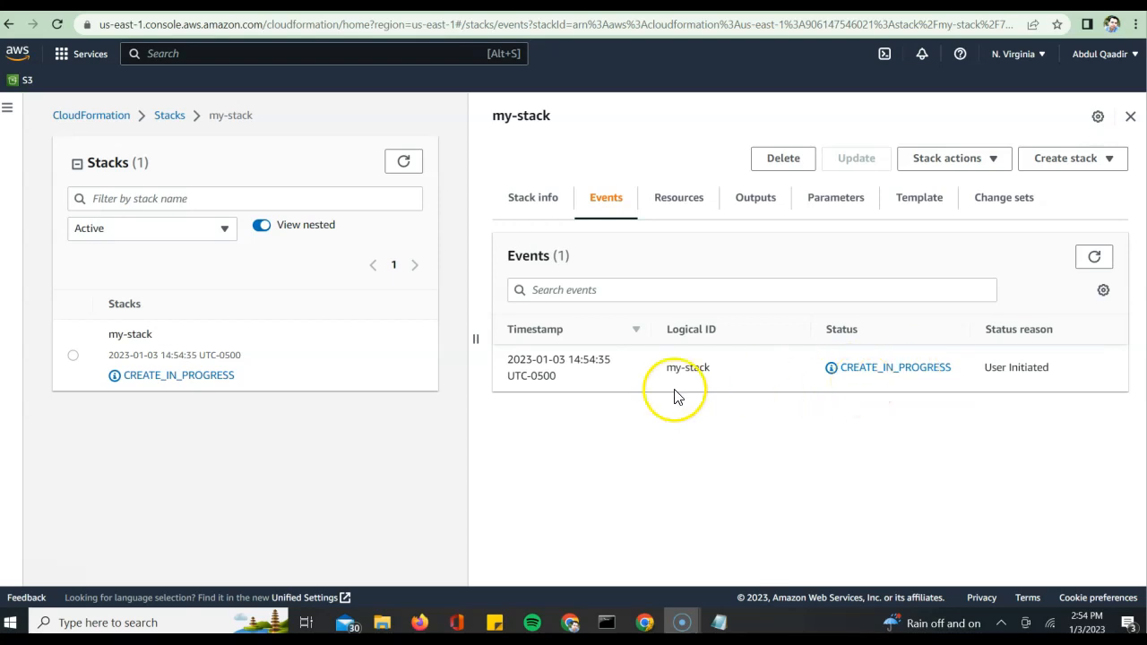
mouse_move(553, 422)
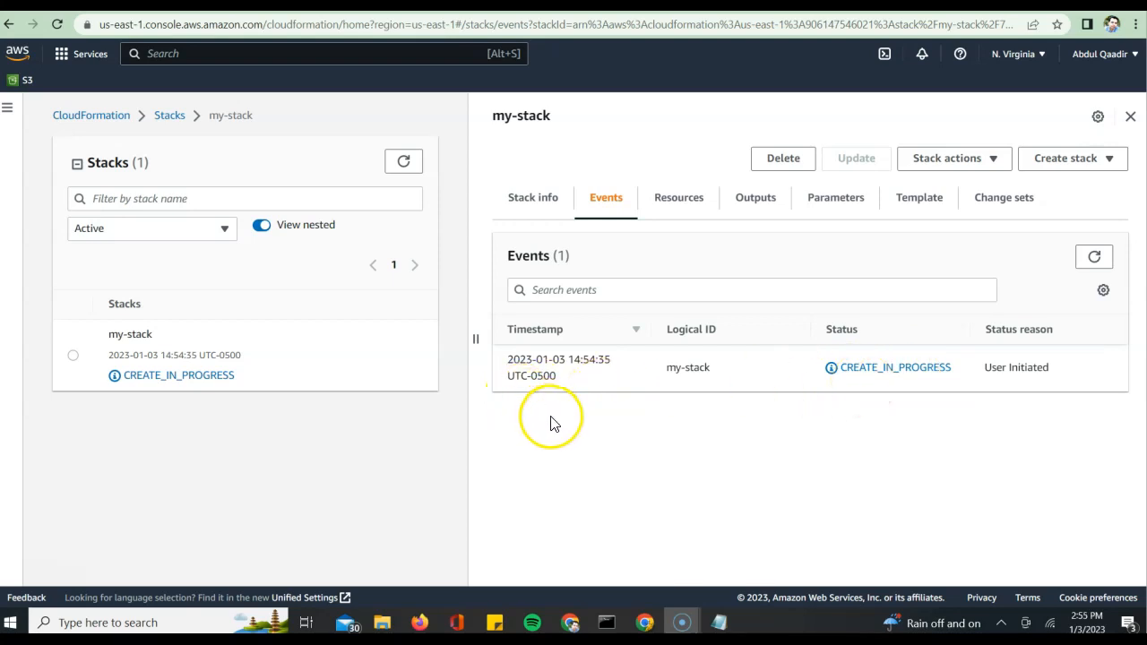
mouse_move(553, 429)
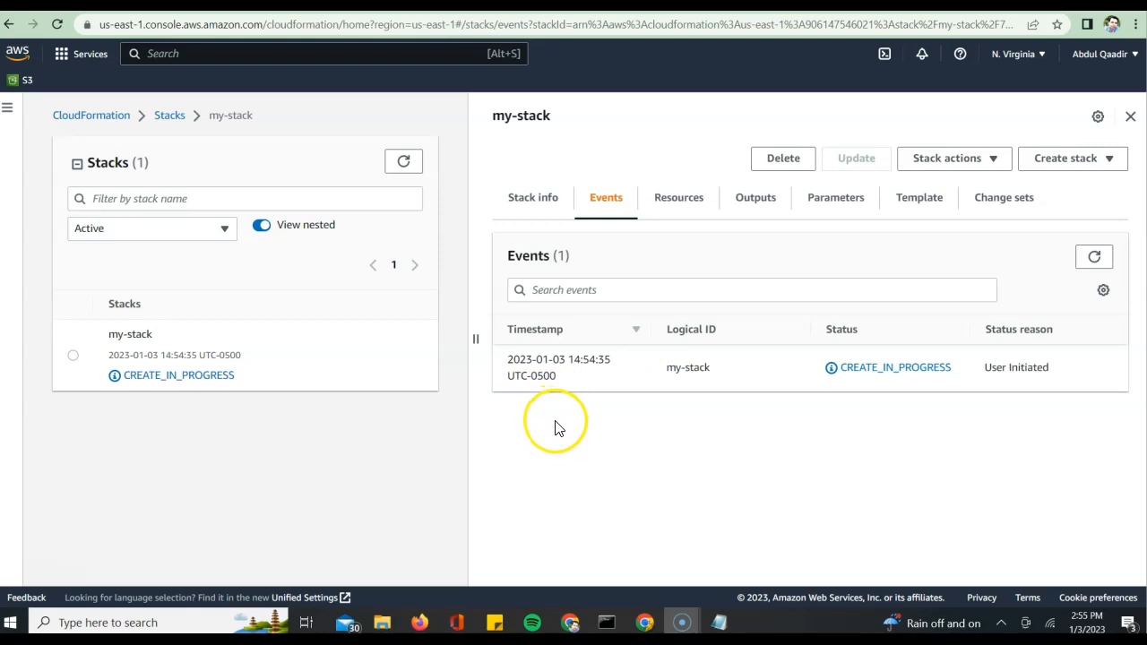
mouse_move(572, 446)
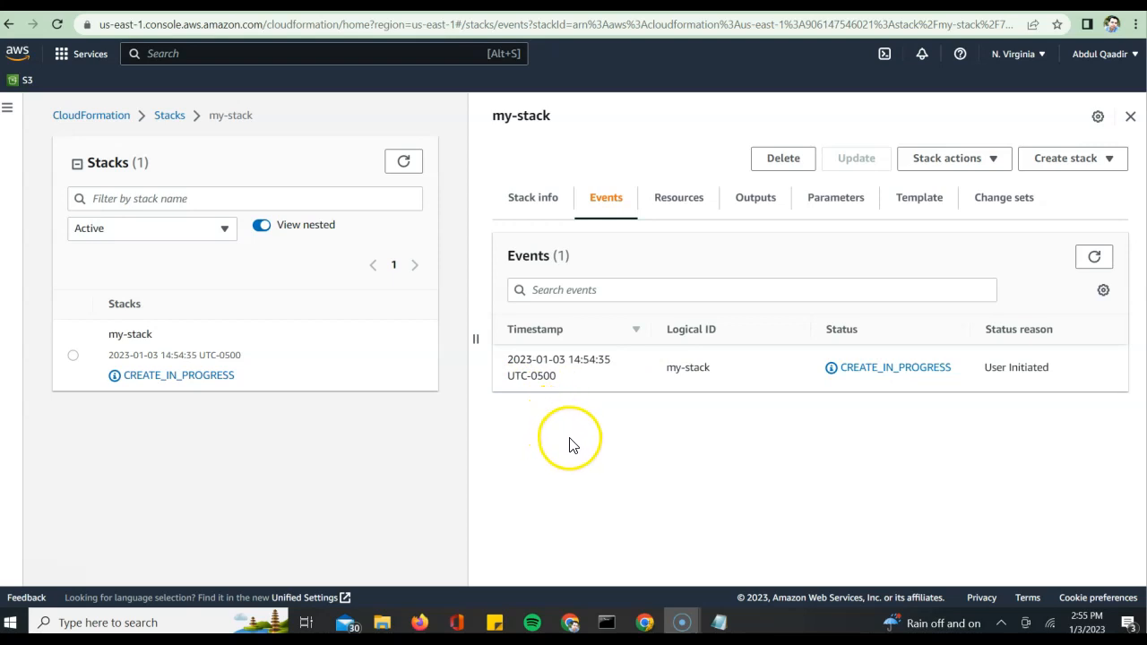
mouse_move(581, 448)
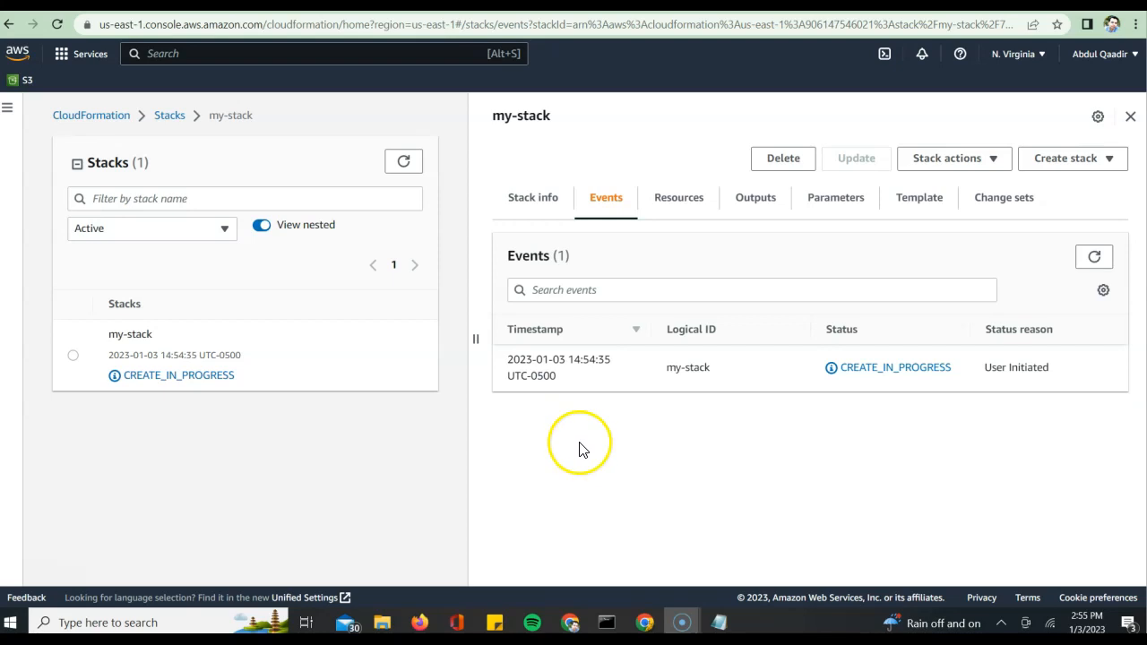
mouse_move(595, 448)
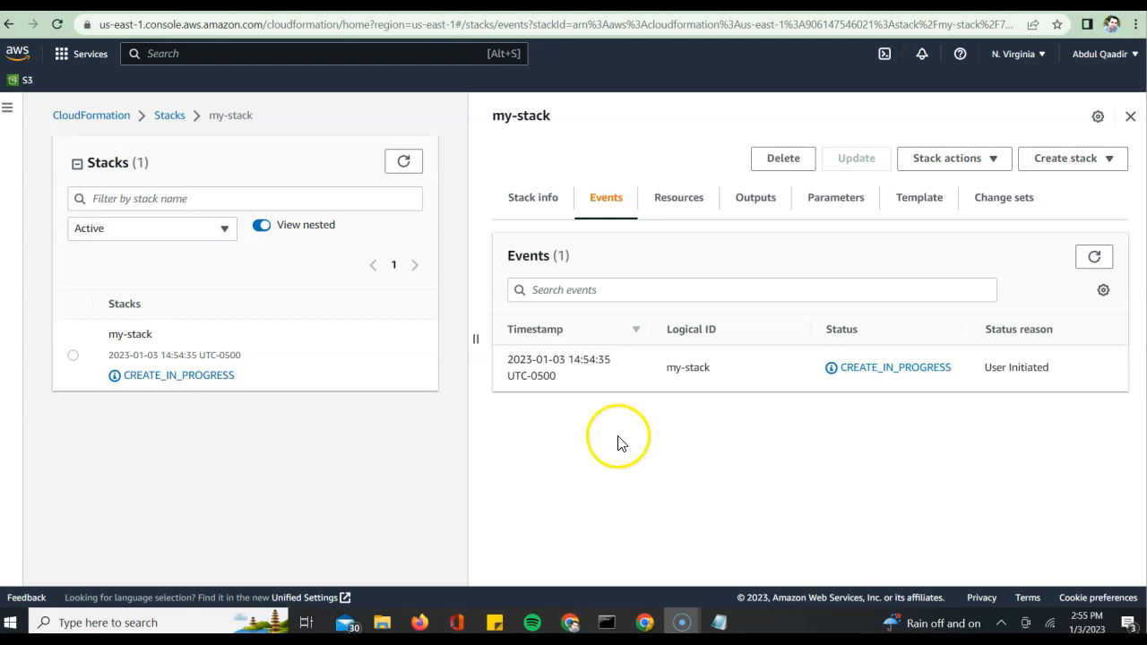
mouse_move(650, 444)
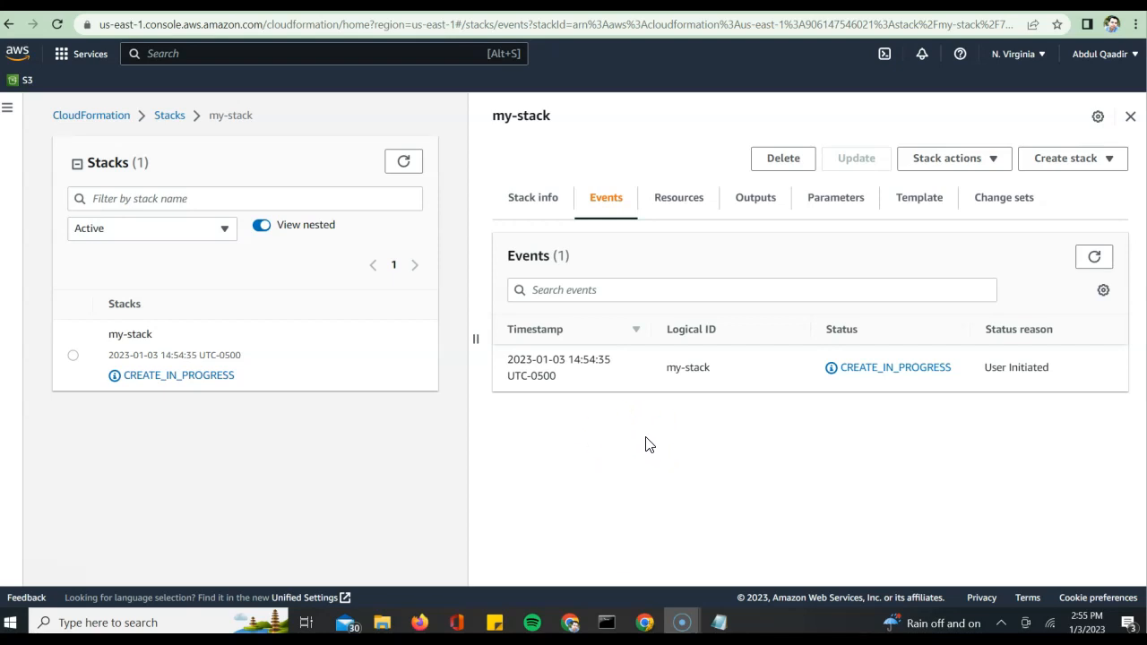
mouse_move(644, 433)
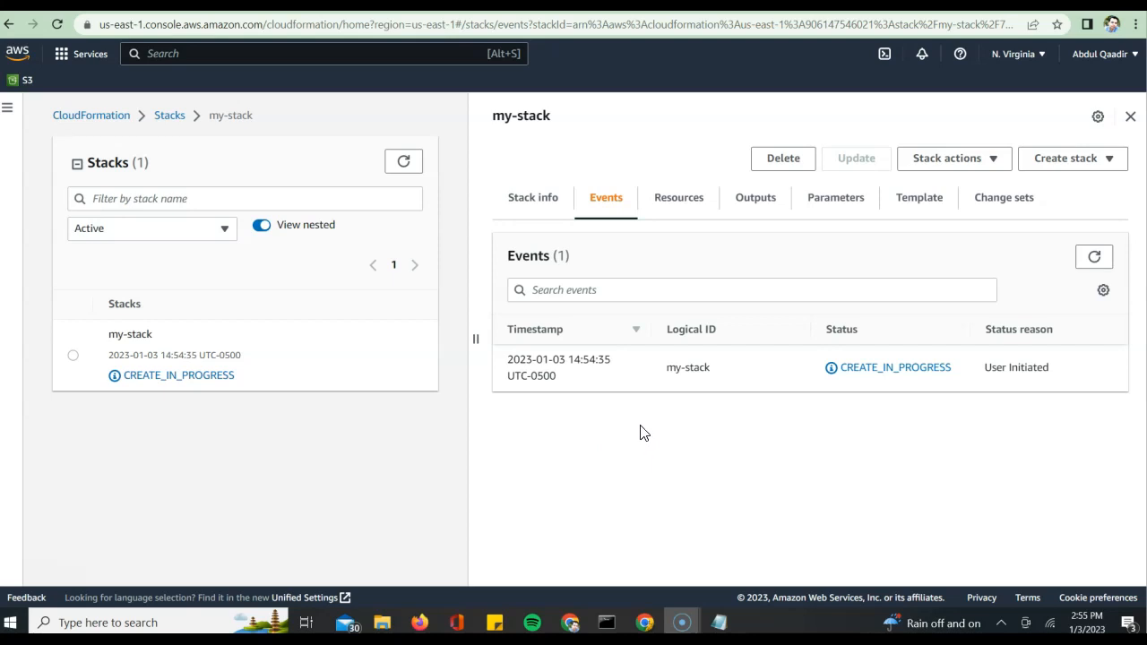